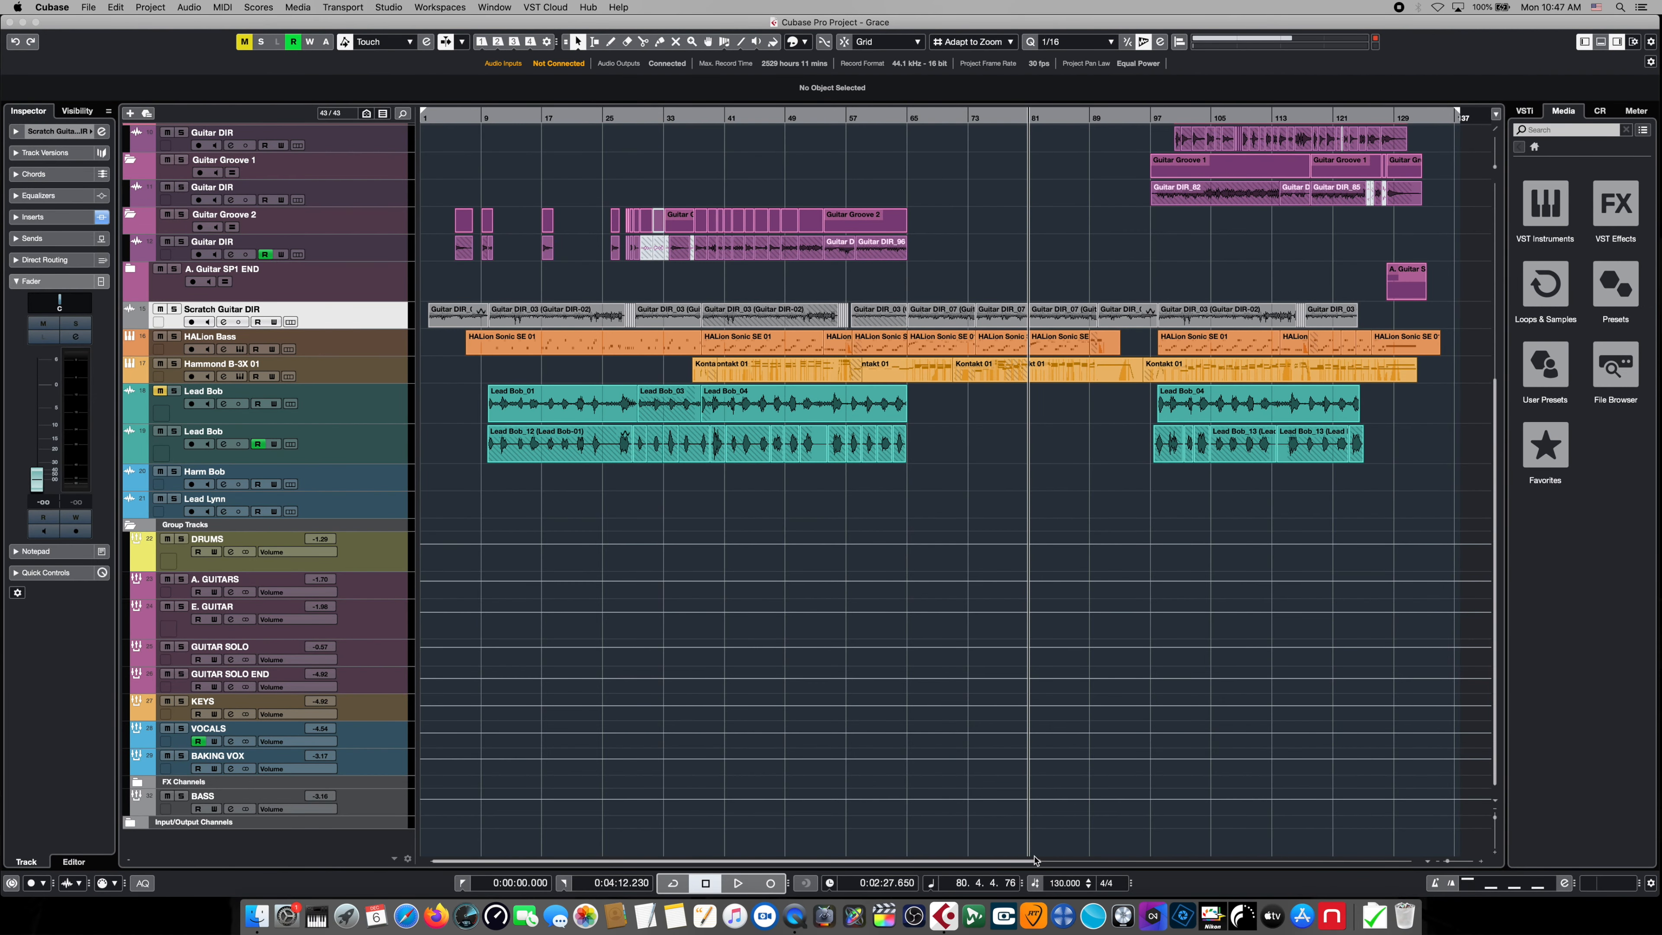
- Bring up the Export Audio Mixdown dialog for the Grace project via File > Export
scroll("right", 3)
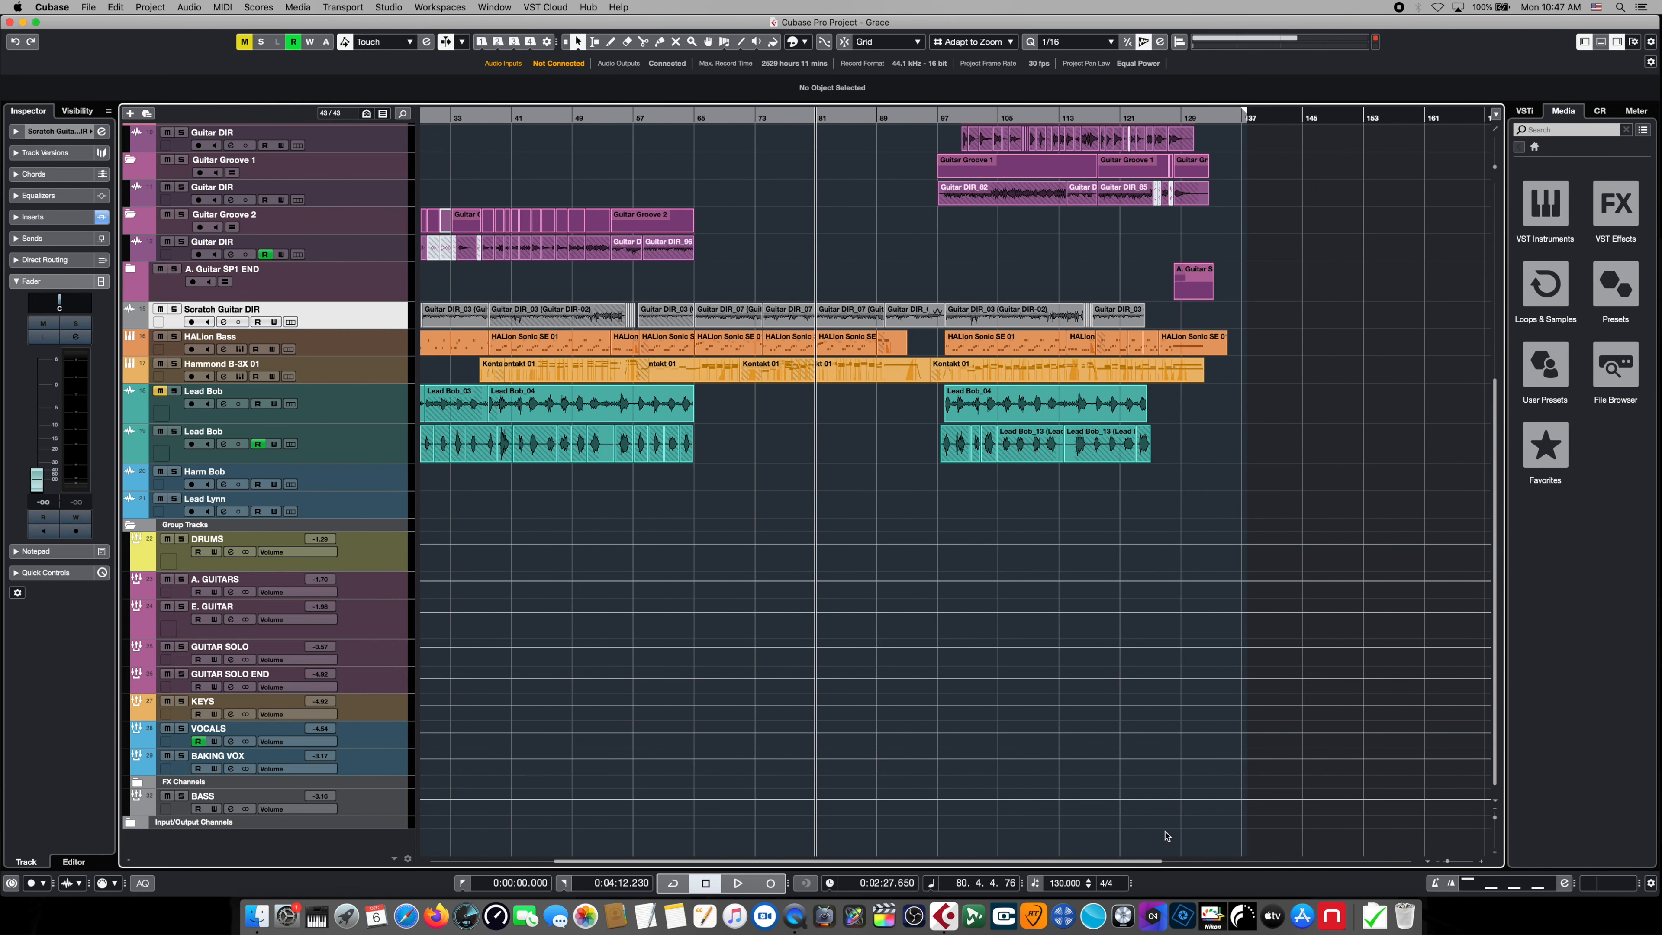
scroll("up", 3)
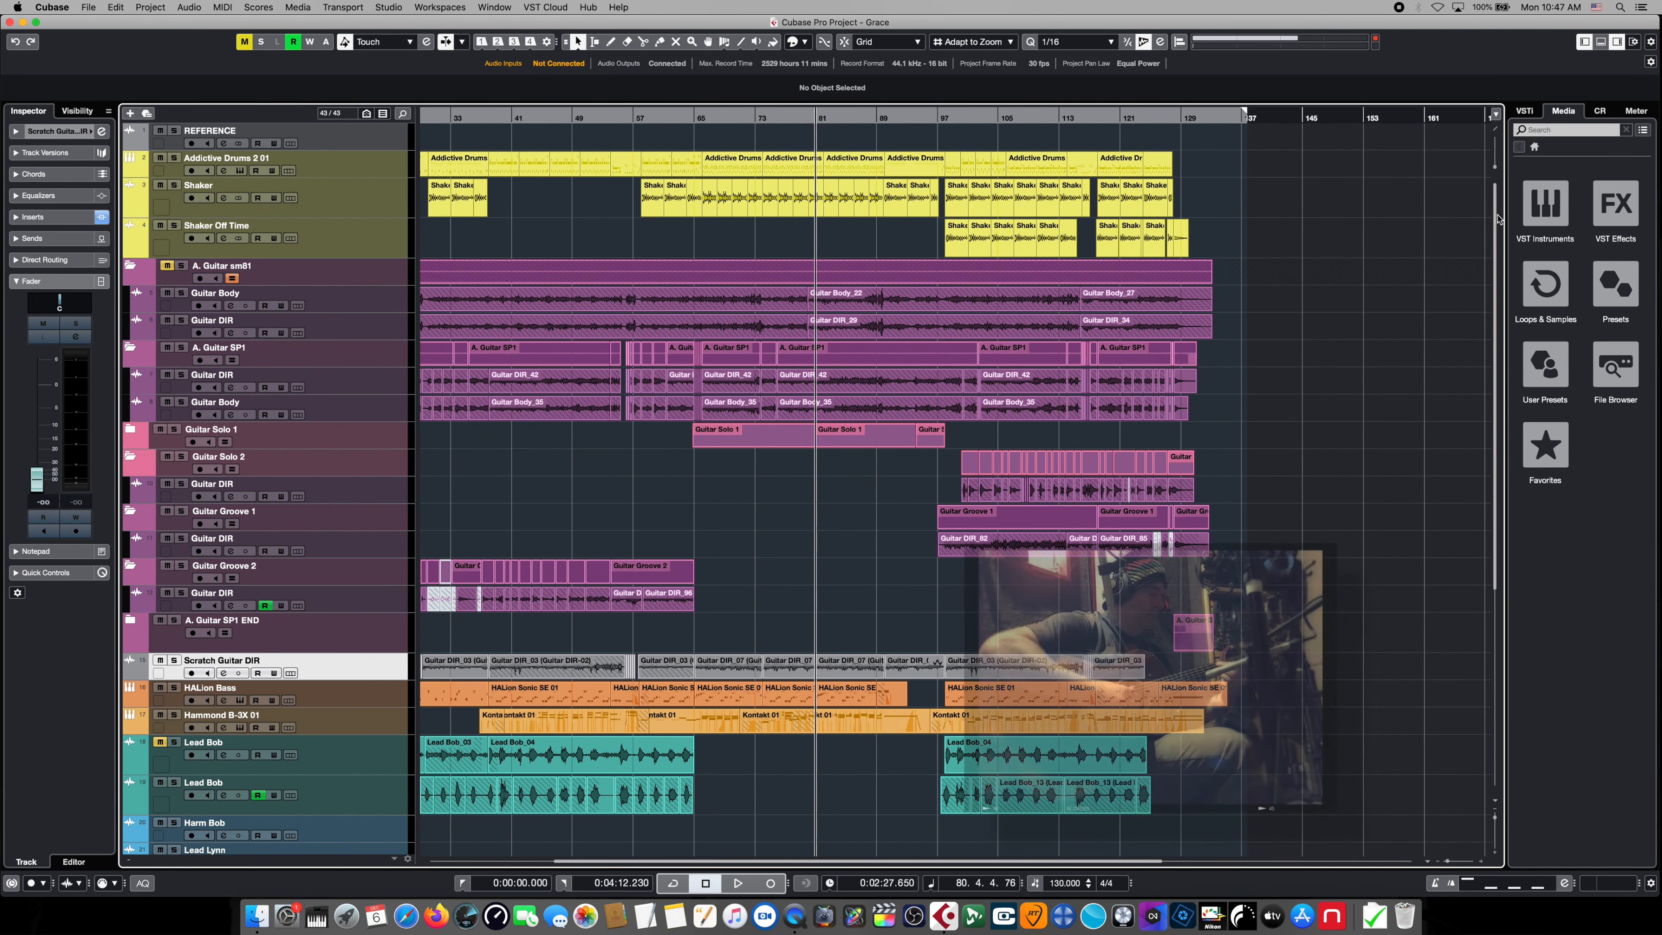
left_click(737, 882)
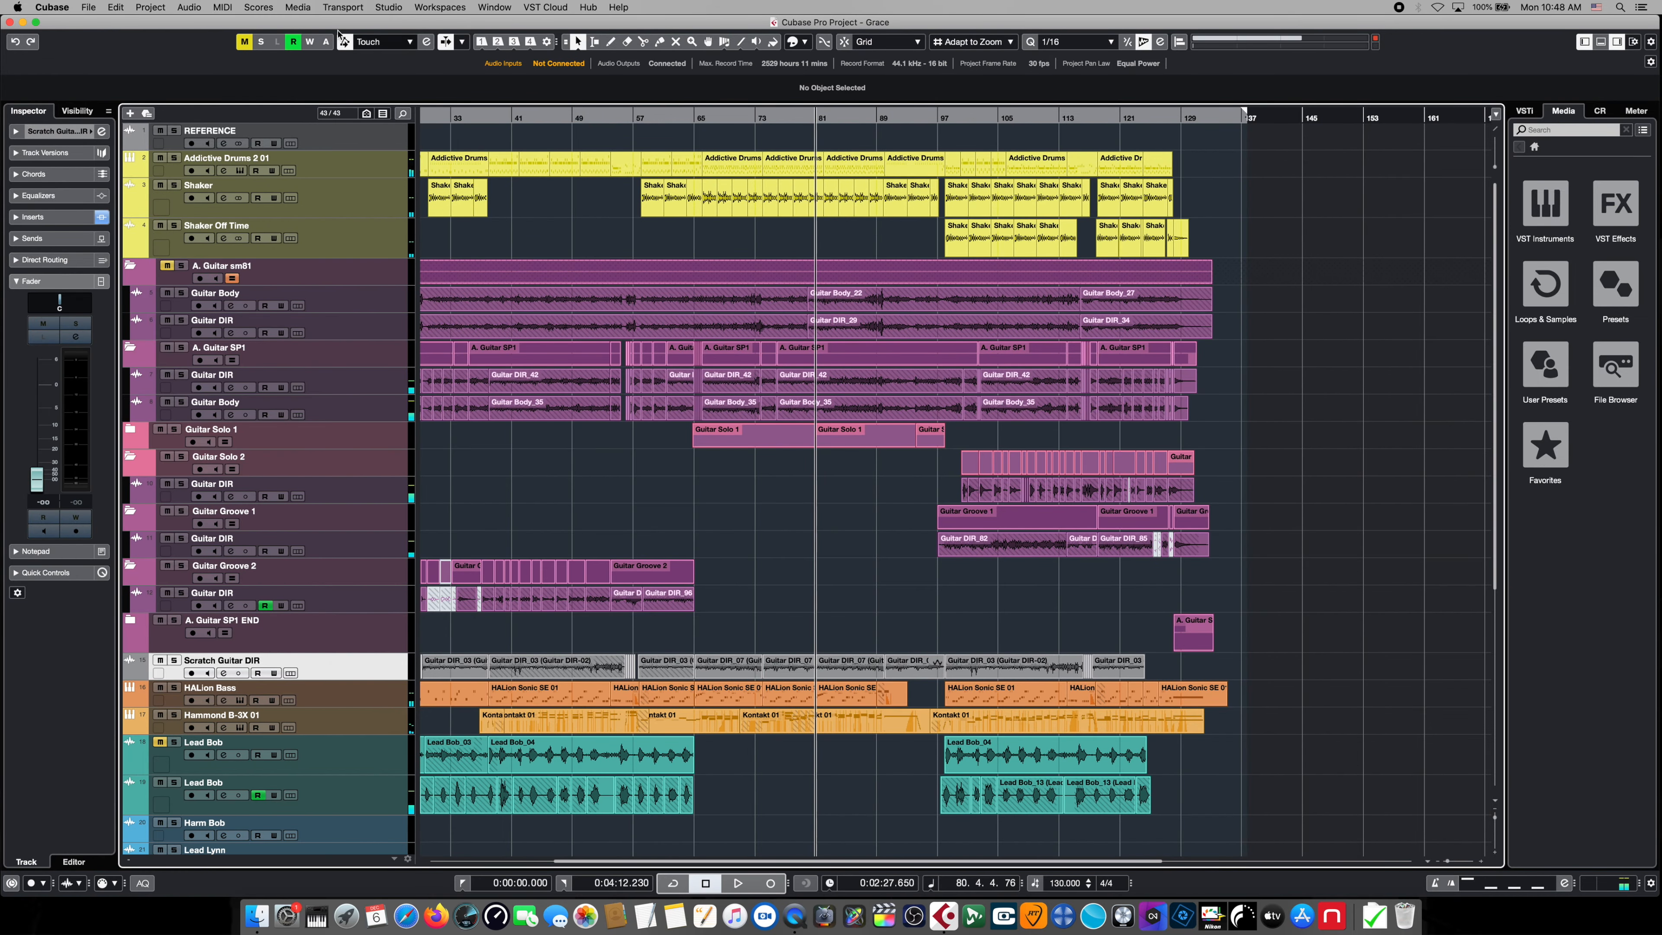
left_click(89, 7)
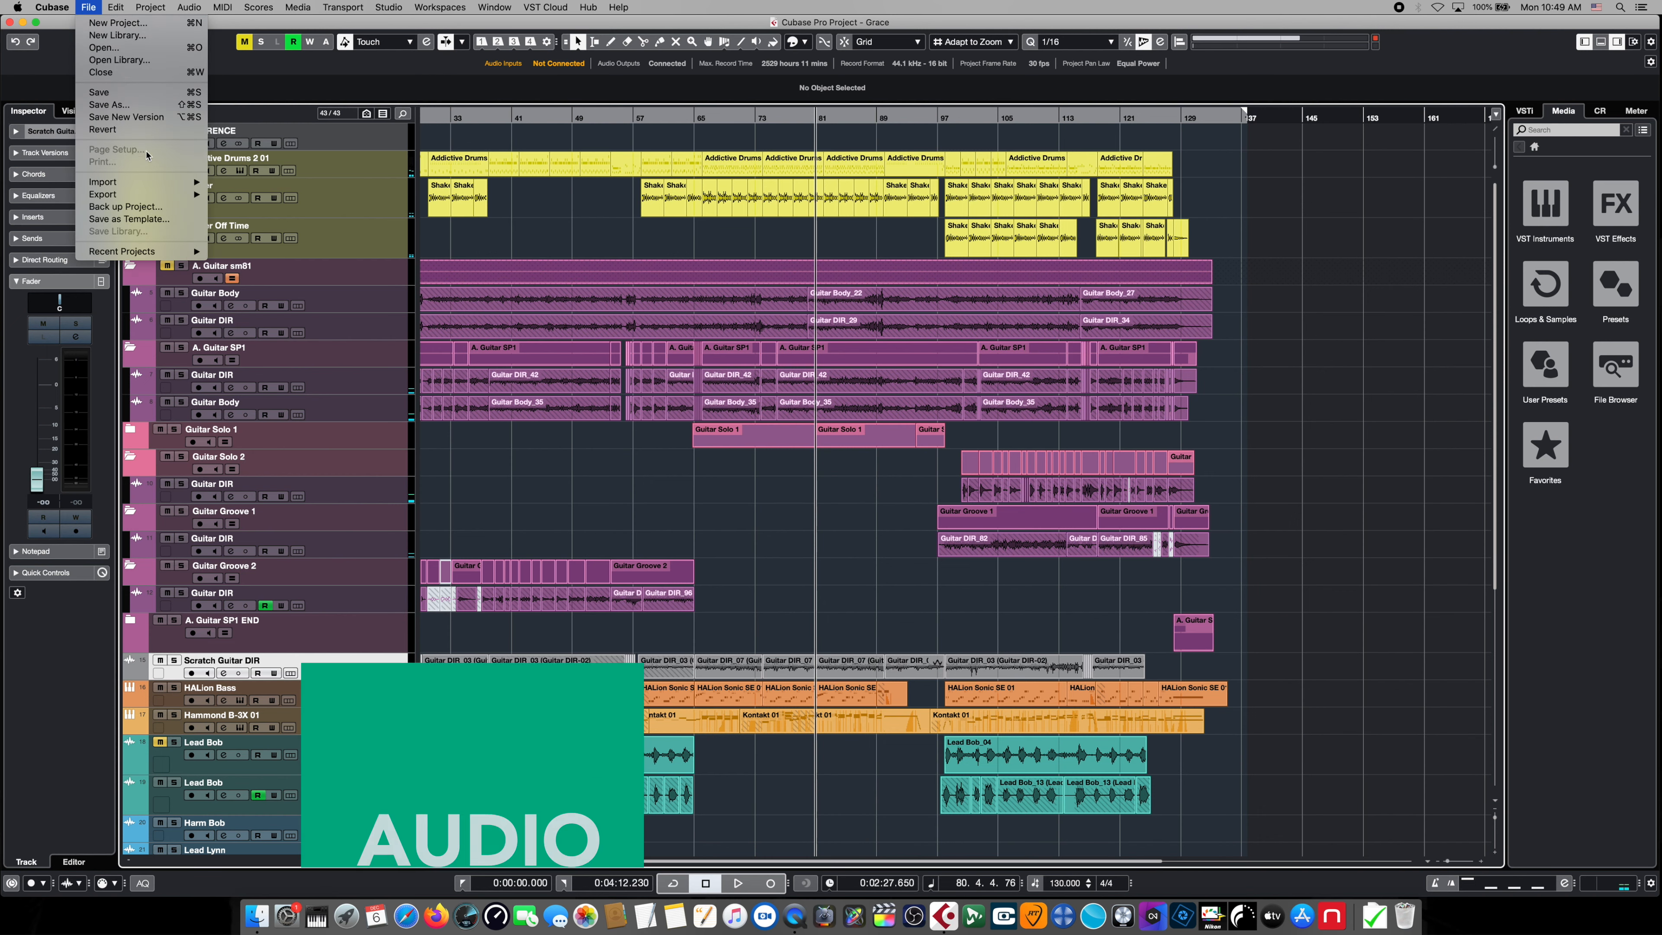
left_click(103, 181)
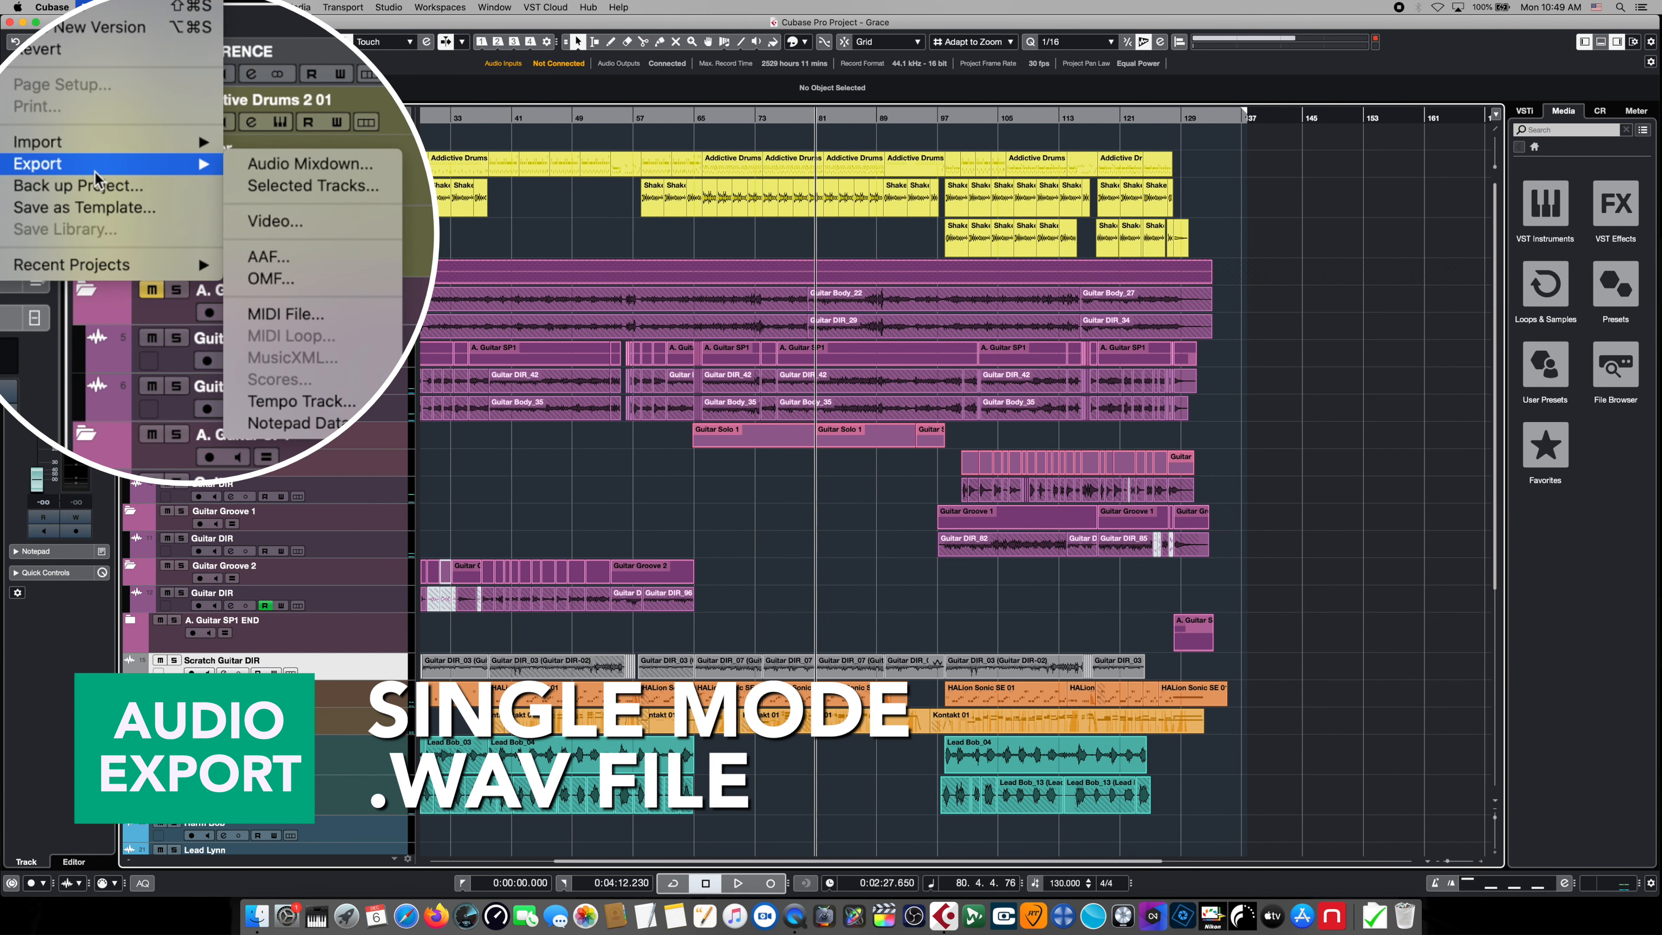
mouse_move(182, 175)
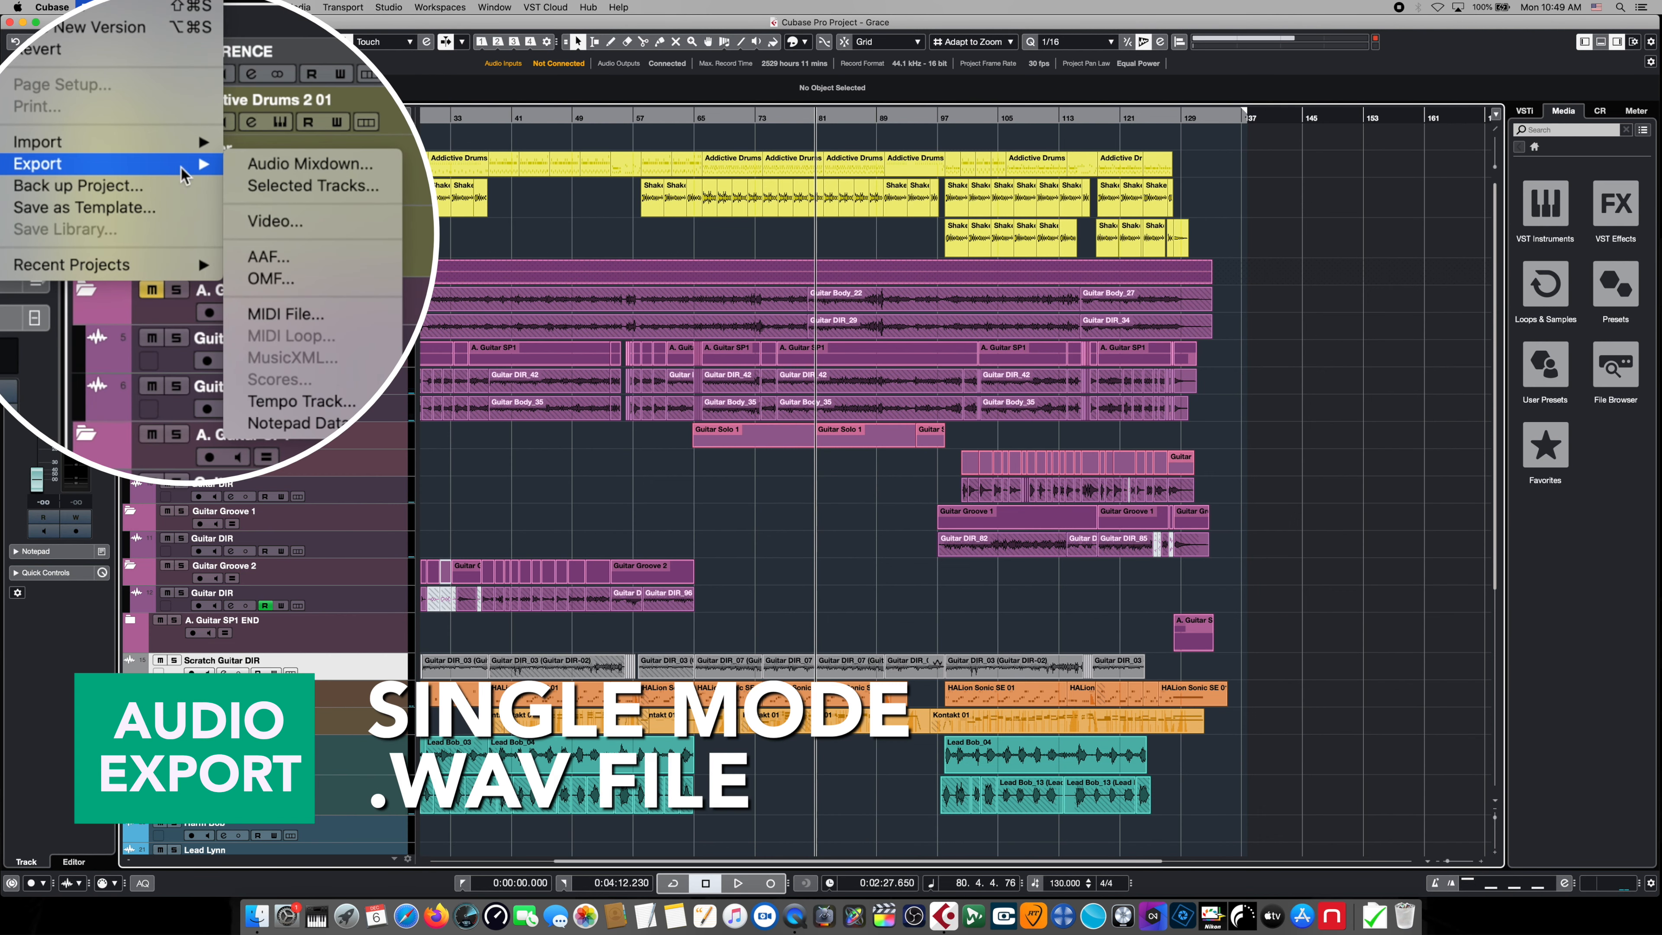
mouse_move(310, 165)
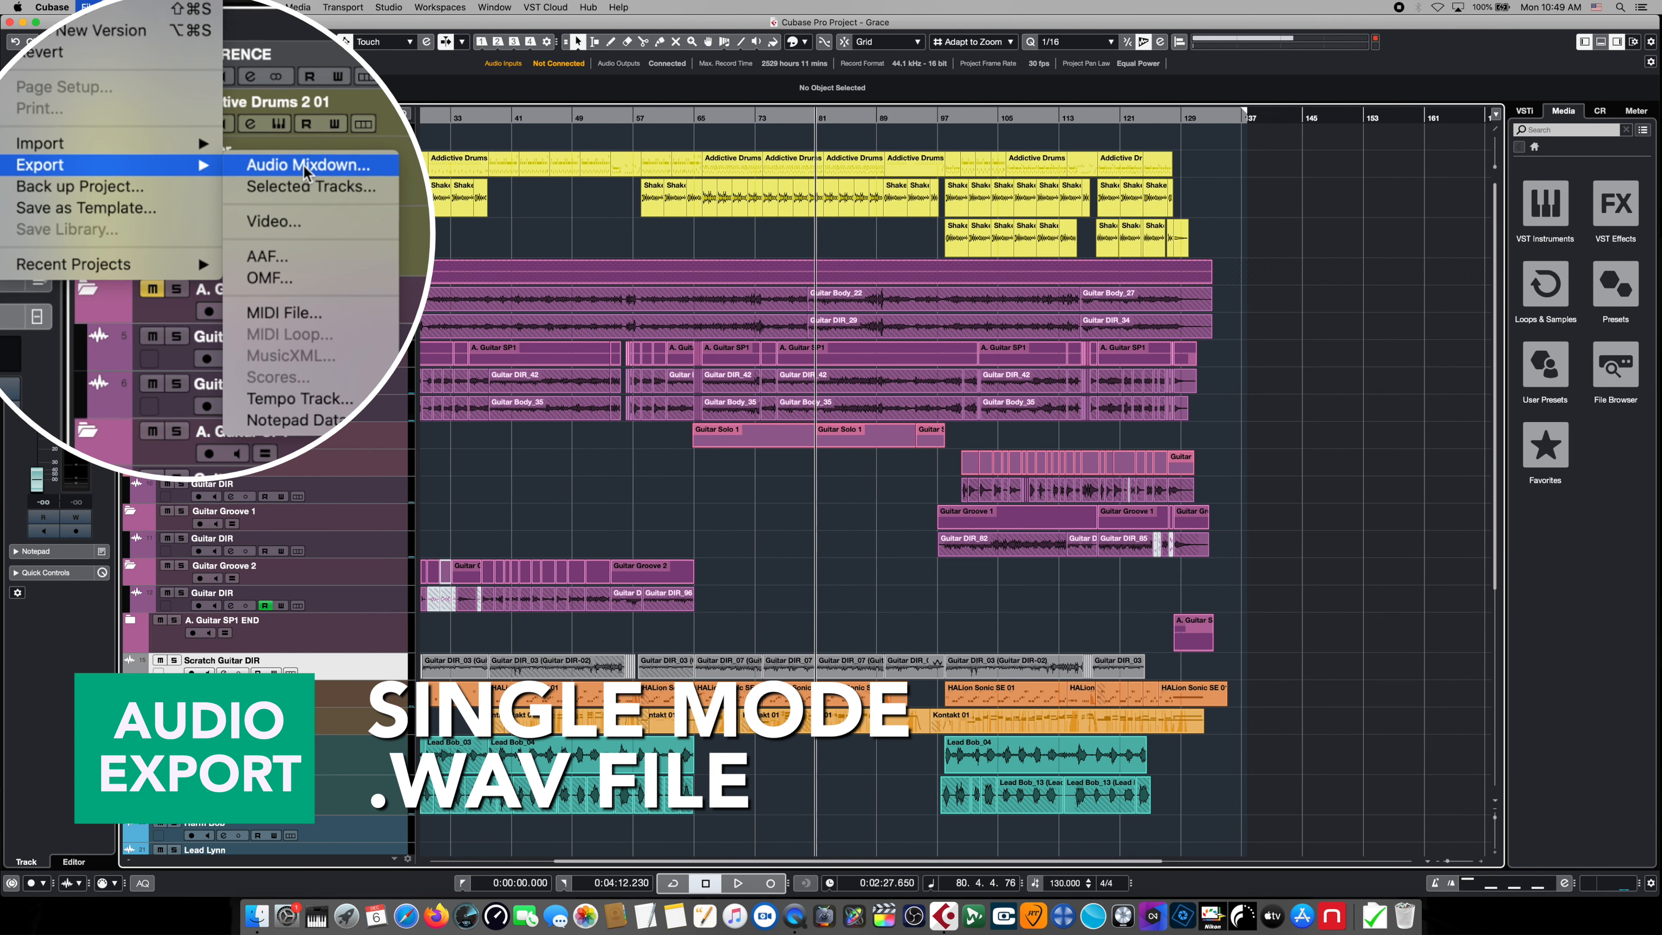
left_click(308, 164)
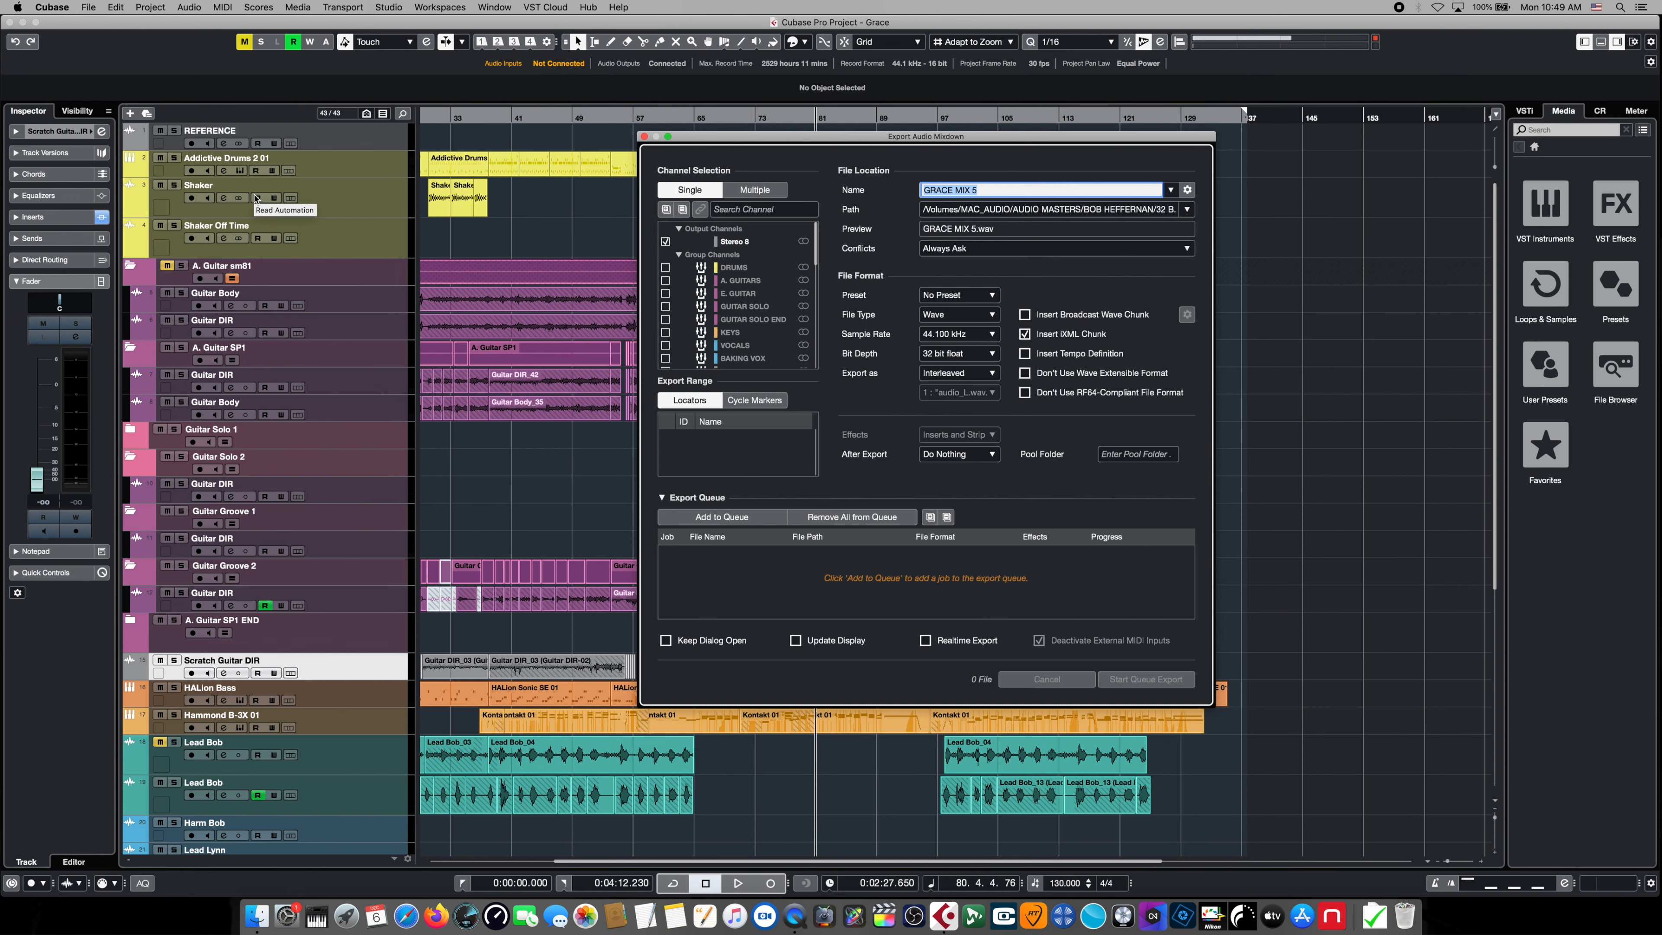
mouse_move(506, 220)
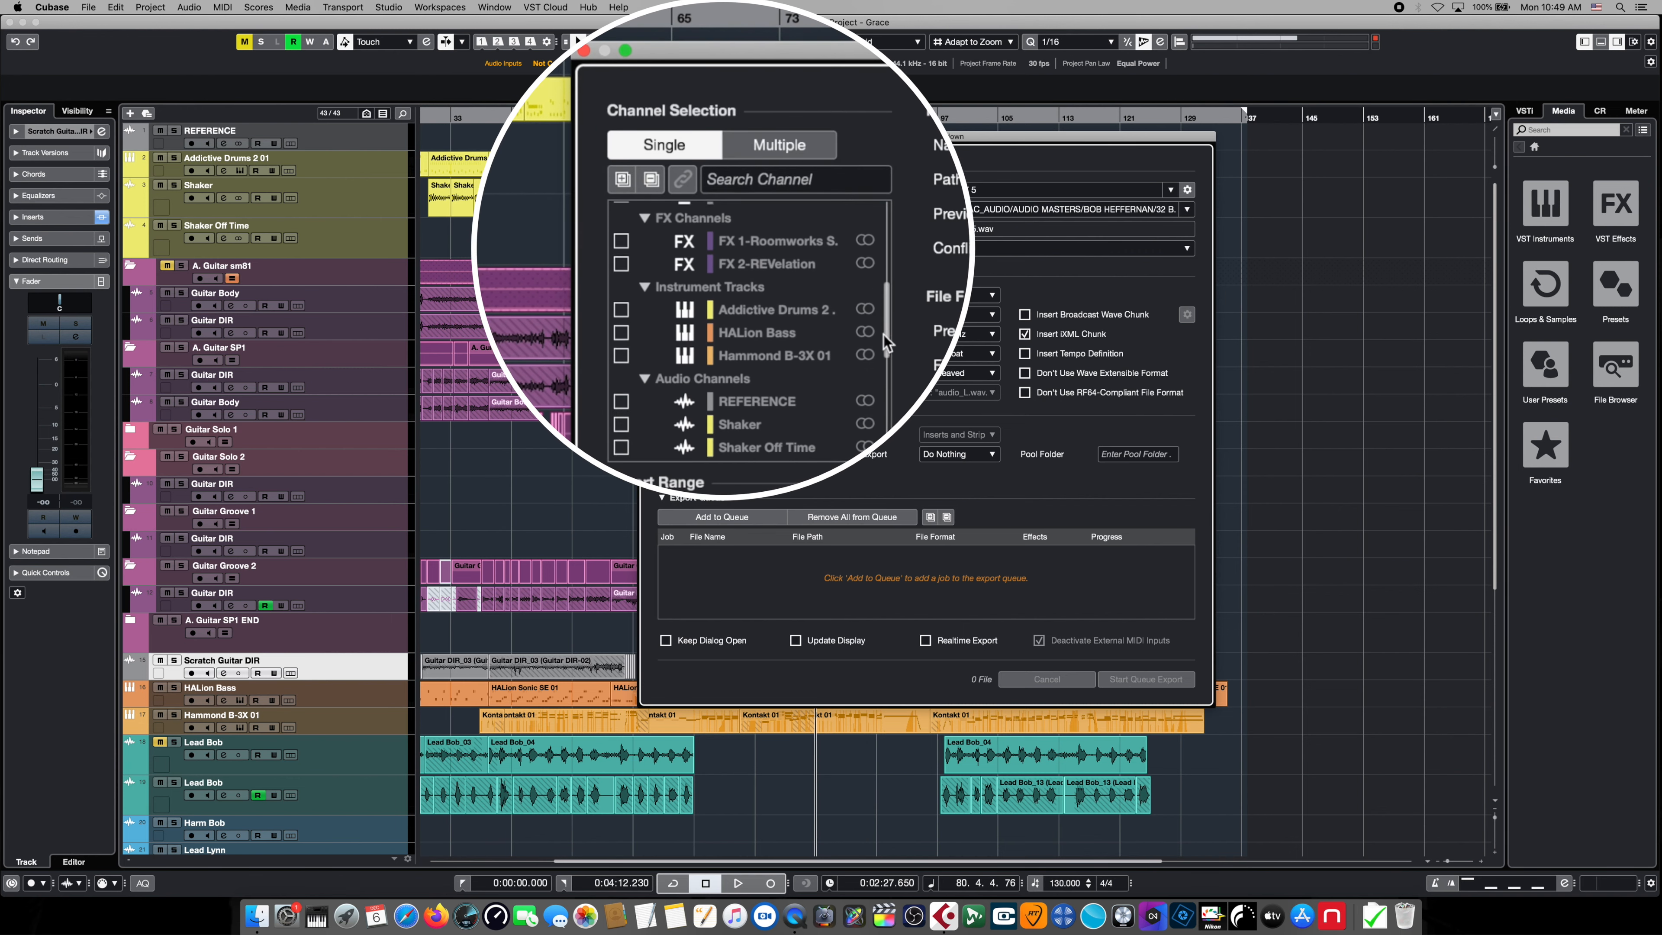
scroll("down", 3)
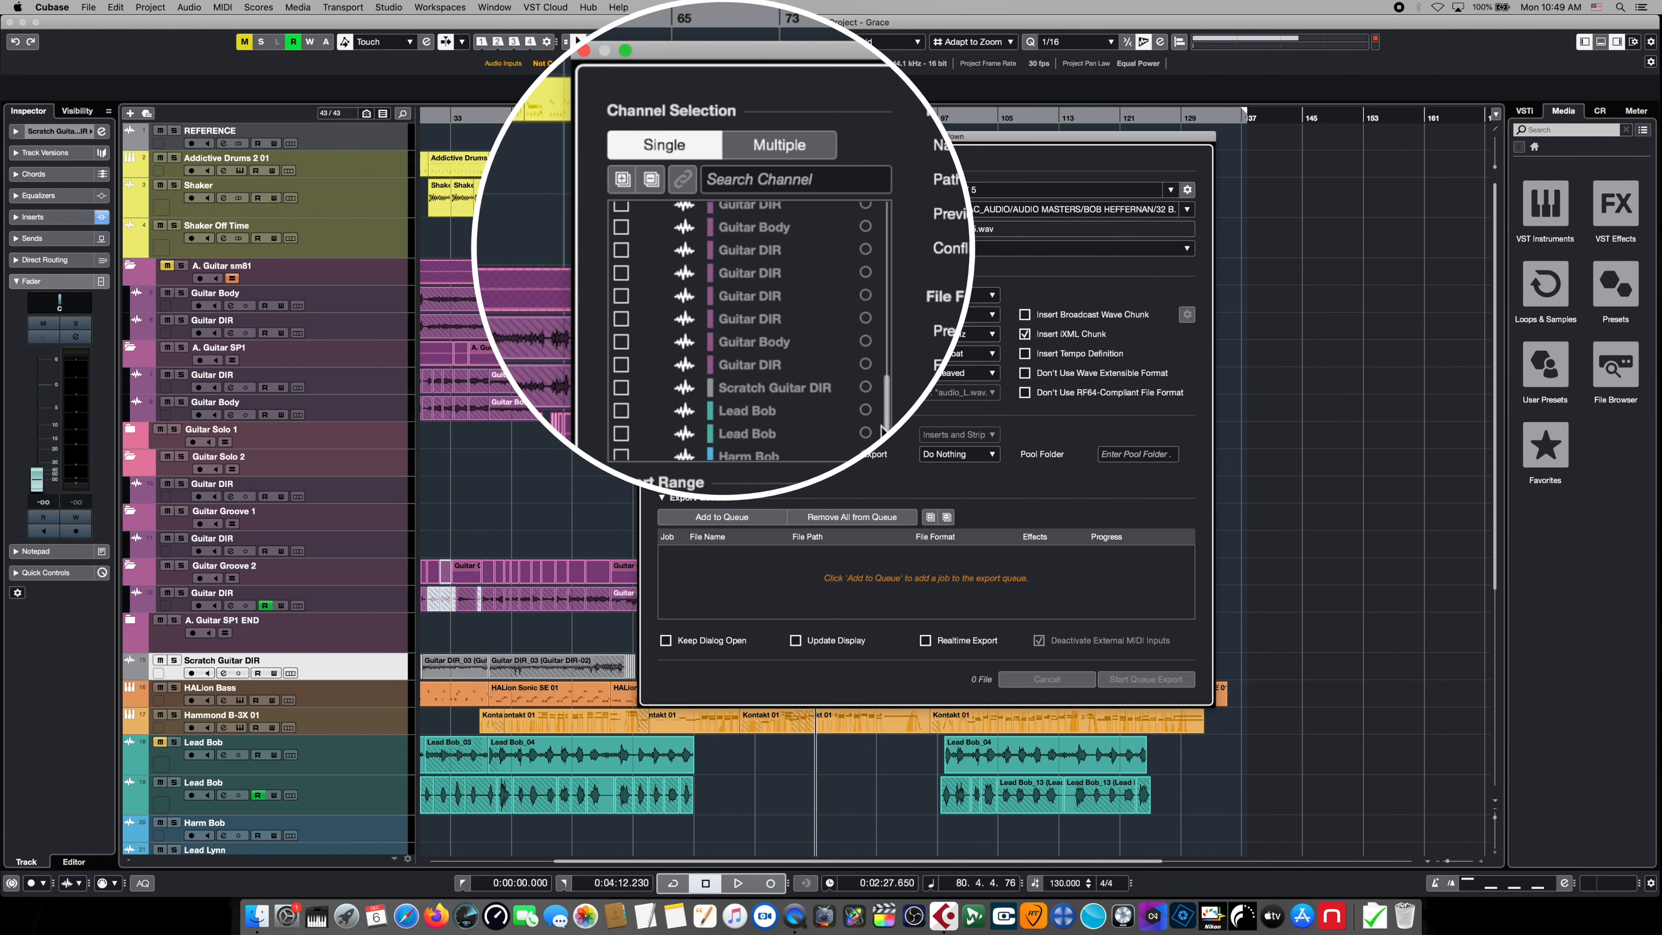
scroll("up", 3)
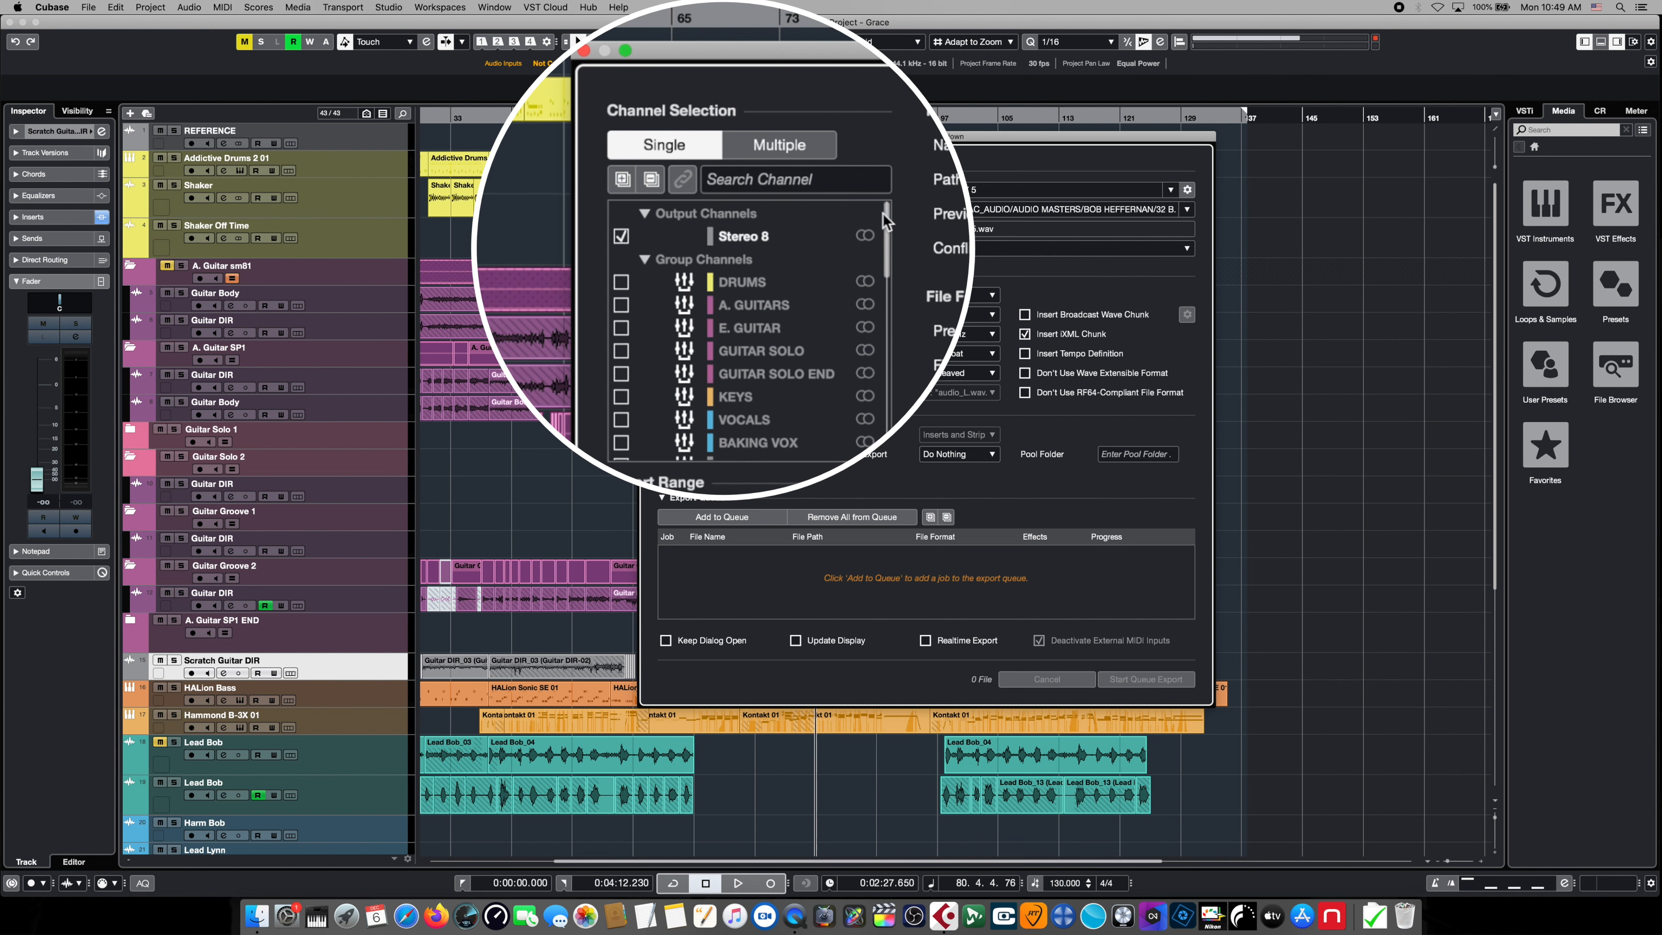
left_click(623, 236)
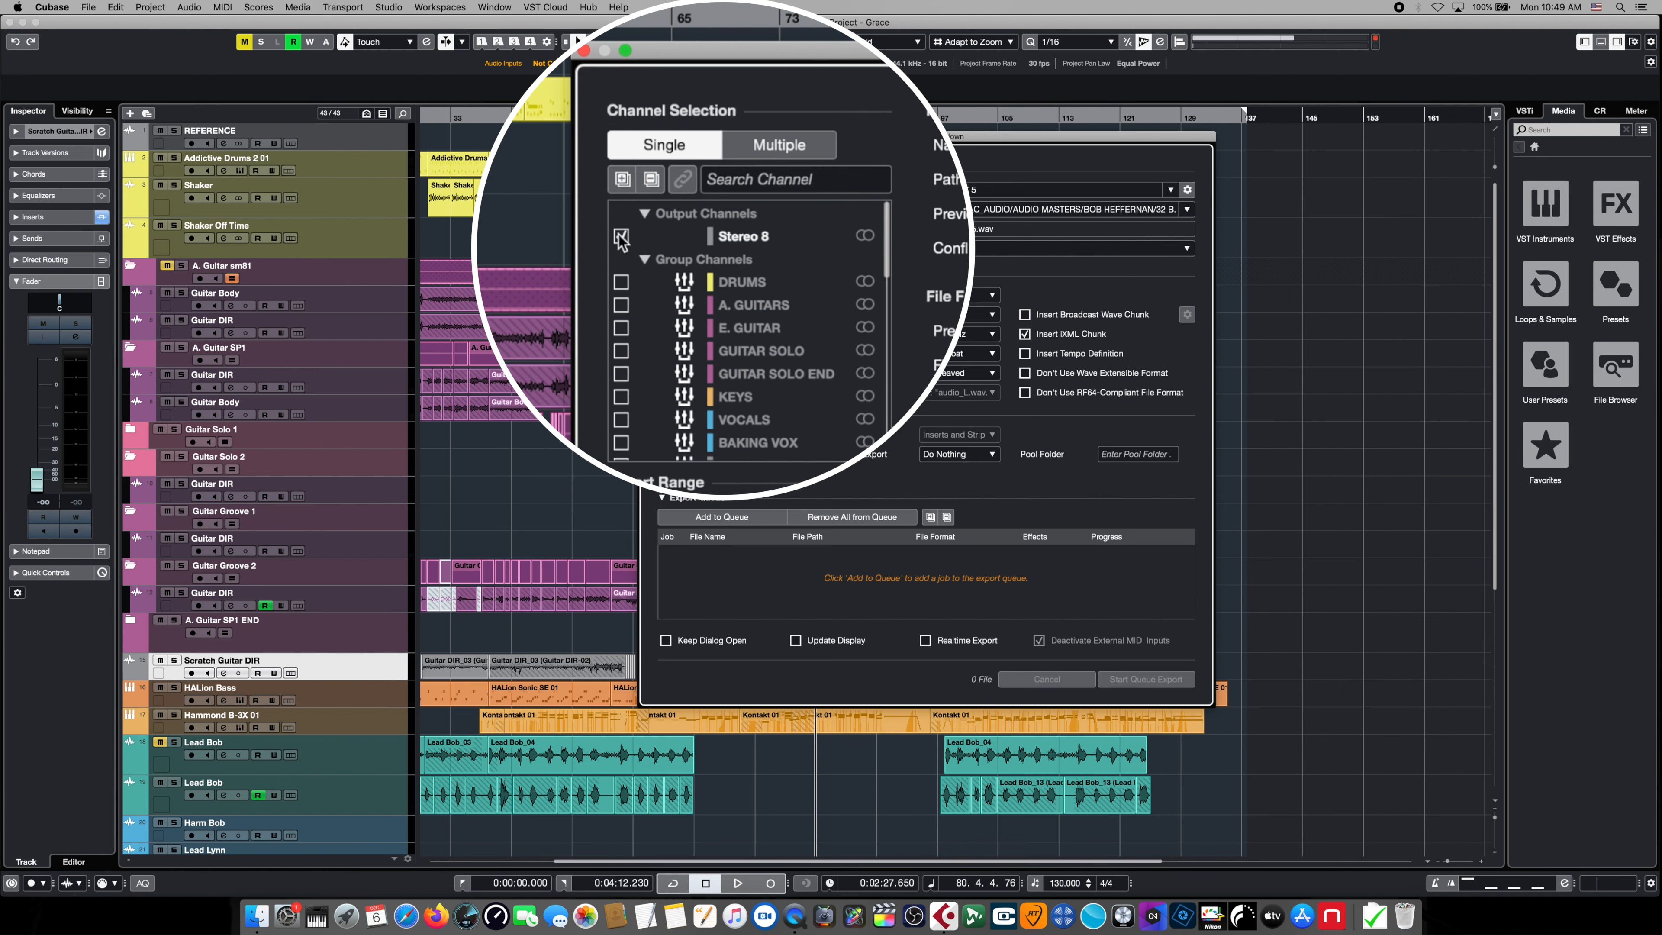
left_click(623, 304)
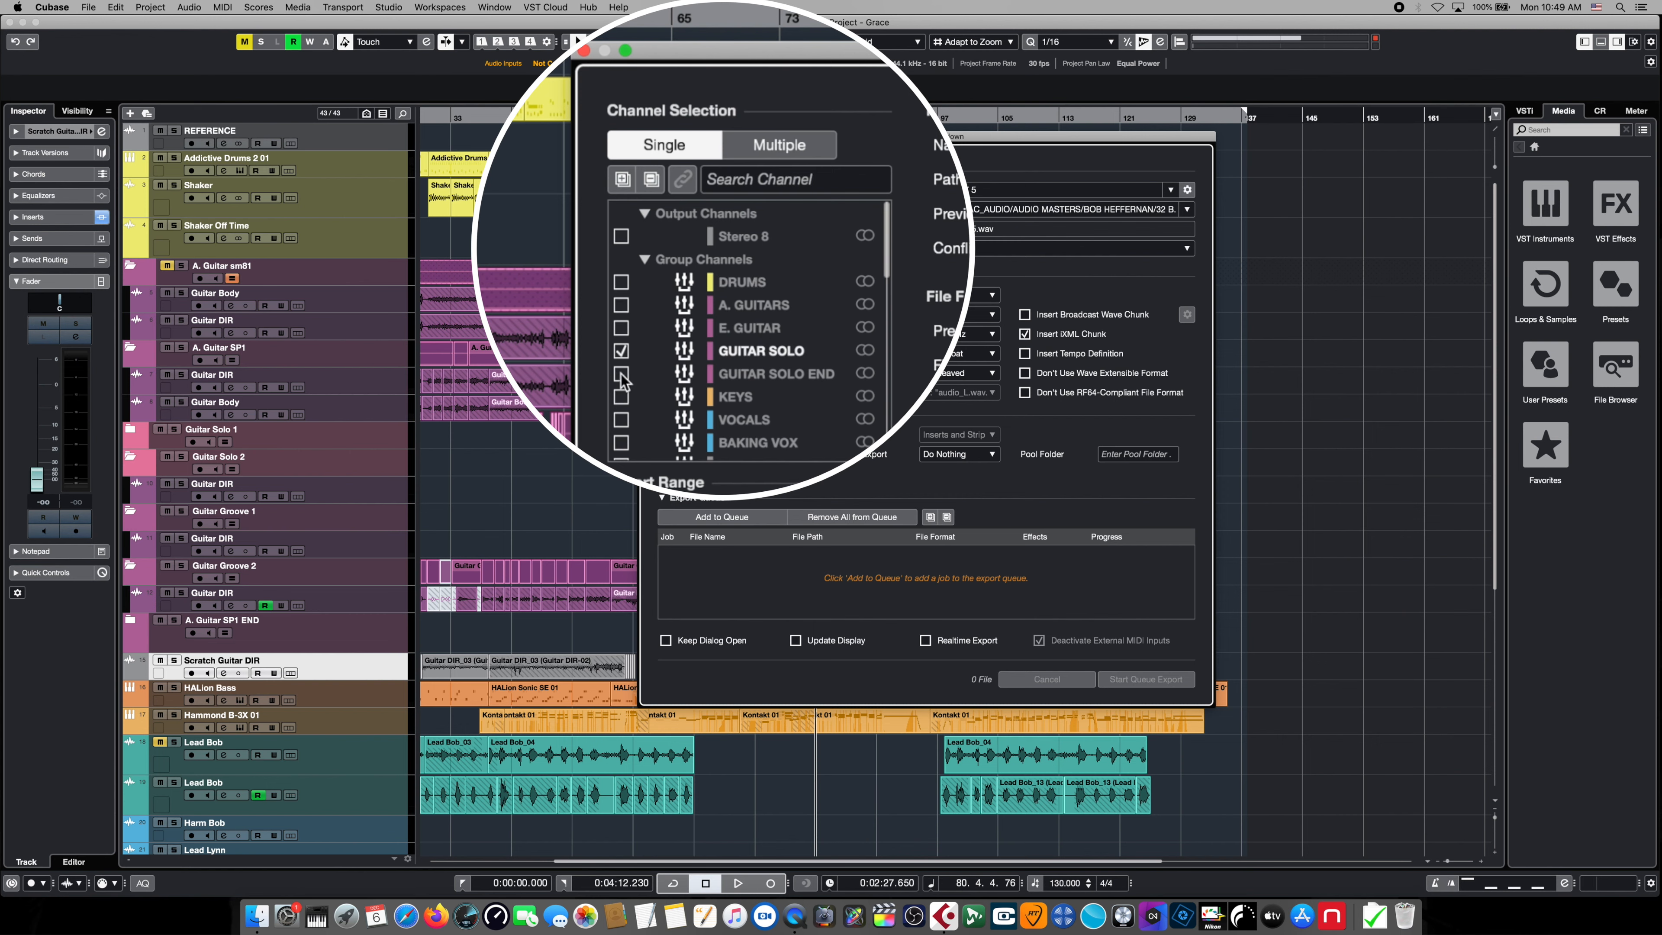
left_click(623, 442)
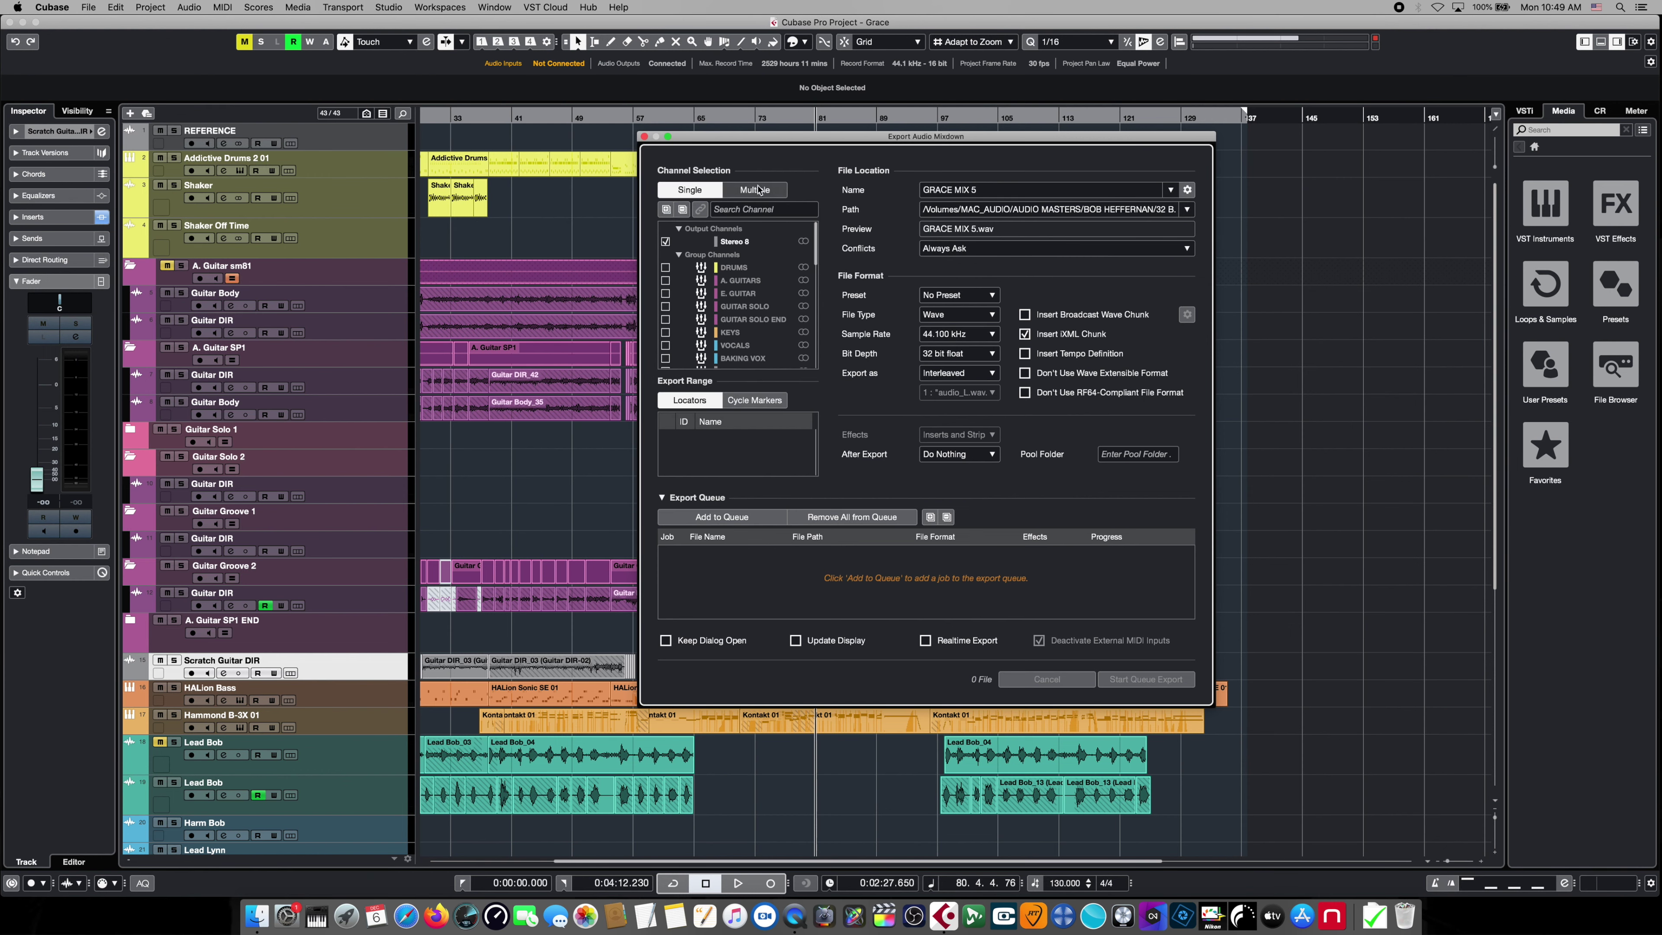
mouse_move(1060, 167)
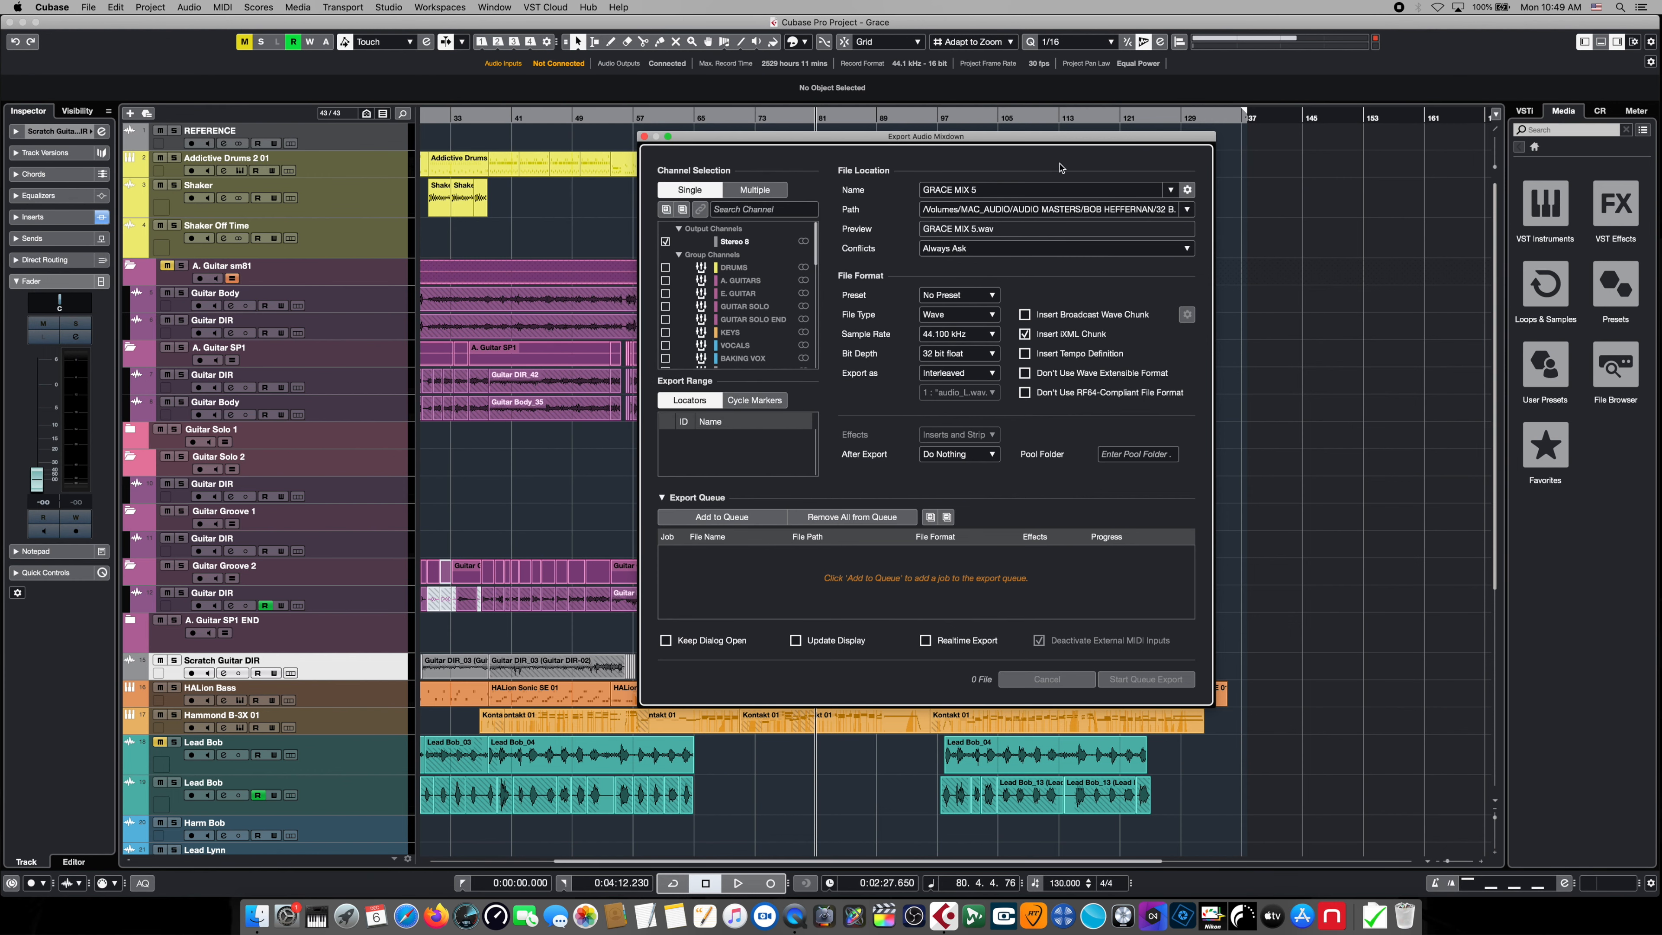
left_click(1033, 189)
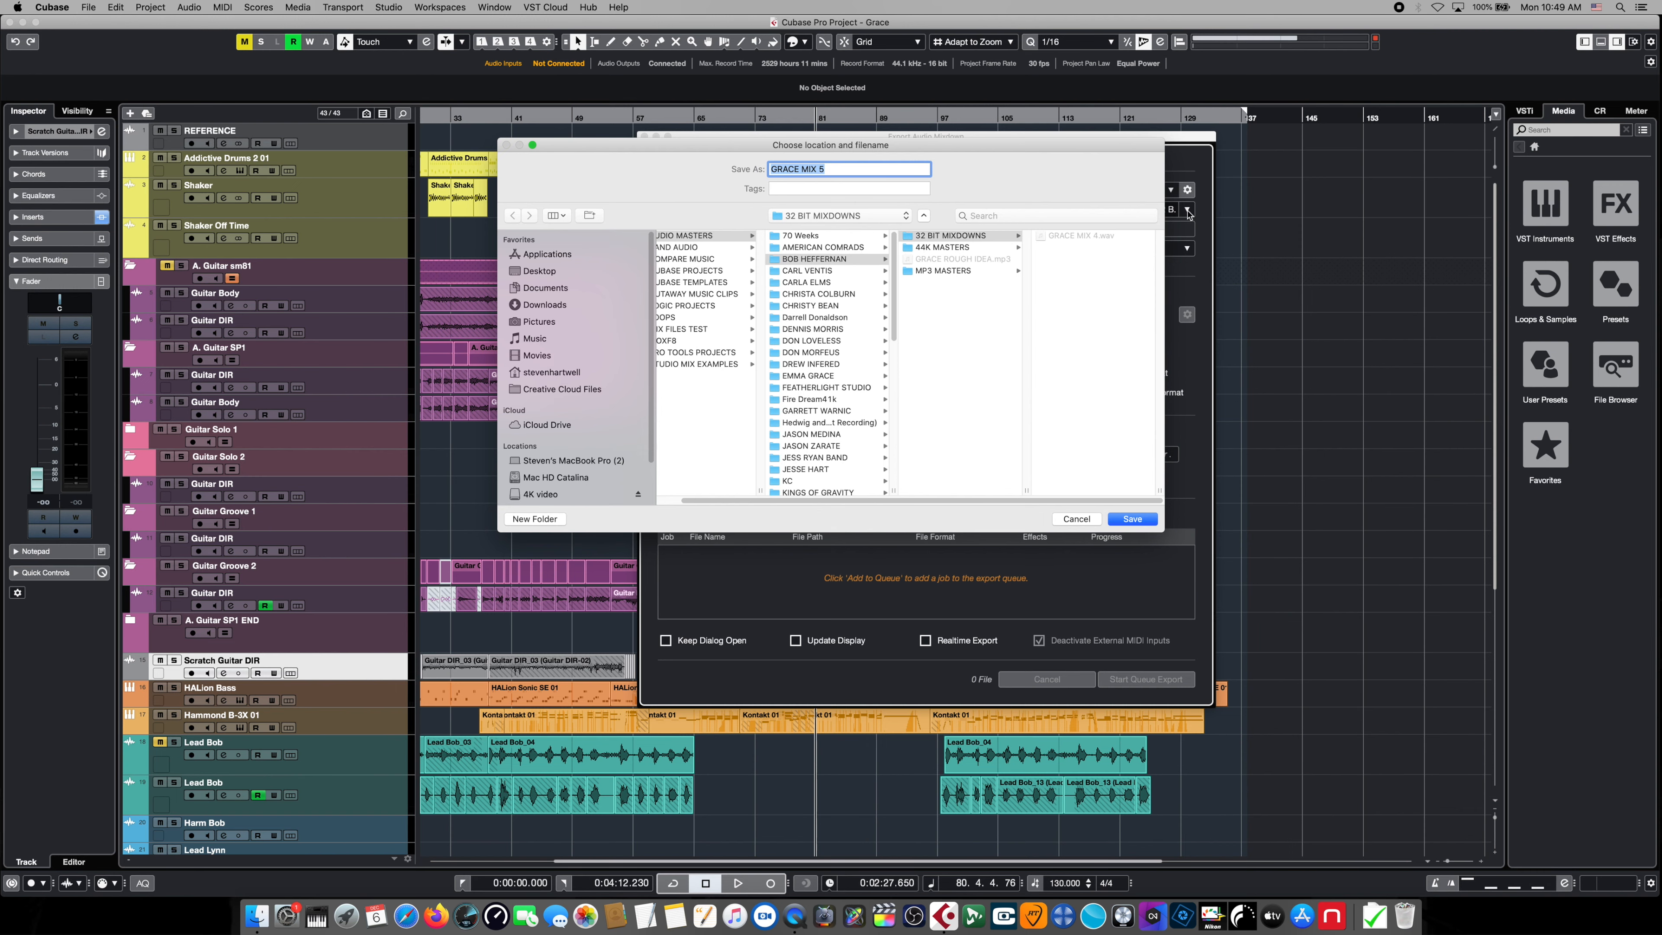
left_click(1131, 518)
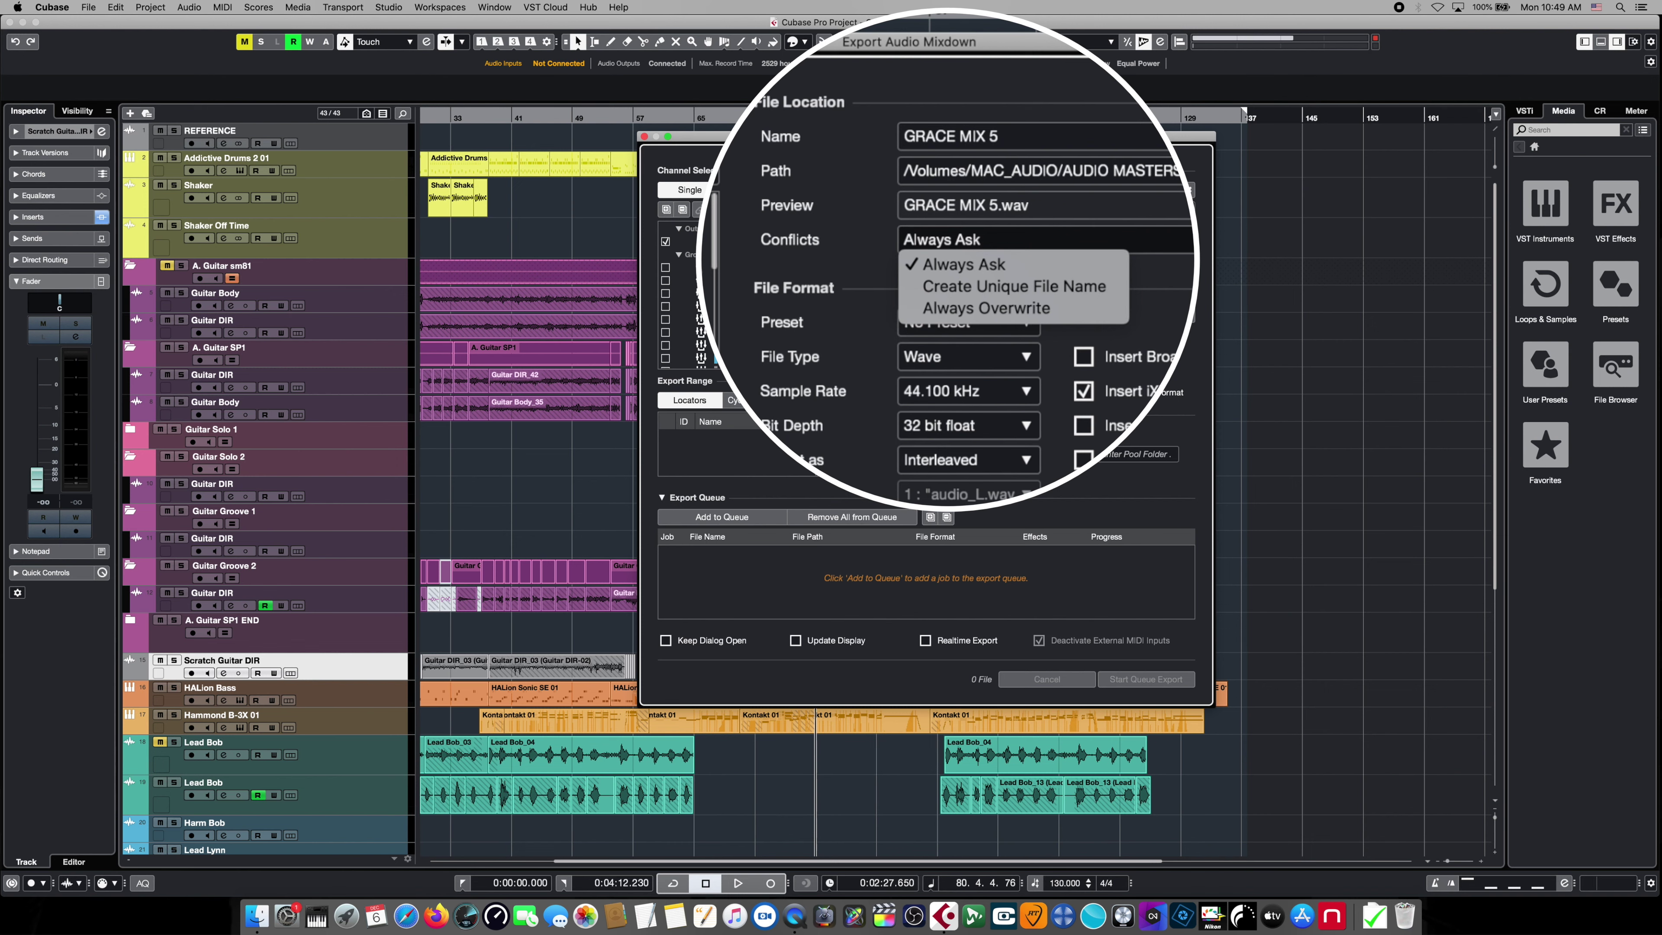
left_click(965, 264)
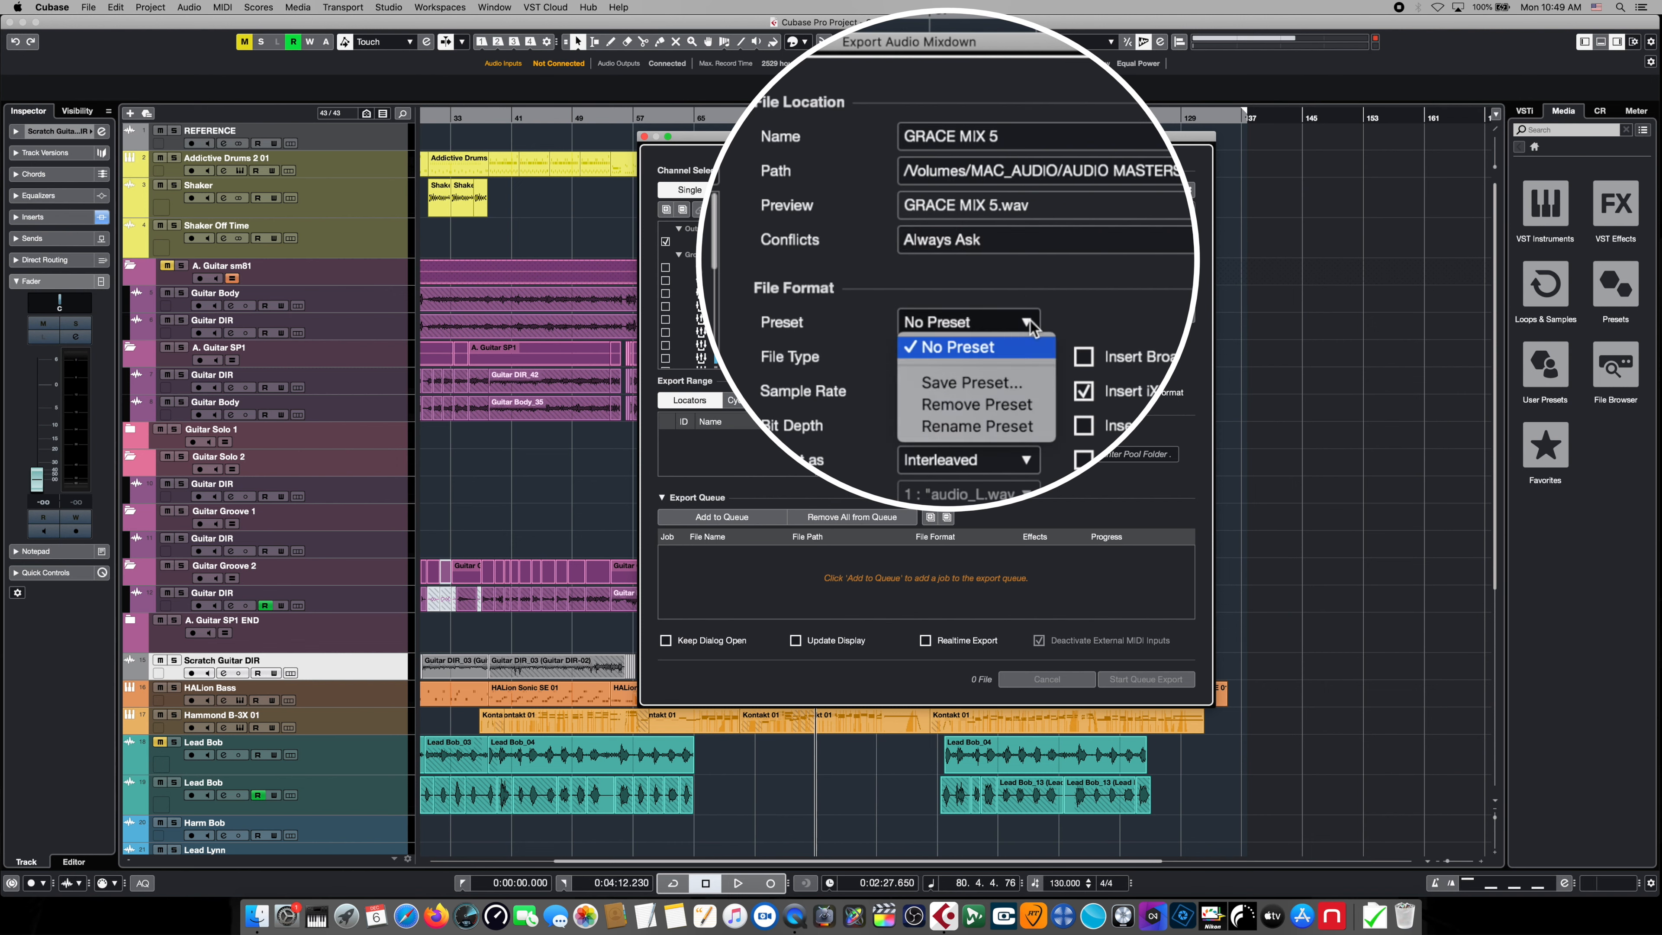
mouse_move(1150, 311)
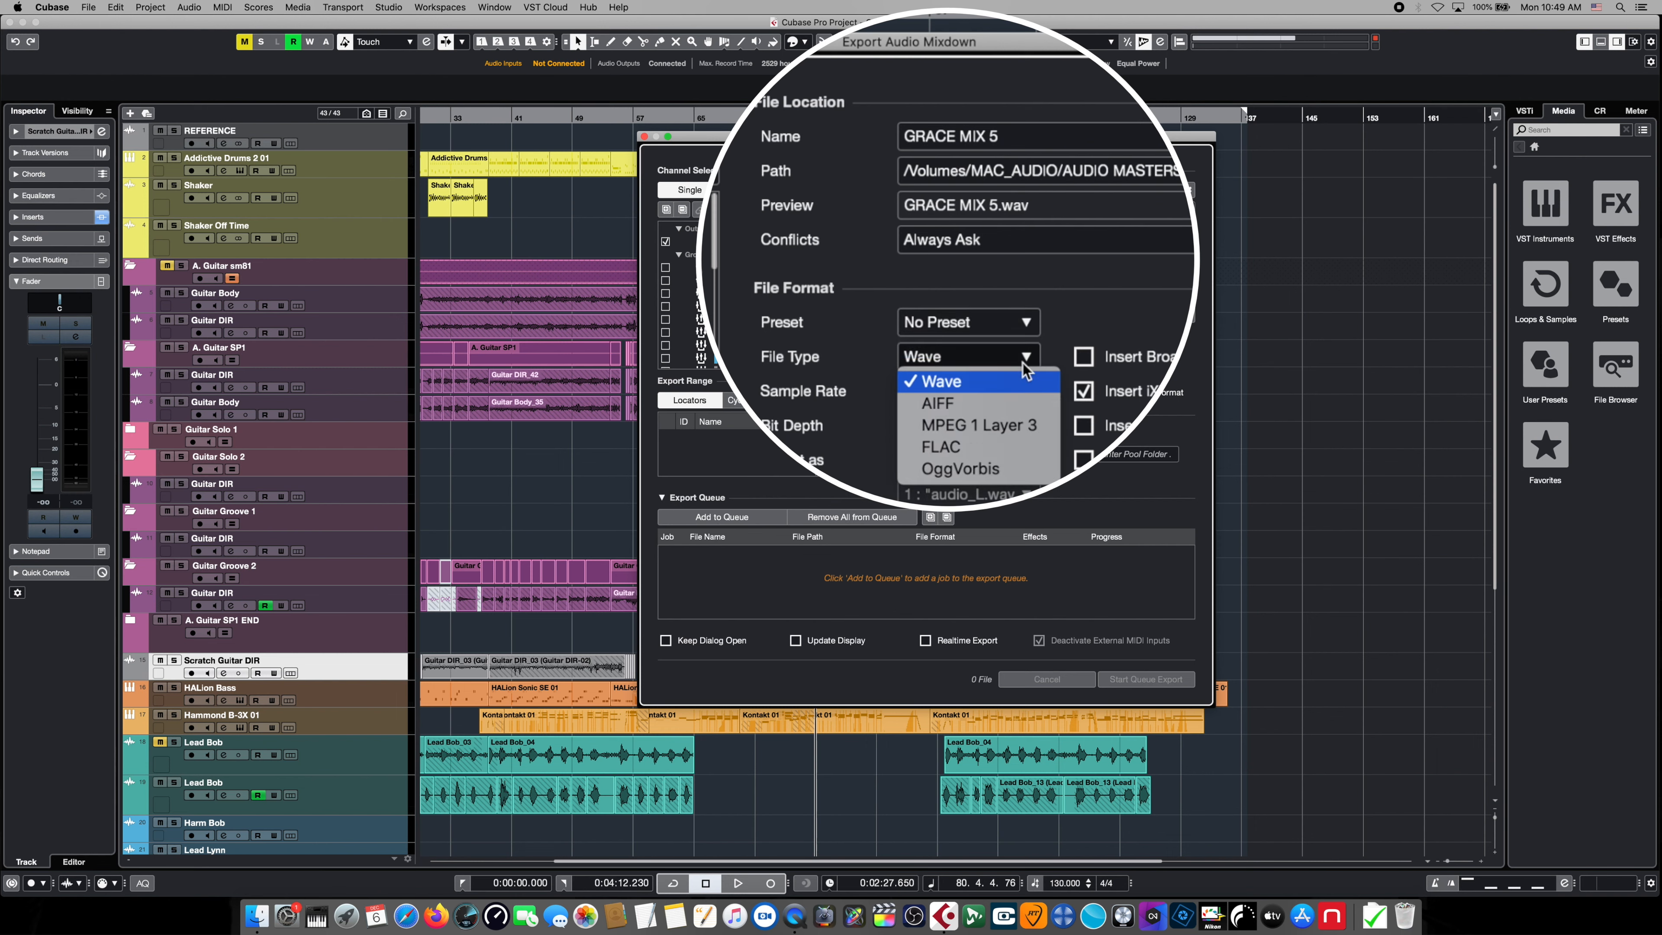
mouse_move(981, 425)
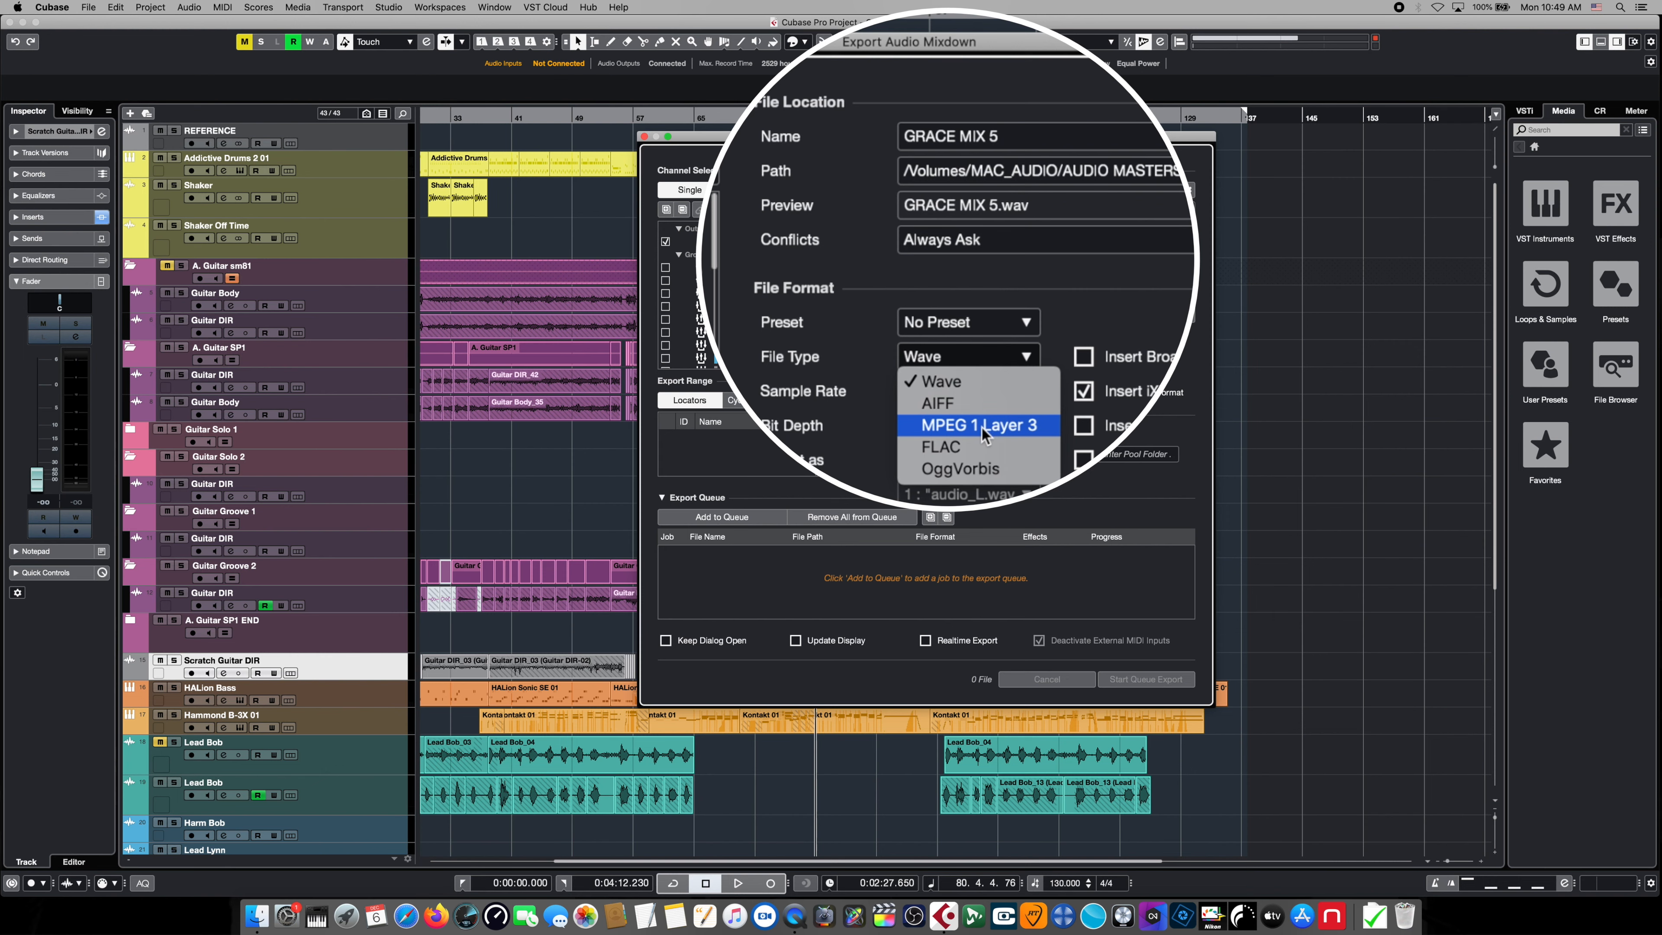
mouse_move(979, 381)
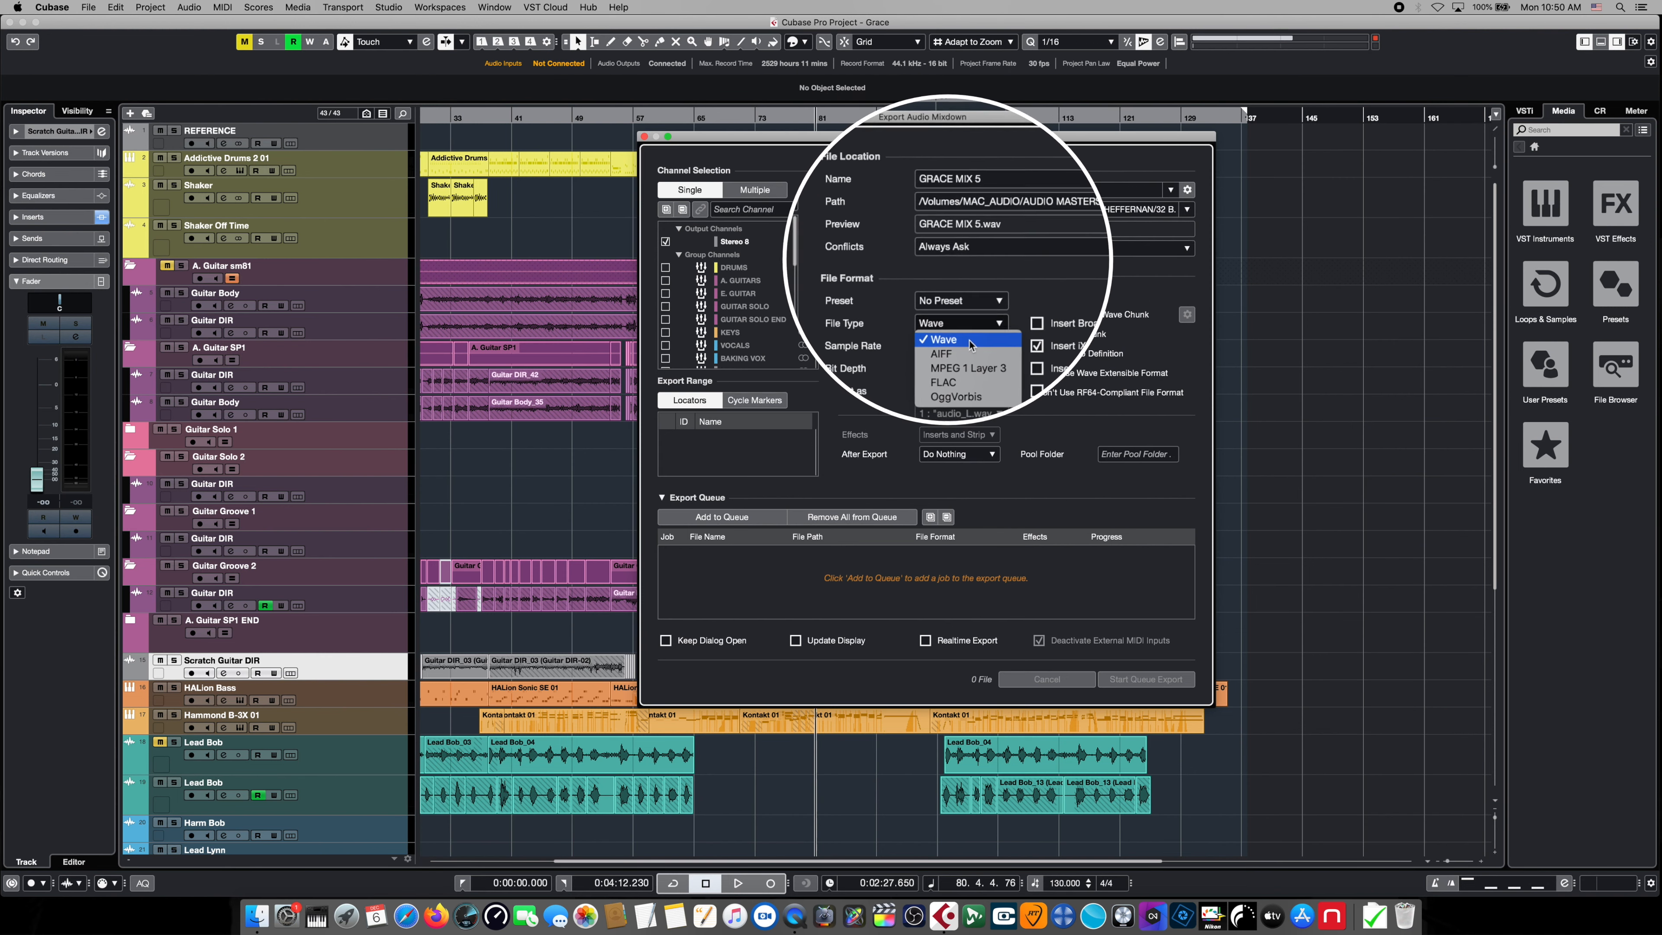
- Keep the master as Wave at 44.100 kHz and set its bit depth to 32-bit float
left_click(943, 339)
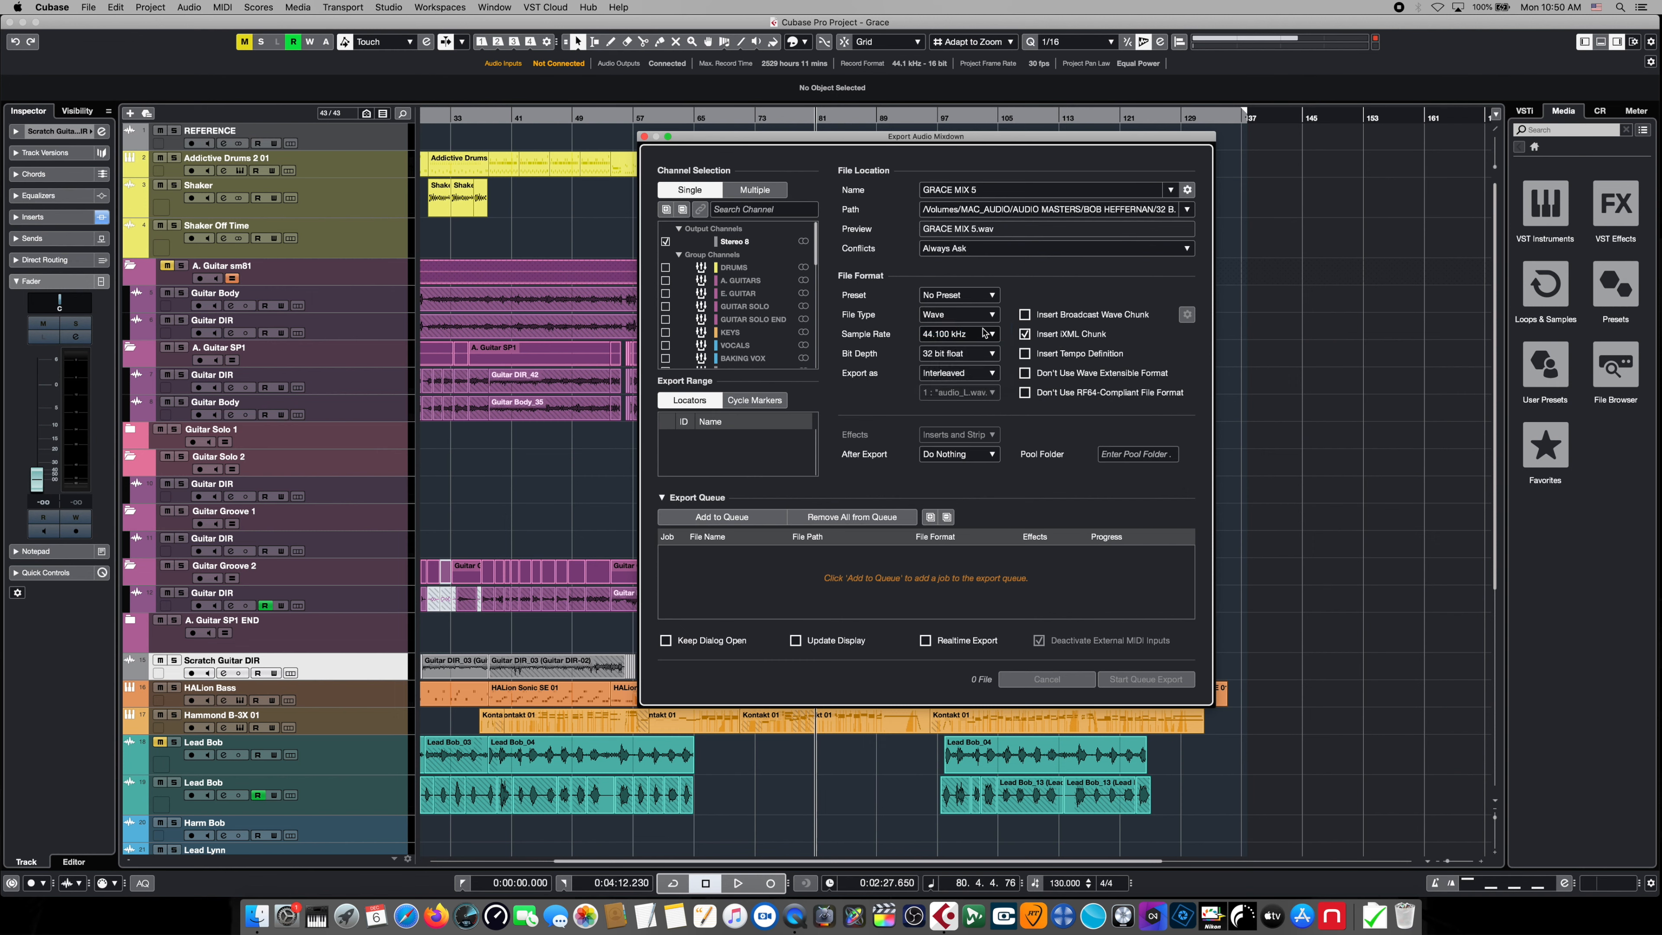
left_click(956, 335)
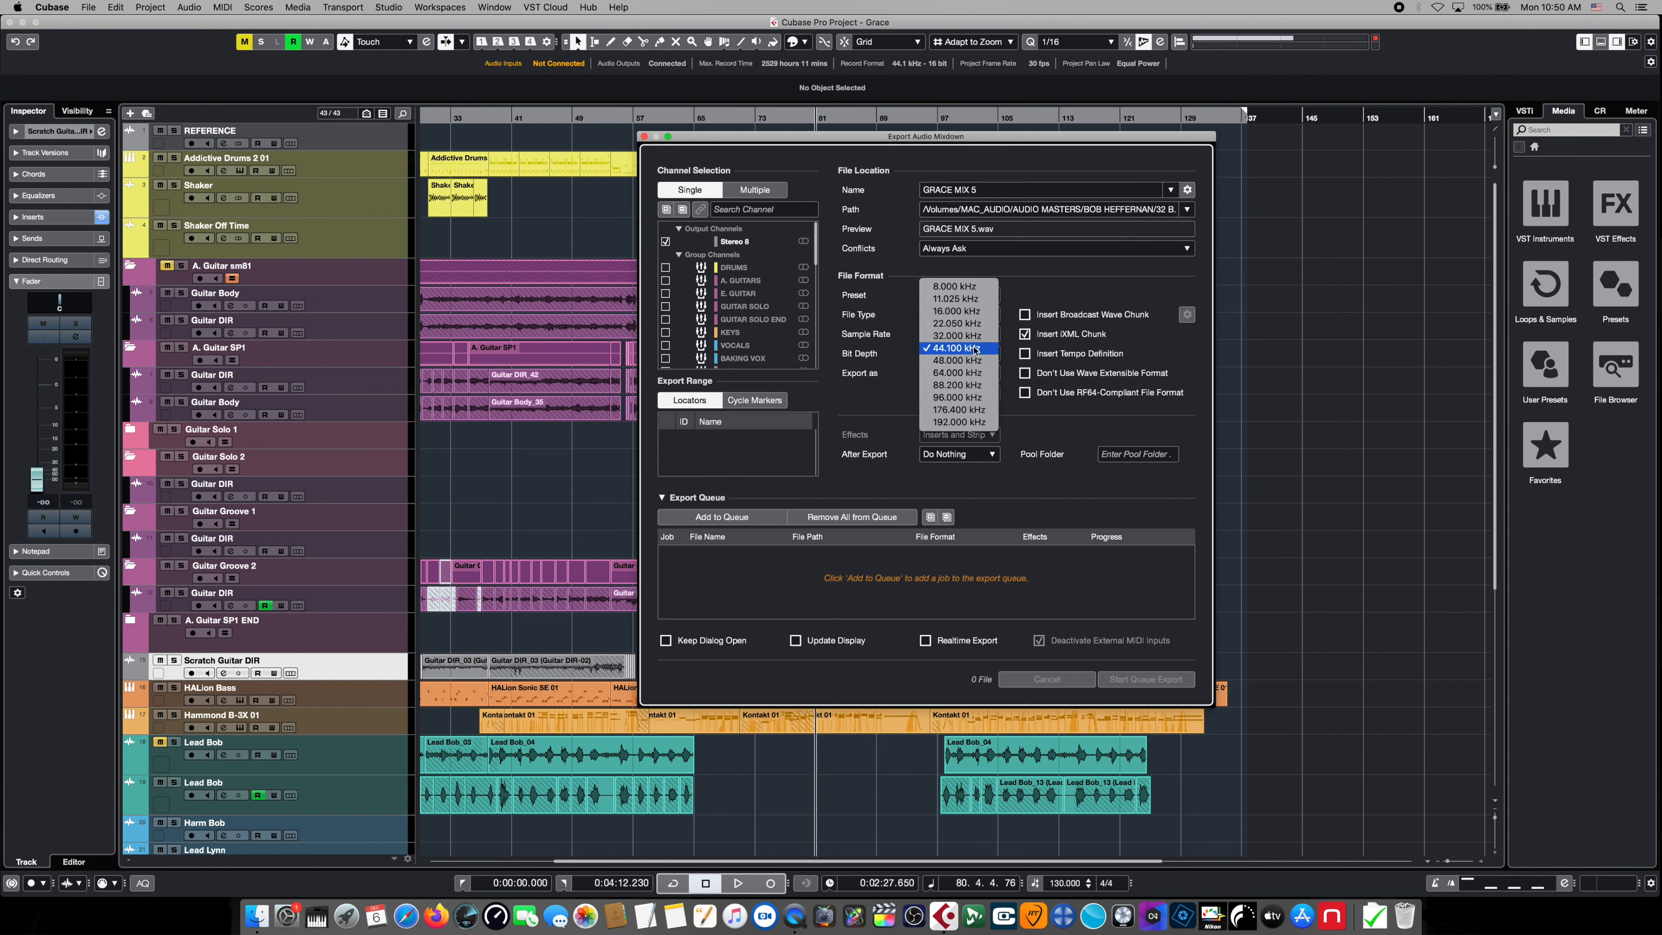
left_click(956, 349)
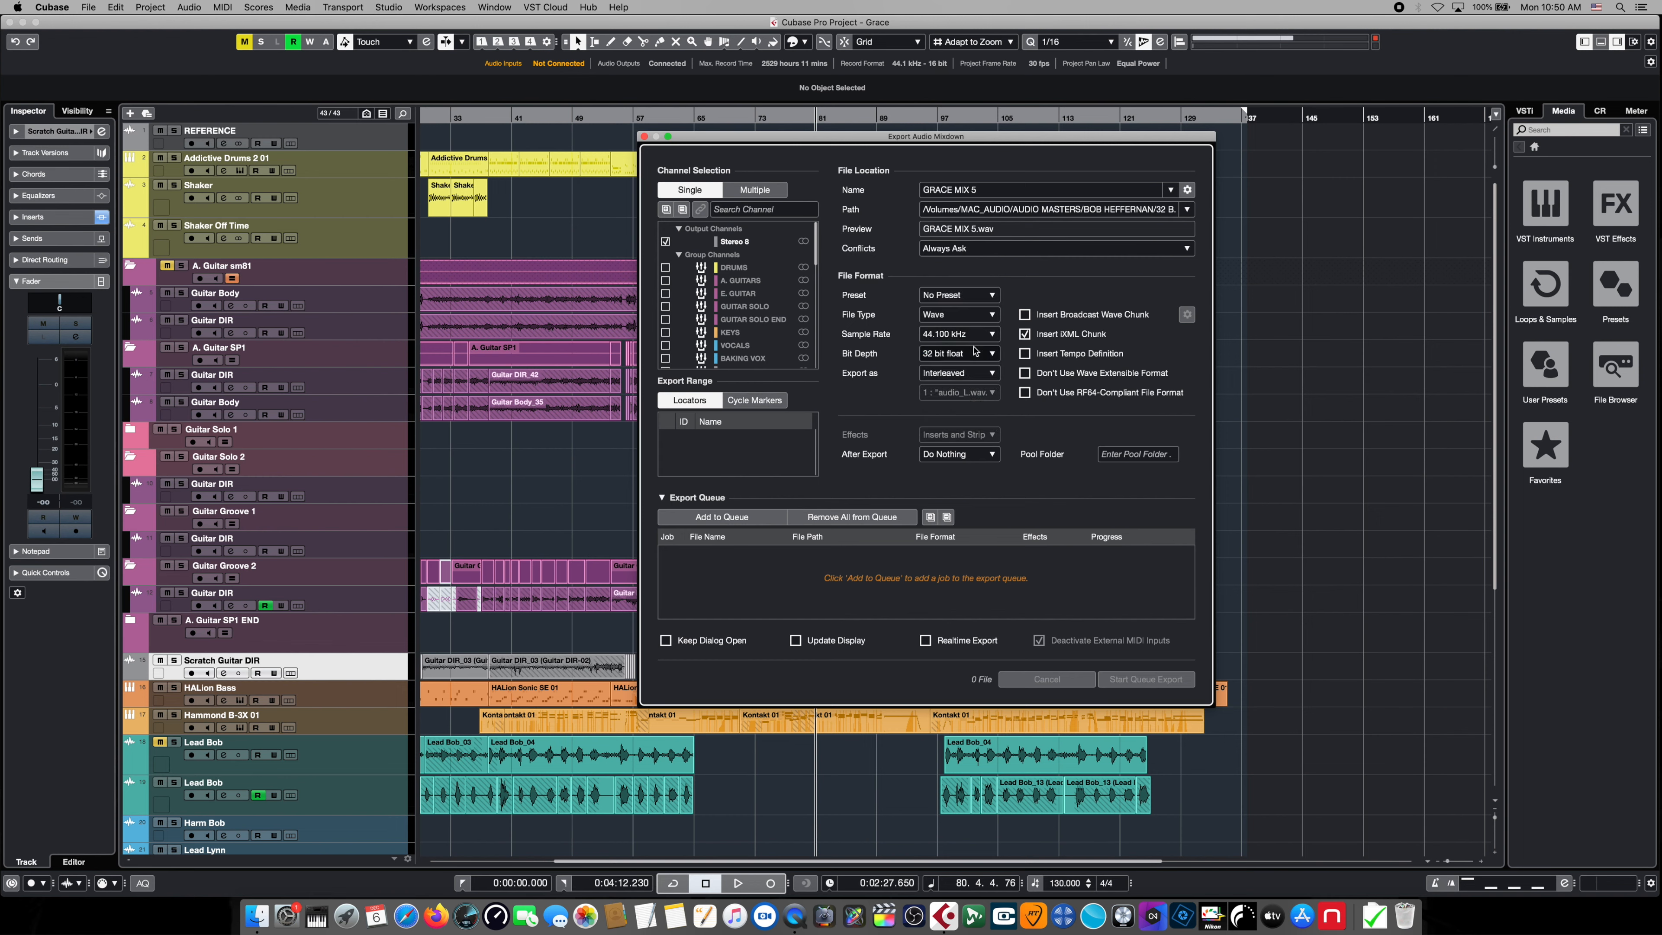
left_click(957, 353)
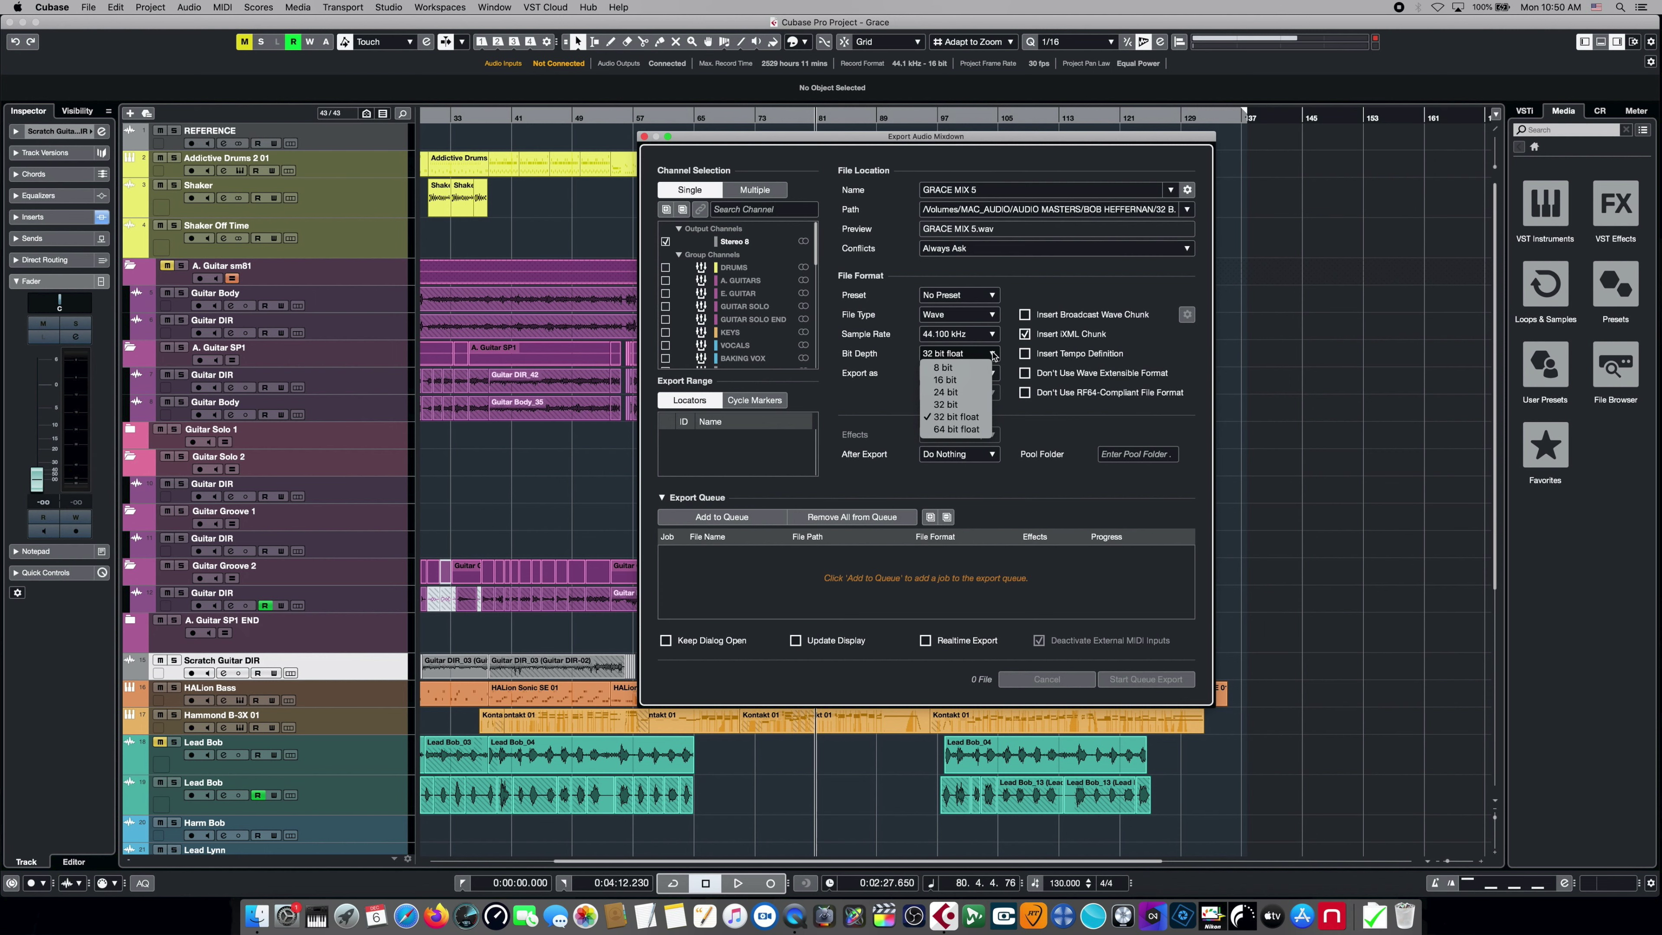
mouse_move(946, 404)
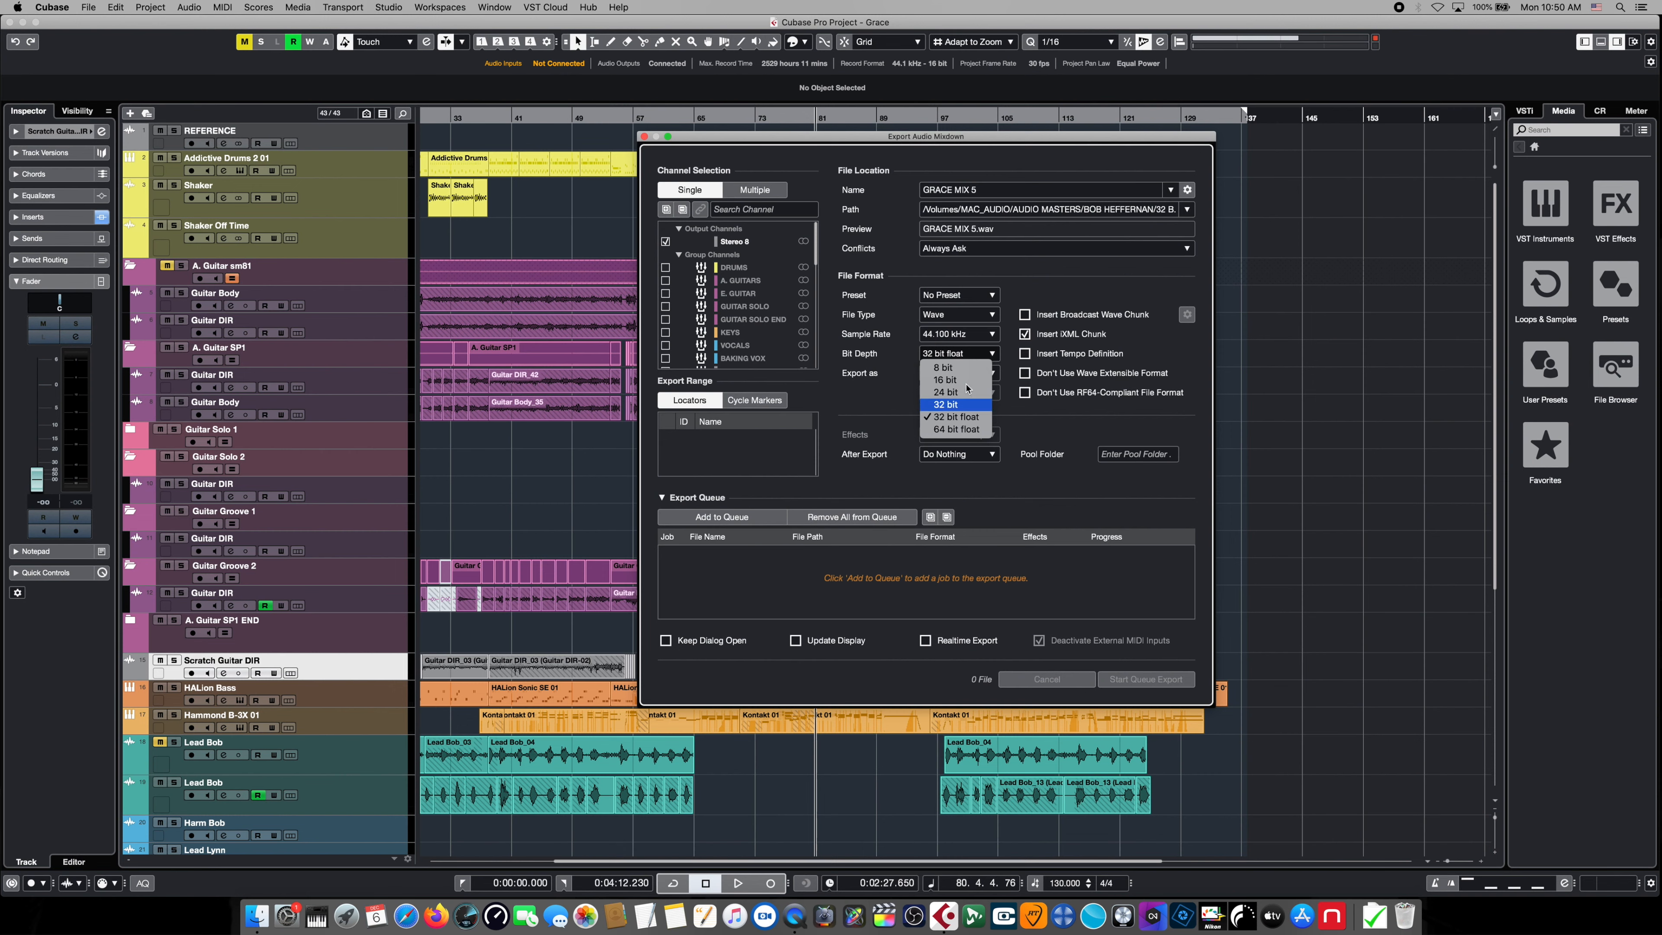
mouse_move(953, 416)
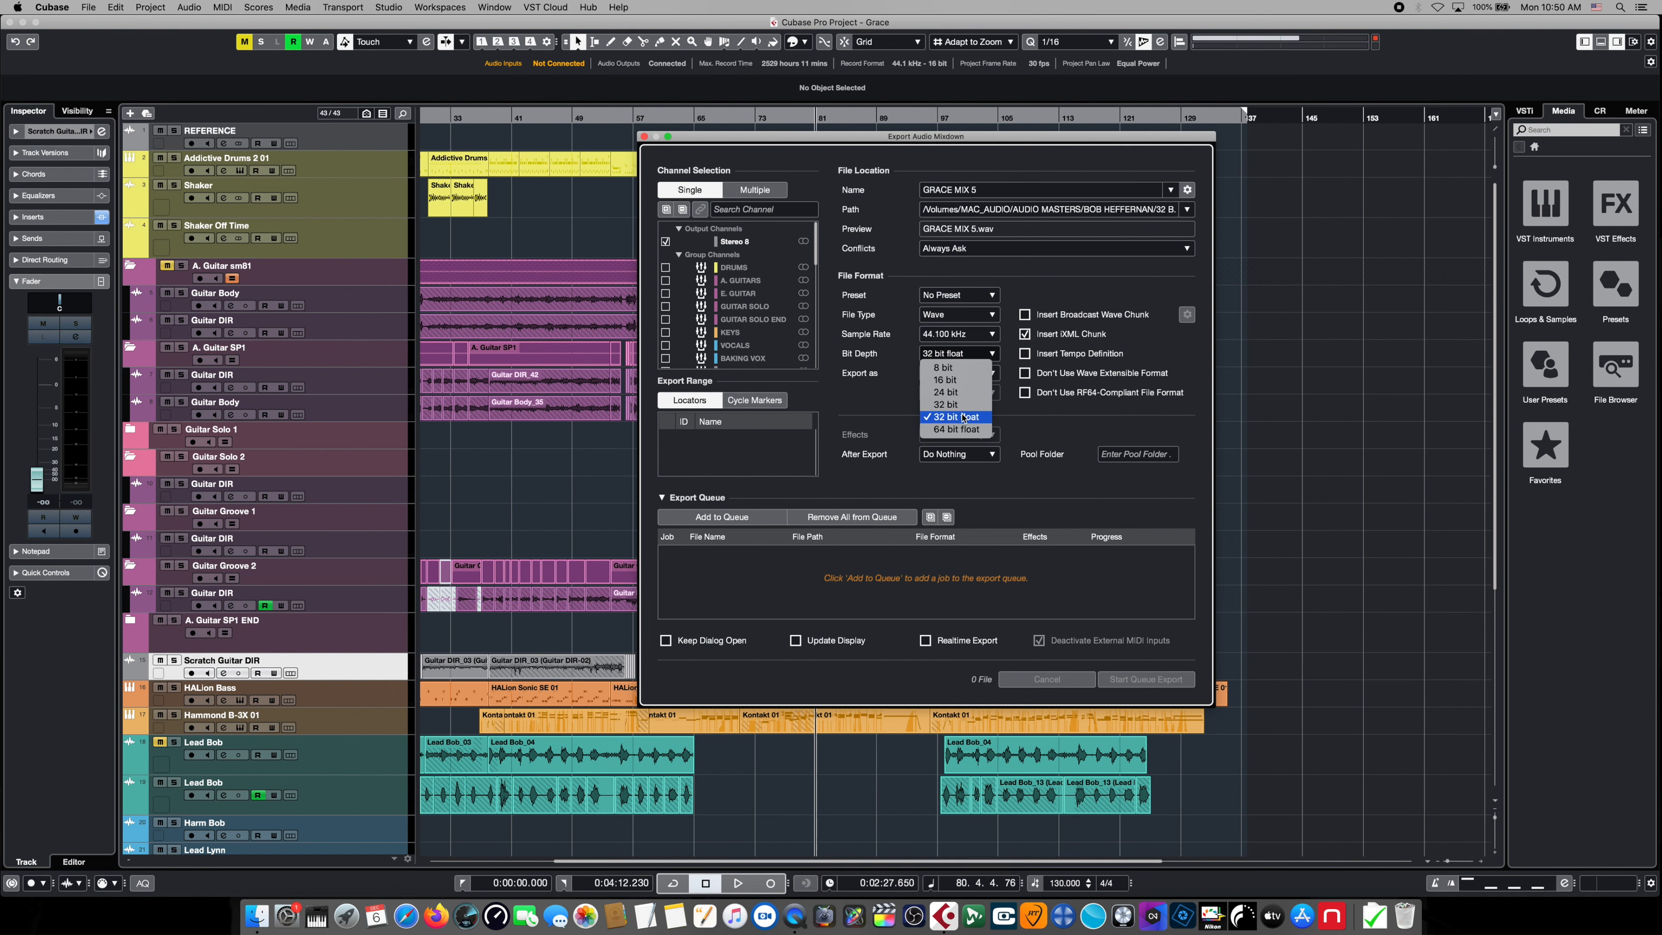
- Keep the master exported as one interleaved stereo file at 32-bit float
left_click(952, 417)
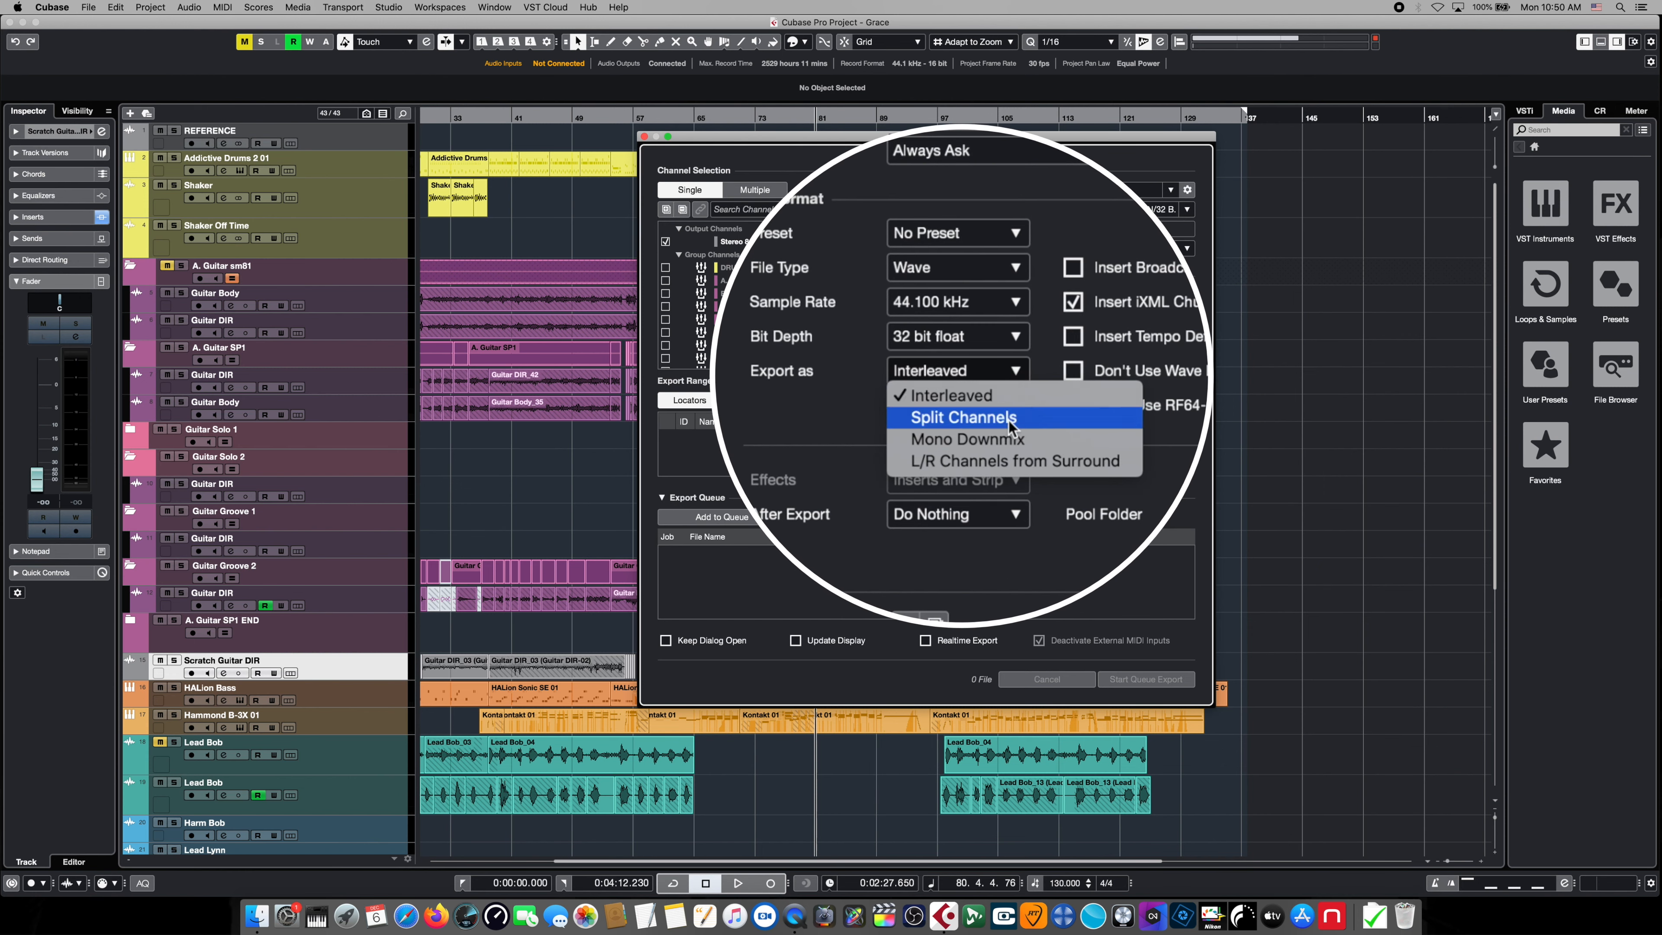
mouse_move(1006, 439)
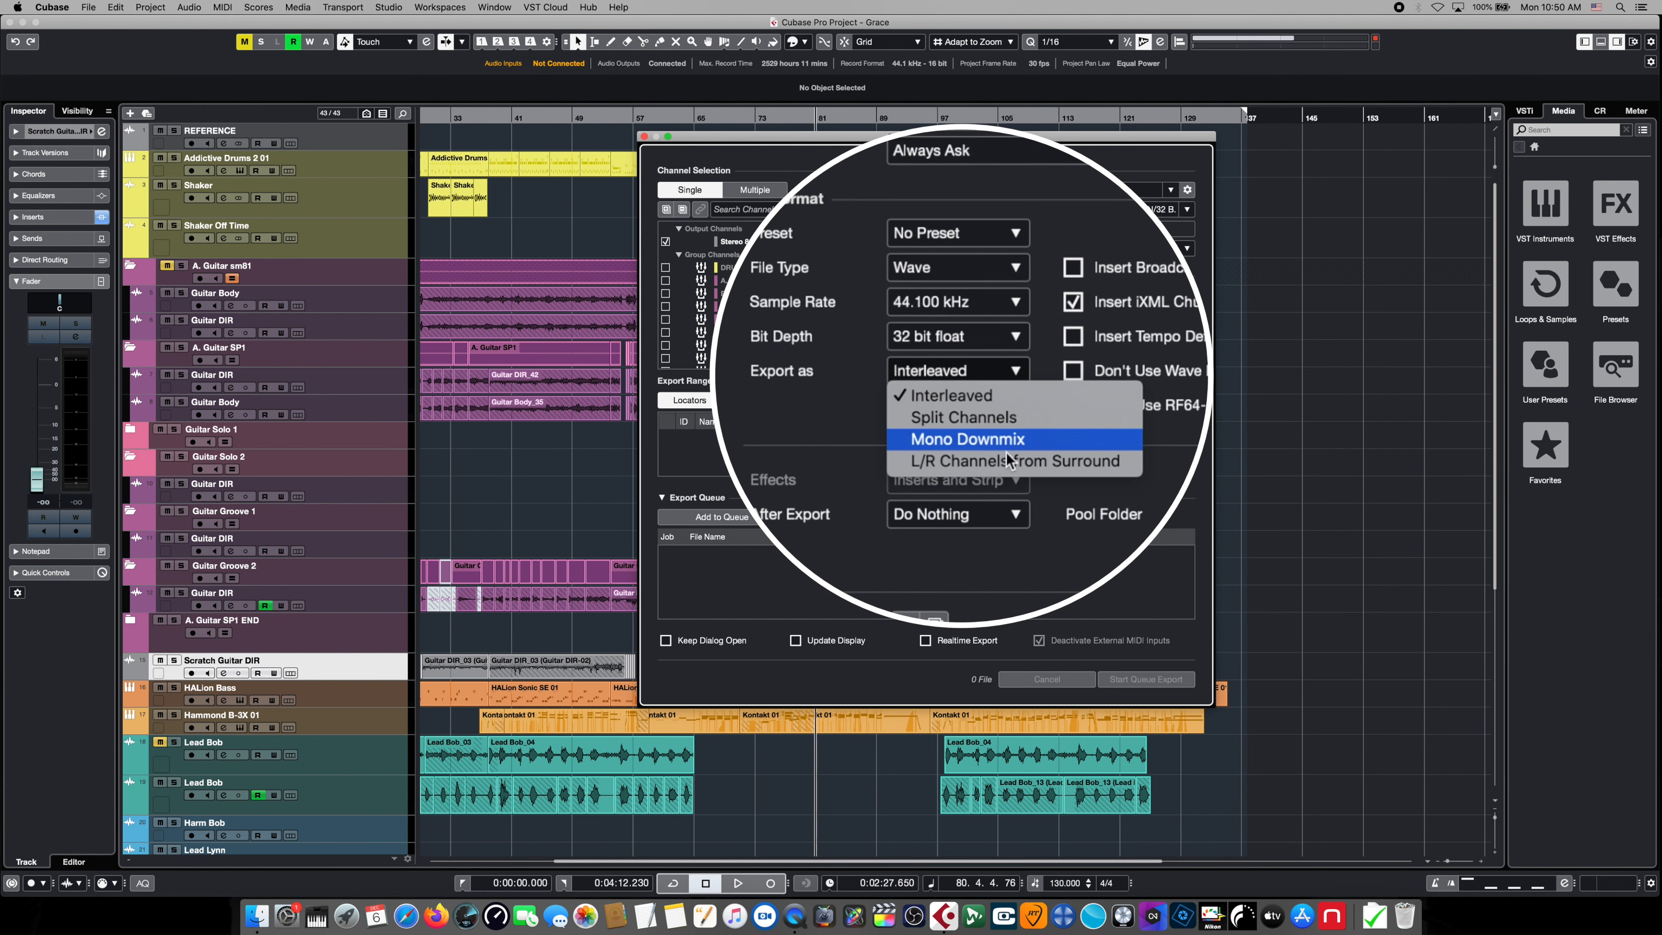
mouse_move(949, 396)
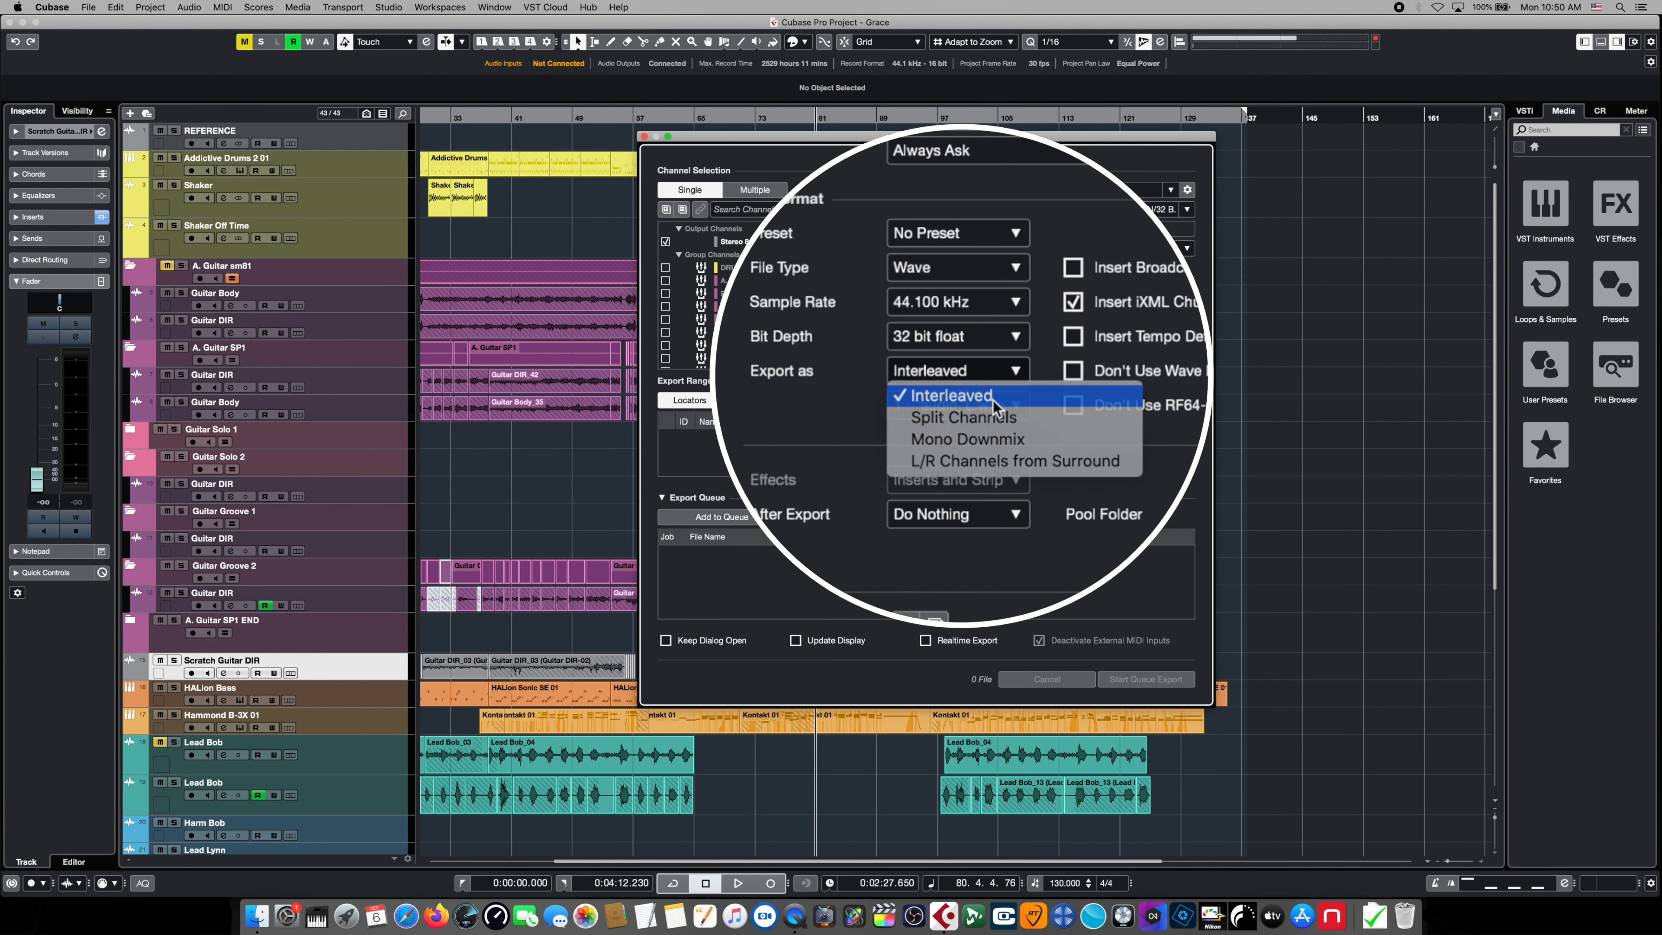
left_click(951, 395)
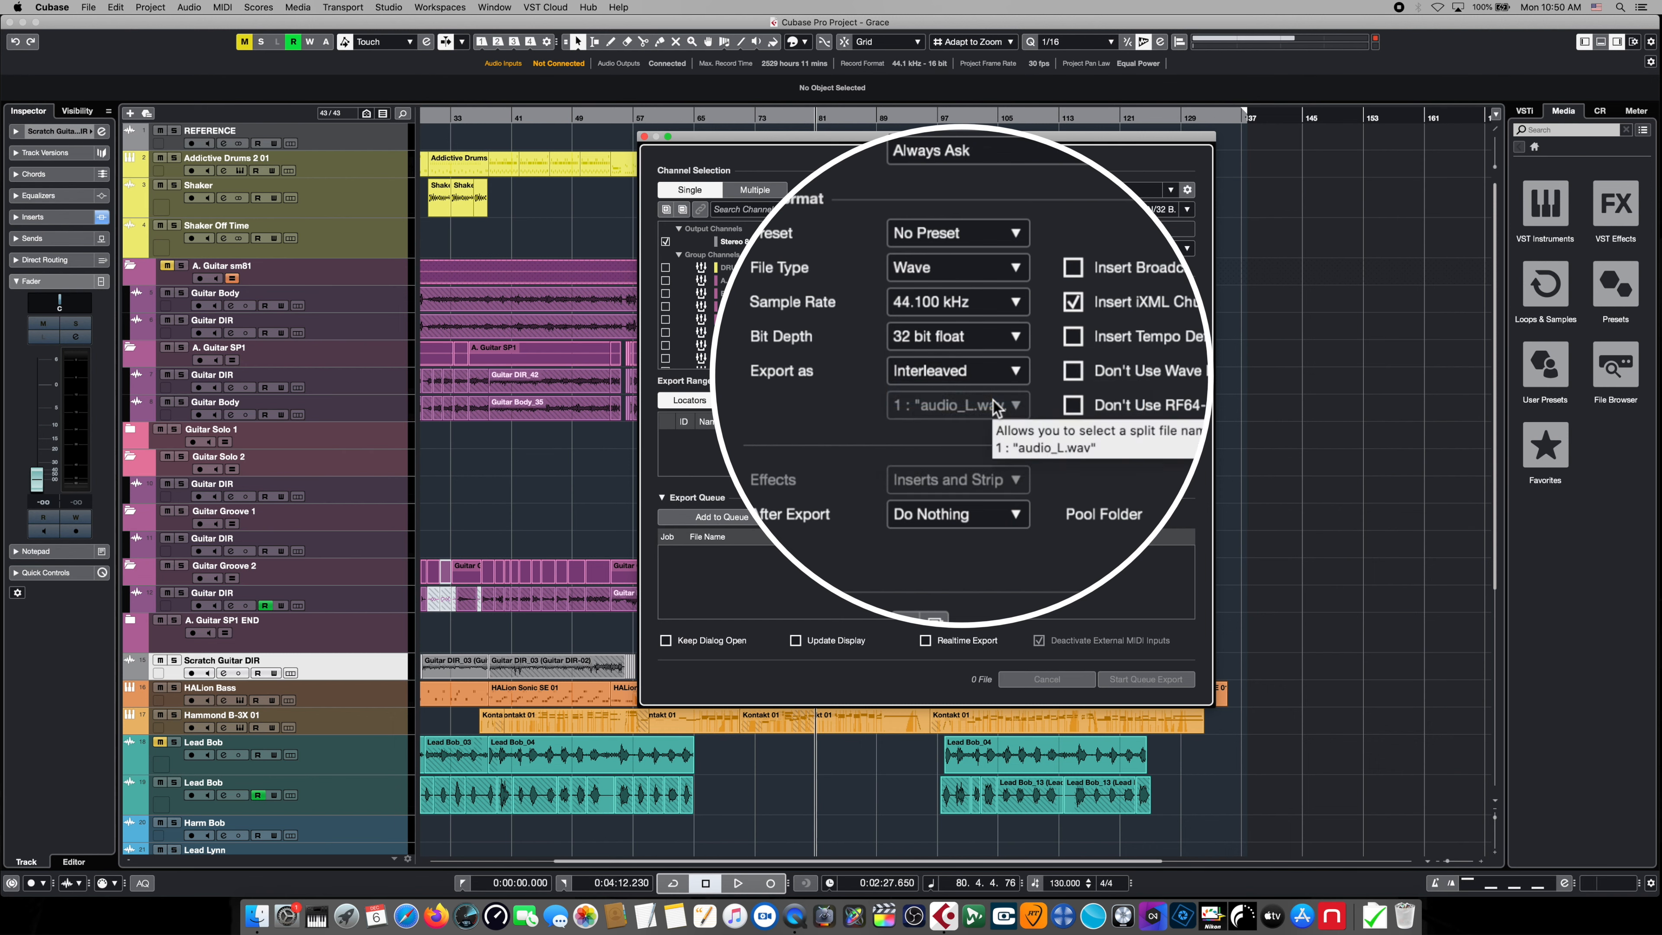
mouse_move(1087, 239)
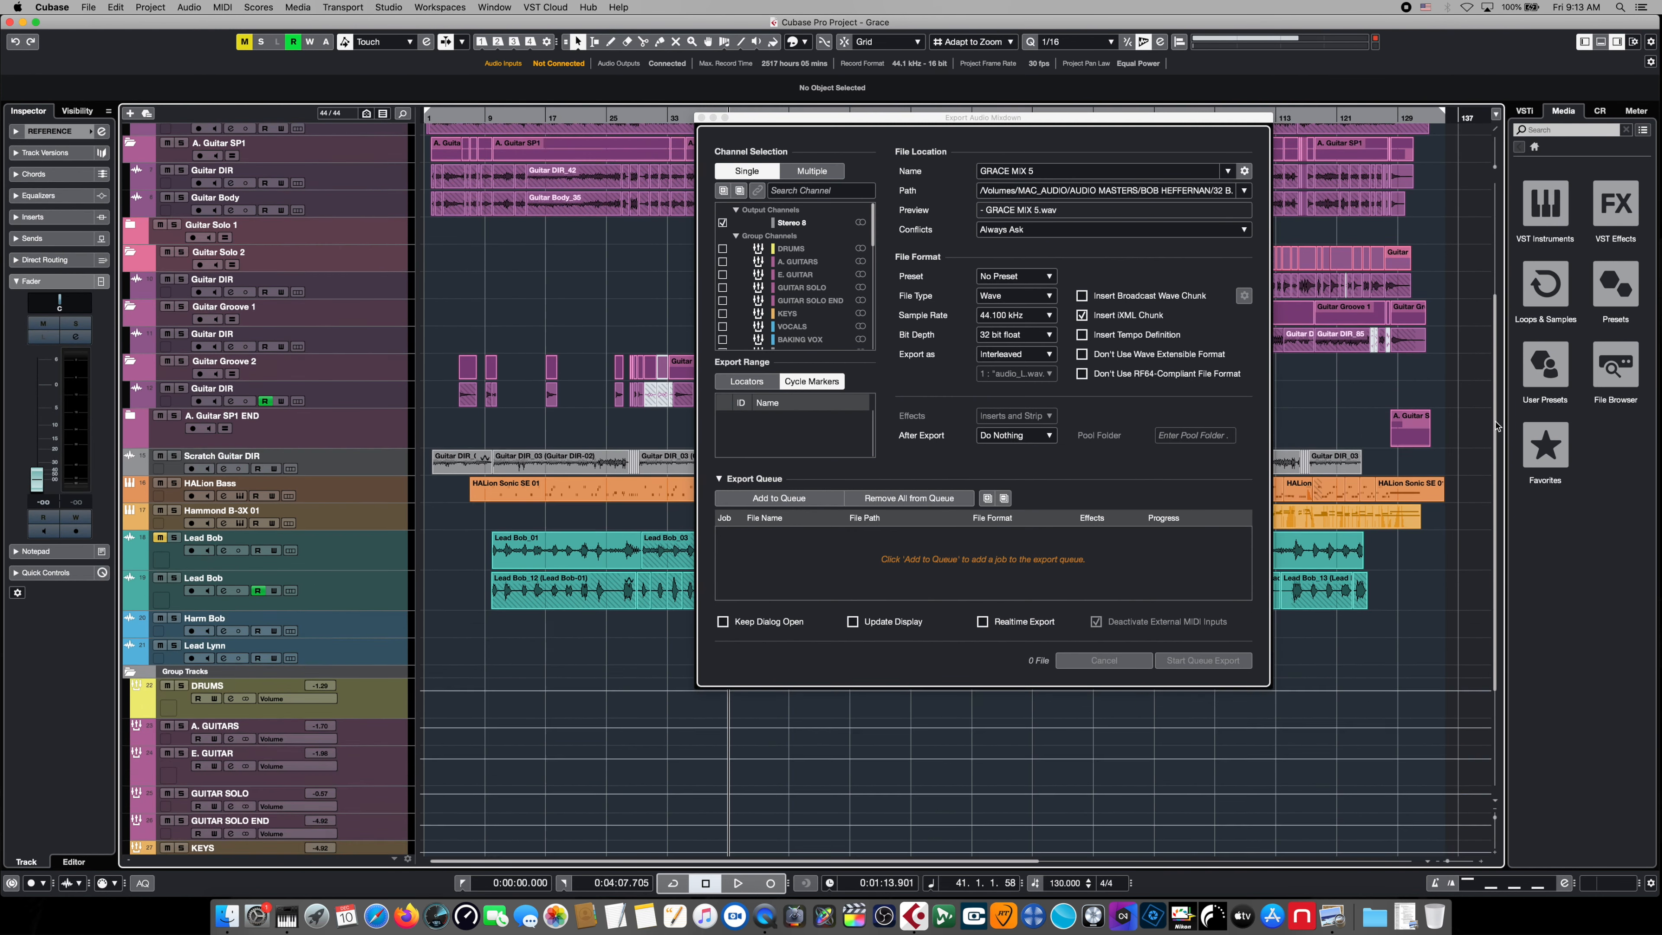
- Queue the 32-bit float 'GRACE MIX 5.wav' master as the first export job
scroll("down", 3)
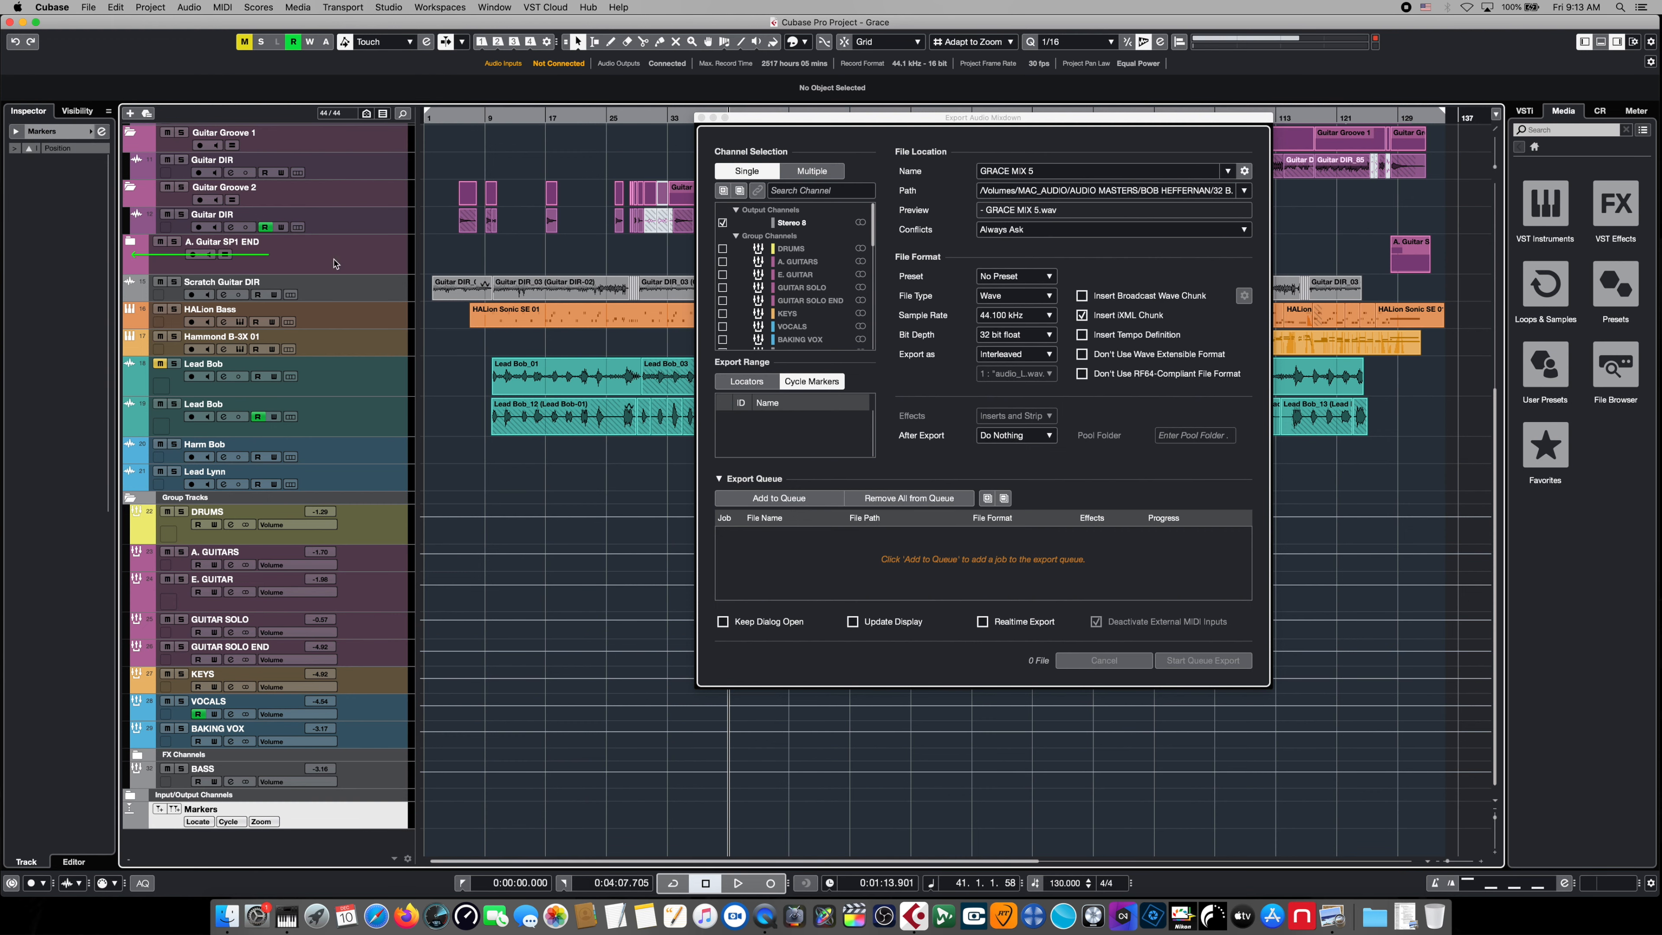
scroll("up", 3)
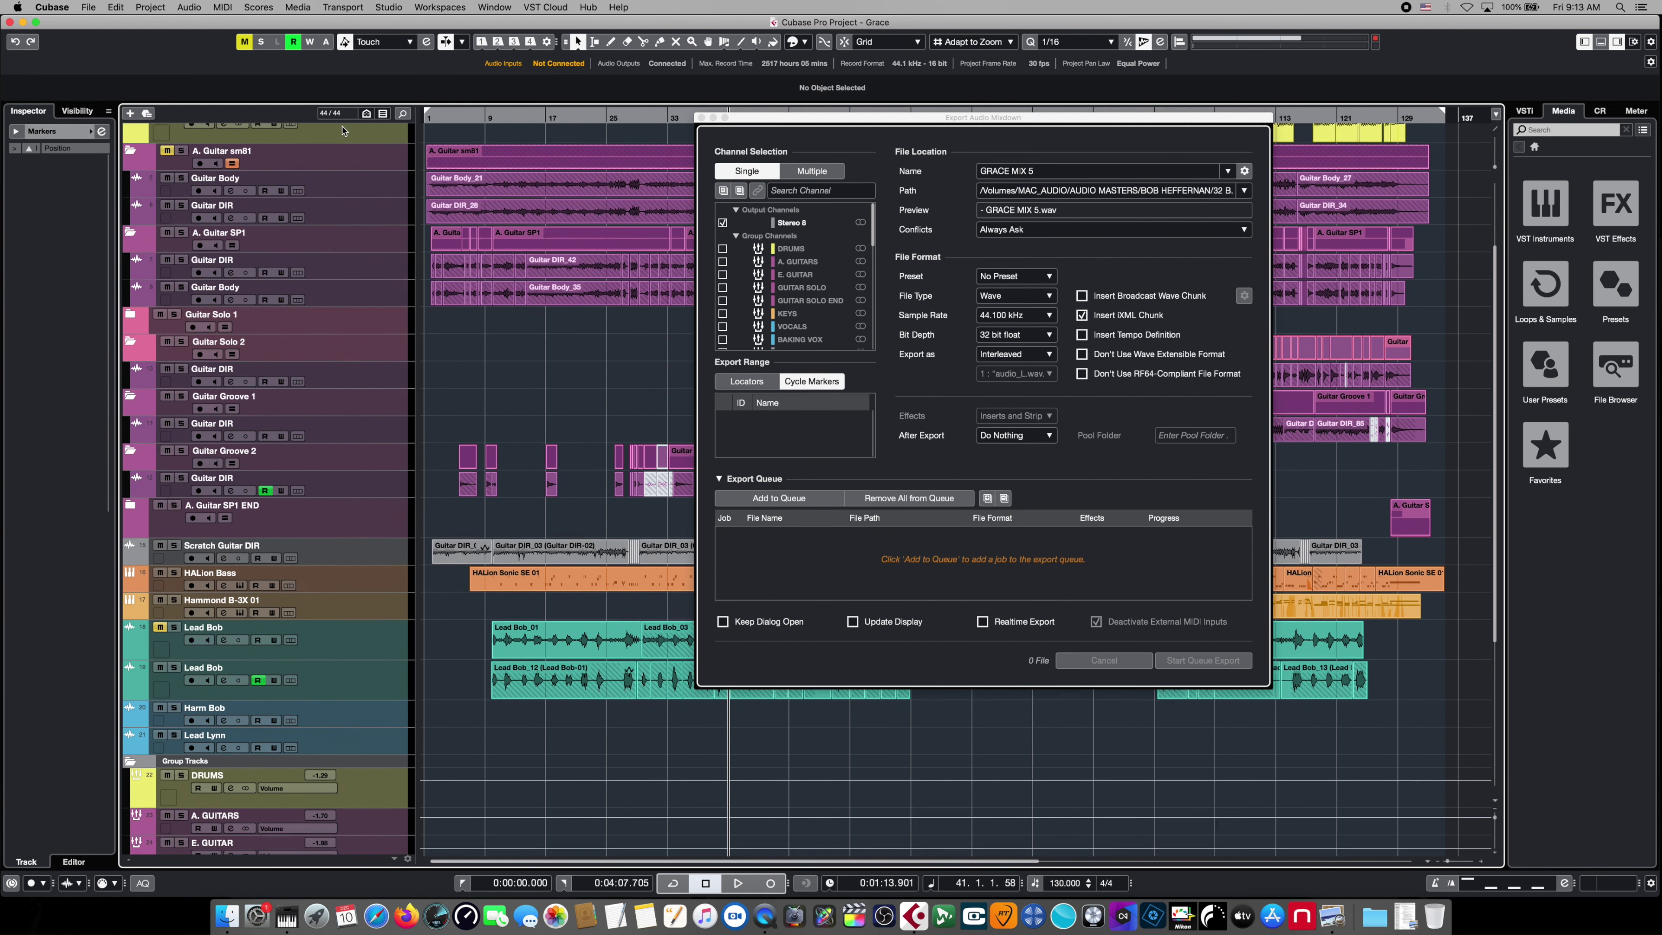
scroll("up", 3)
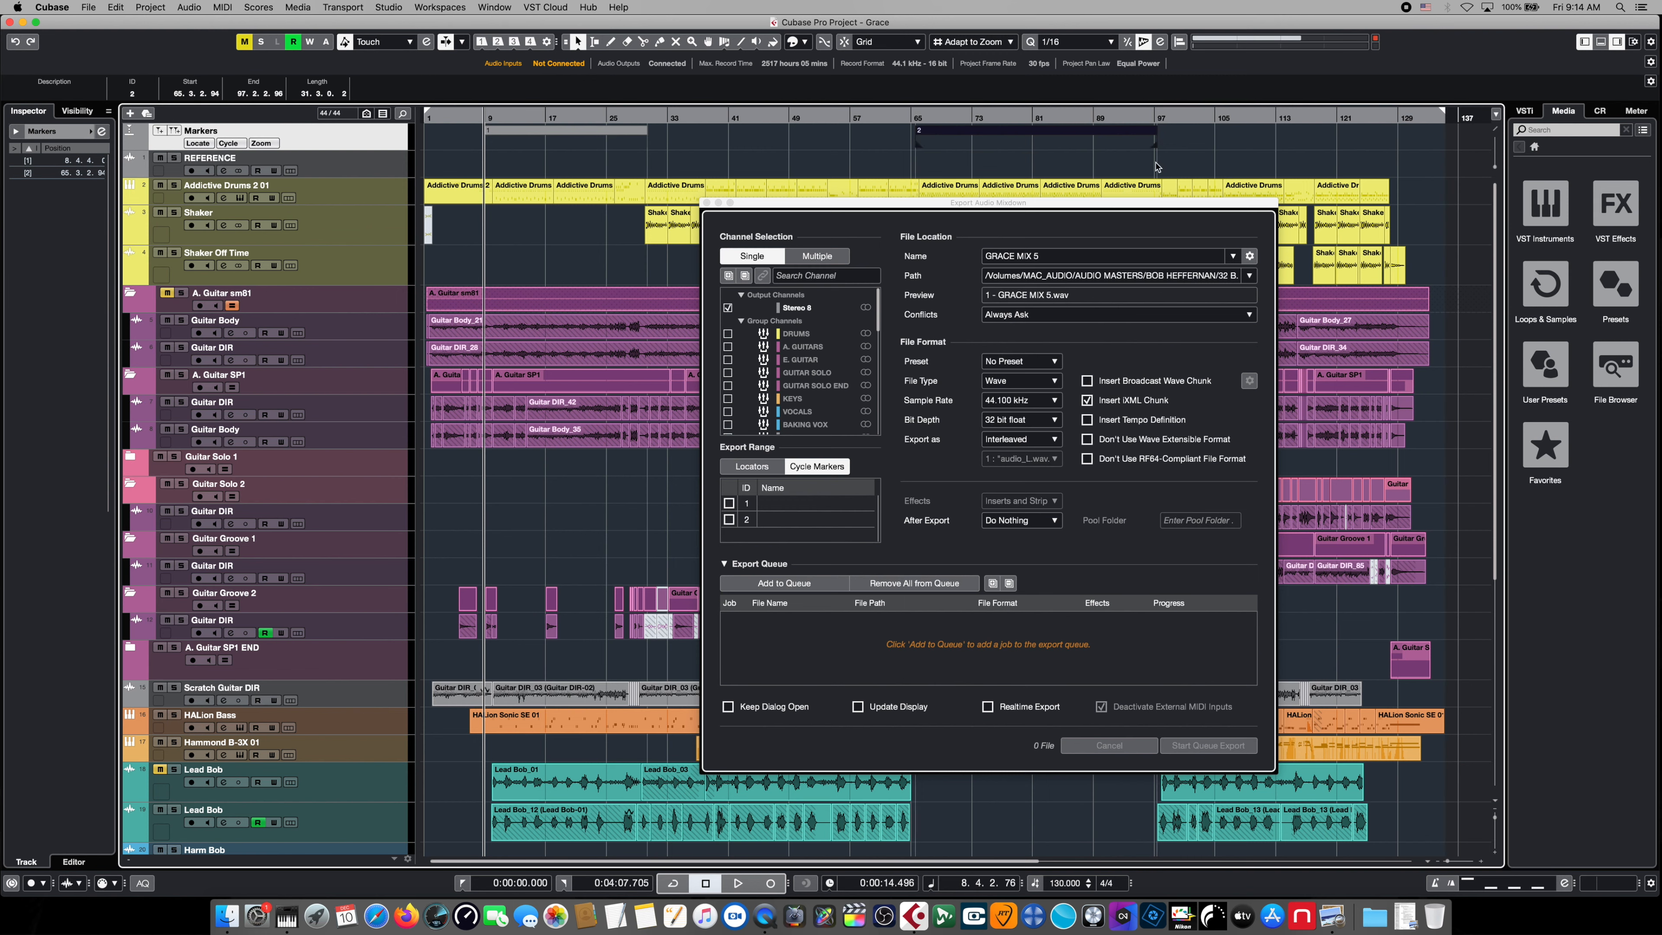
mouse_move(896, 435)
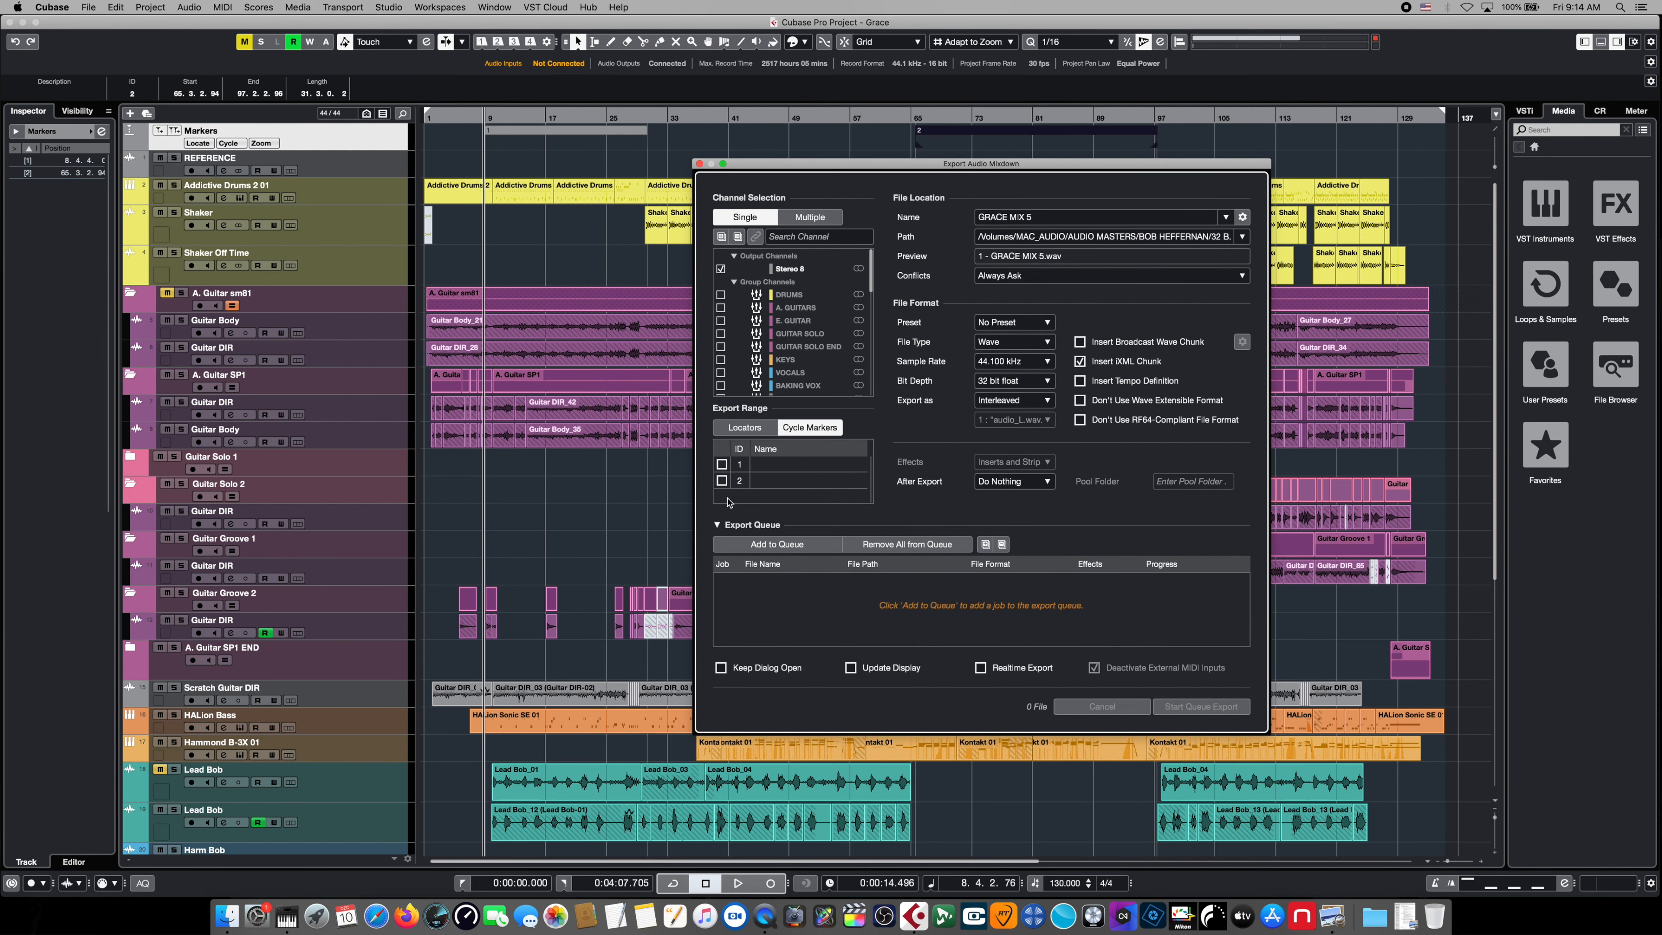
mouse_move(817, 467)
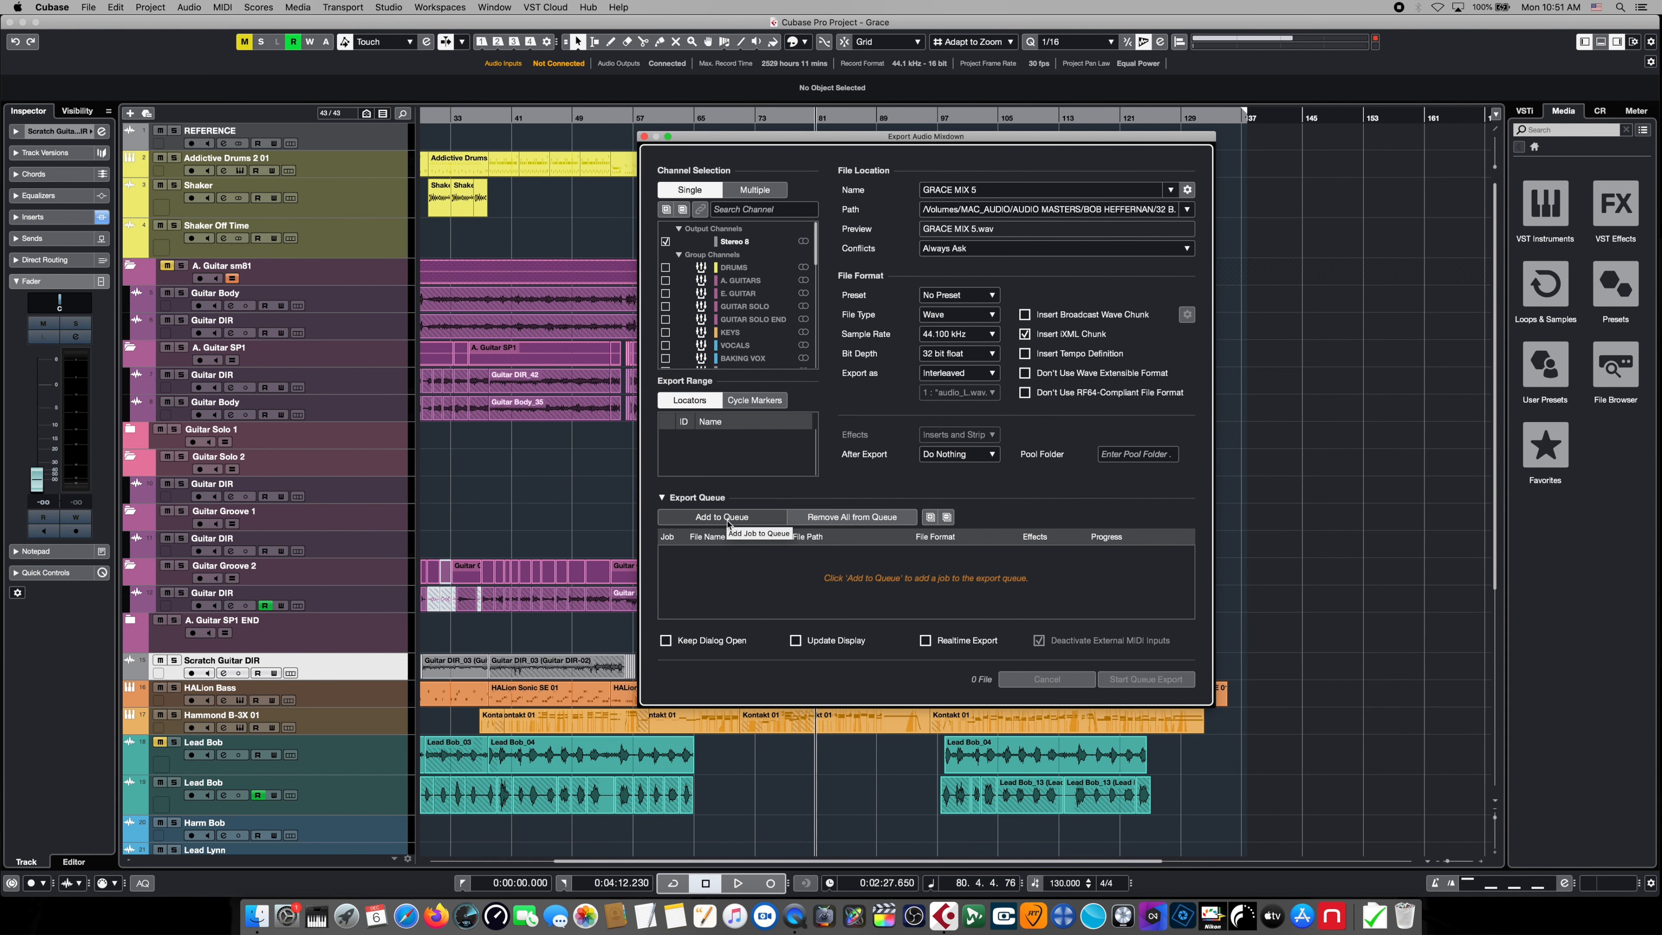
left_click(718, 515)
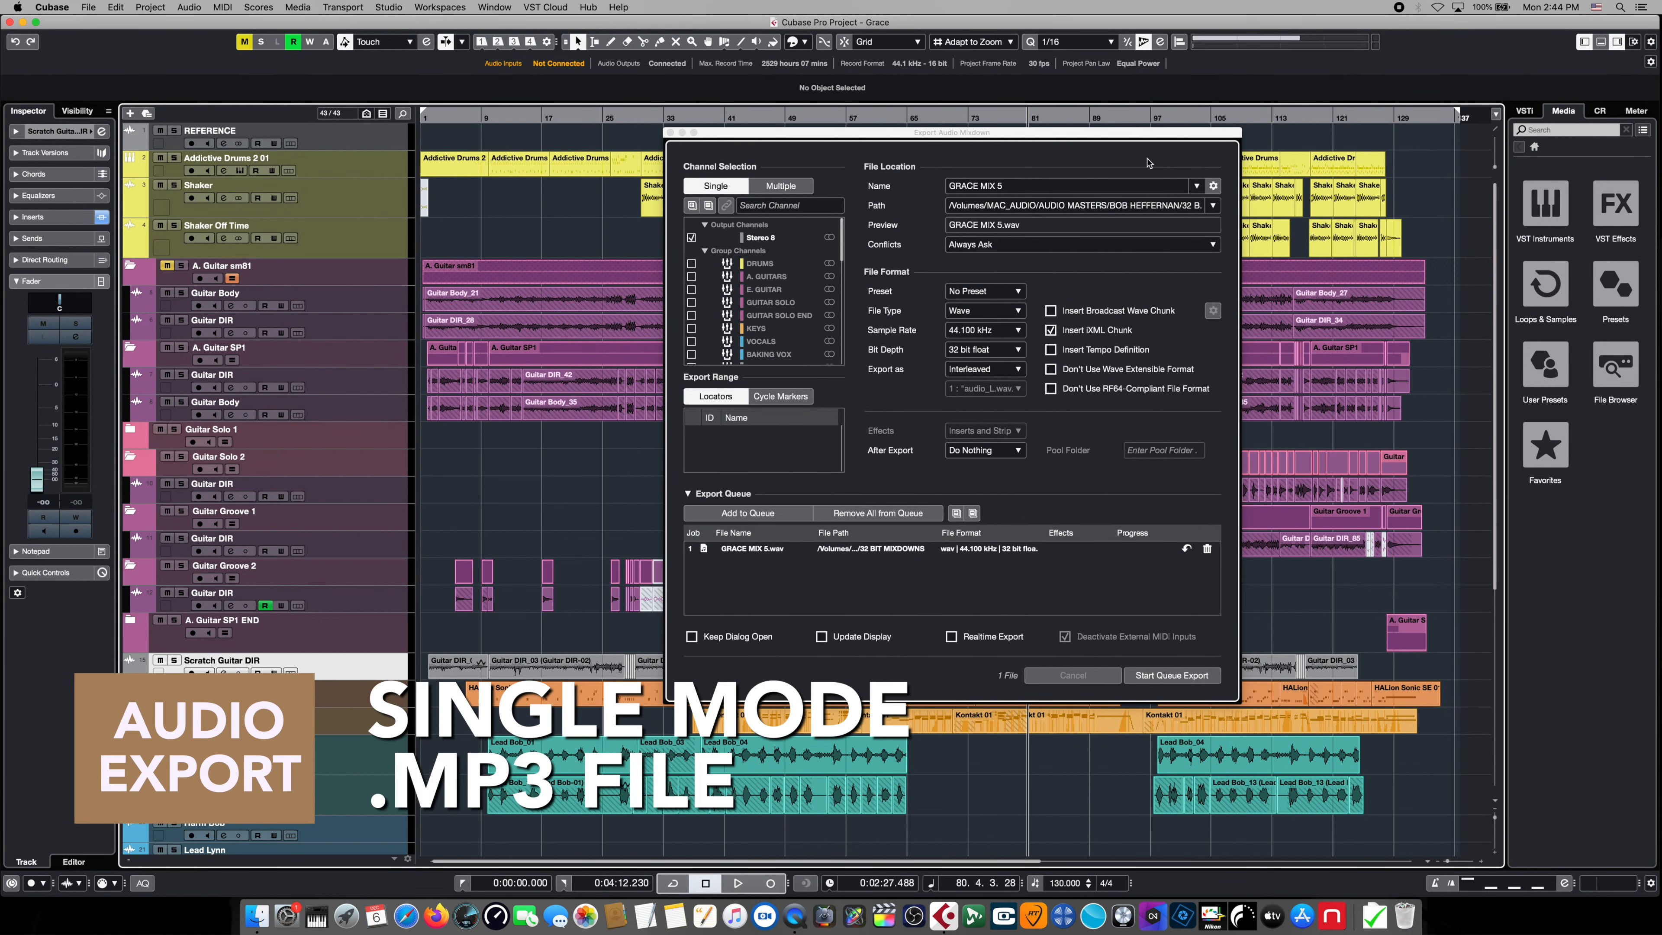
mouse_move(1031, 278)
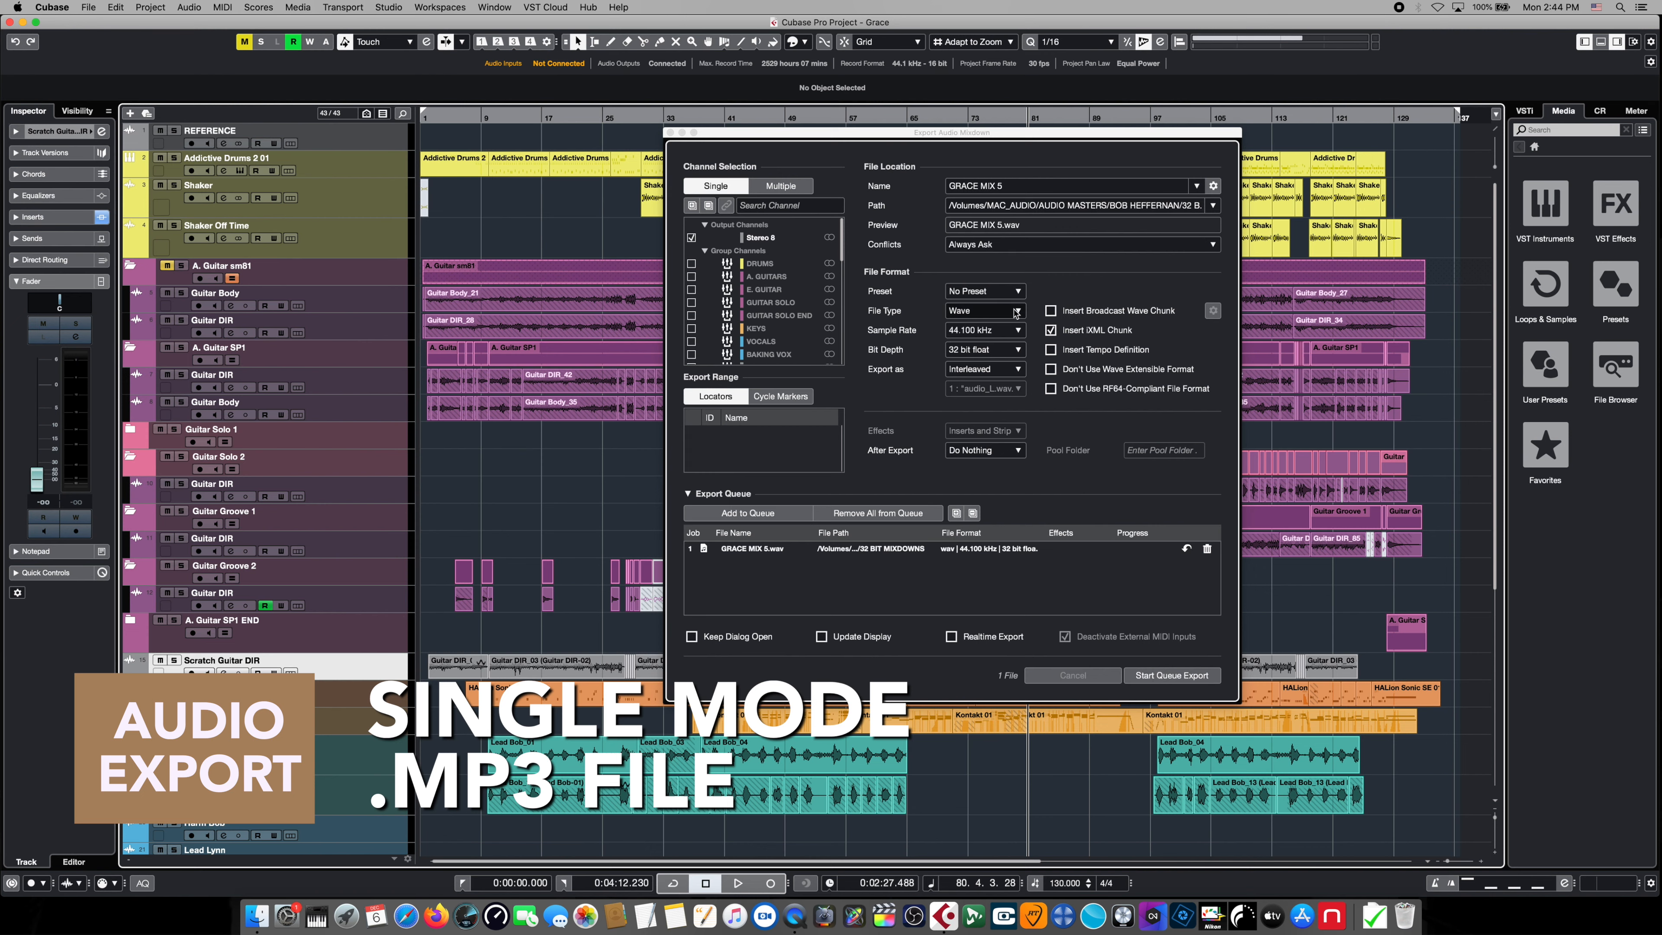
- Switch the export to MPEG 1 Layer 3 at 320 kB/s with High-Quality Mode enabled
left_click(977, 310)
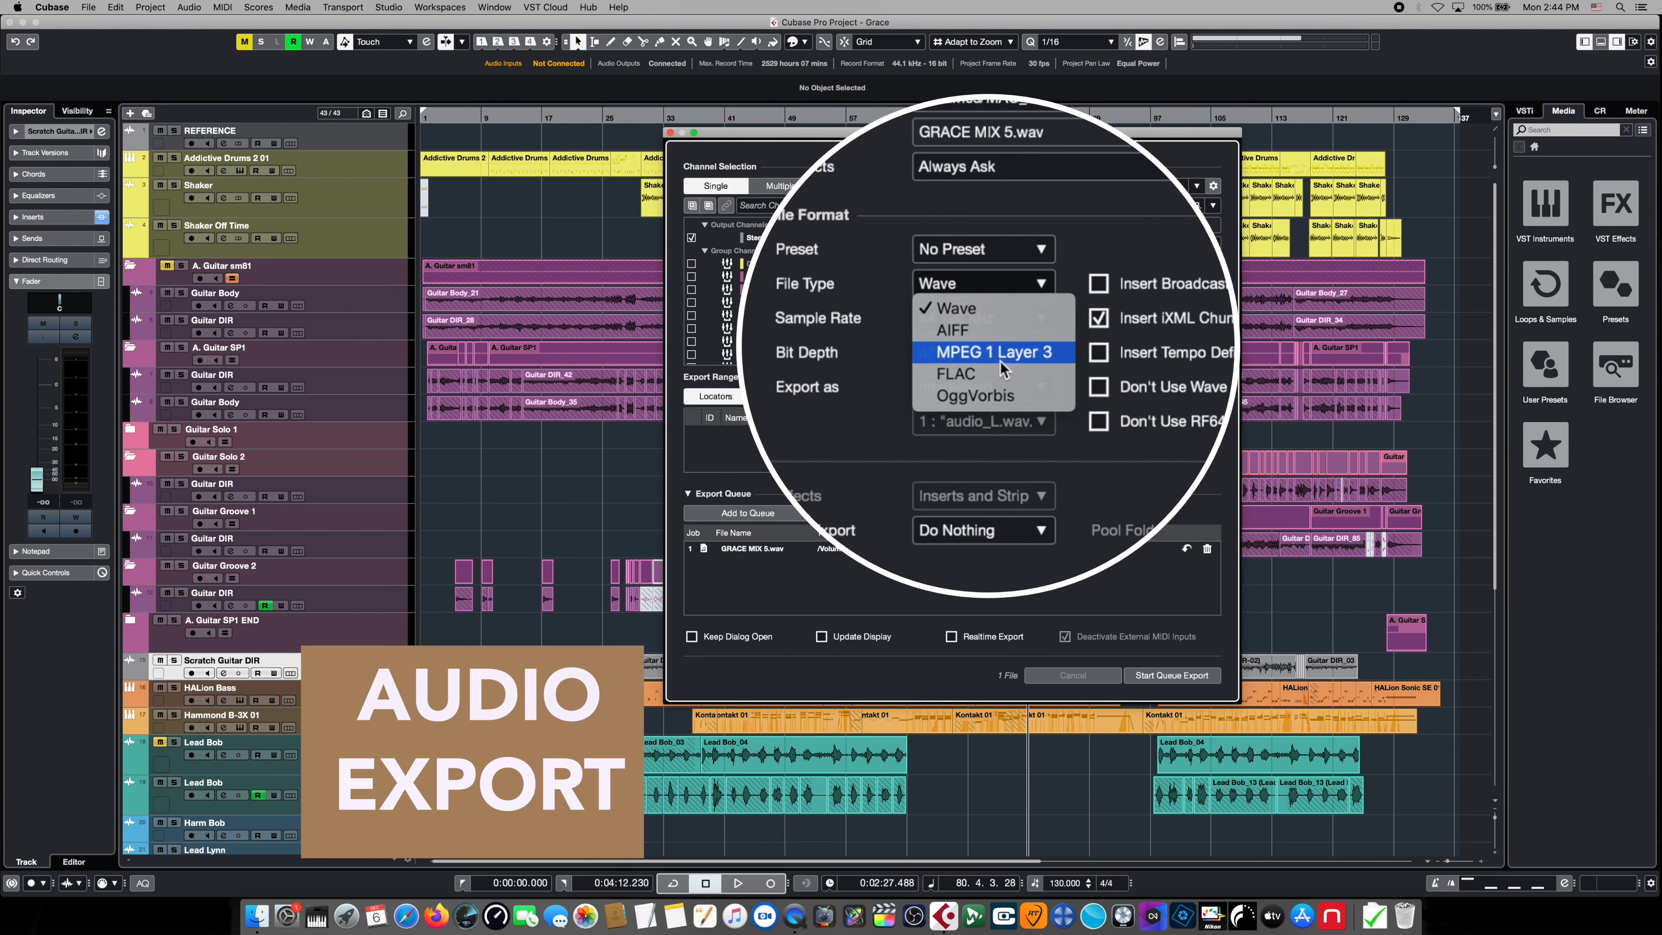
left_click(991, 352)
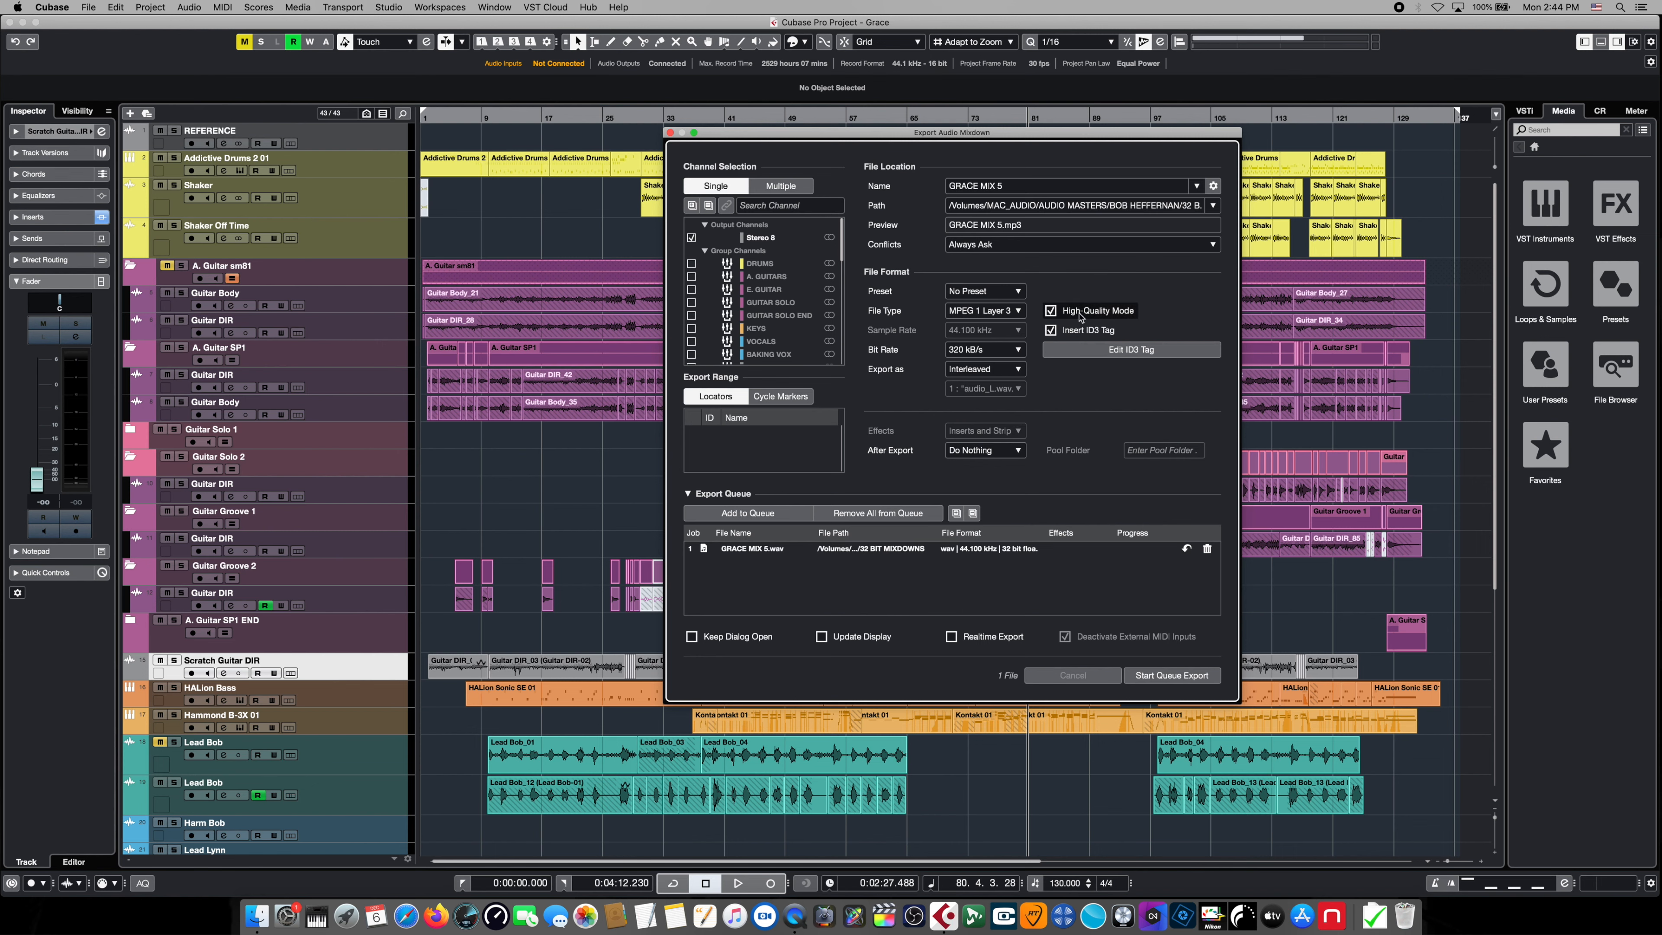
left_click(1050, 330)
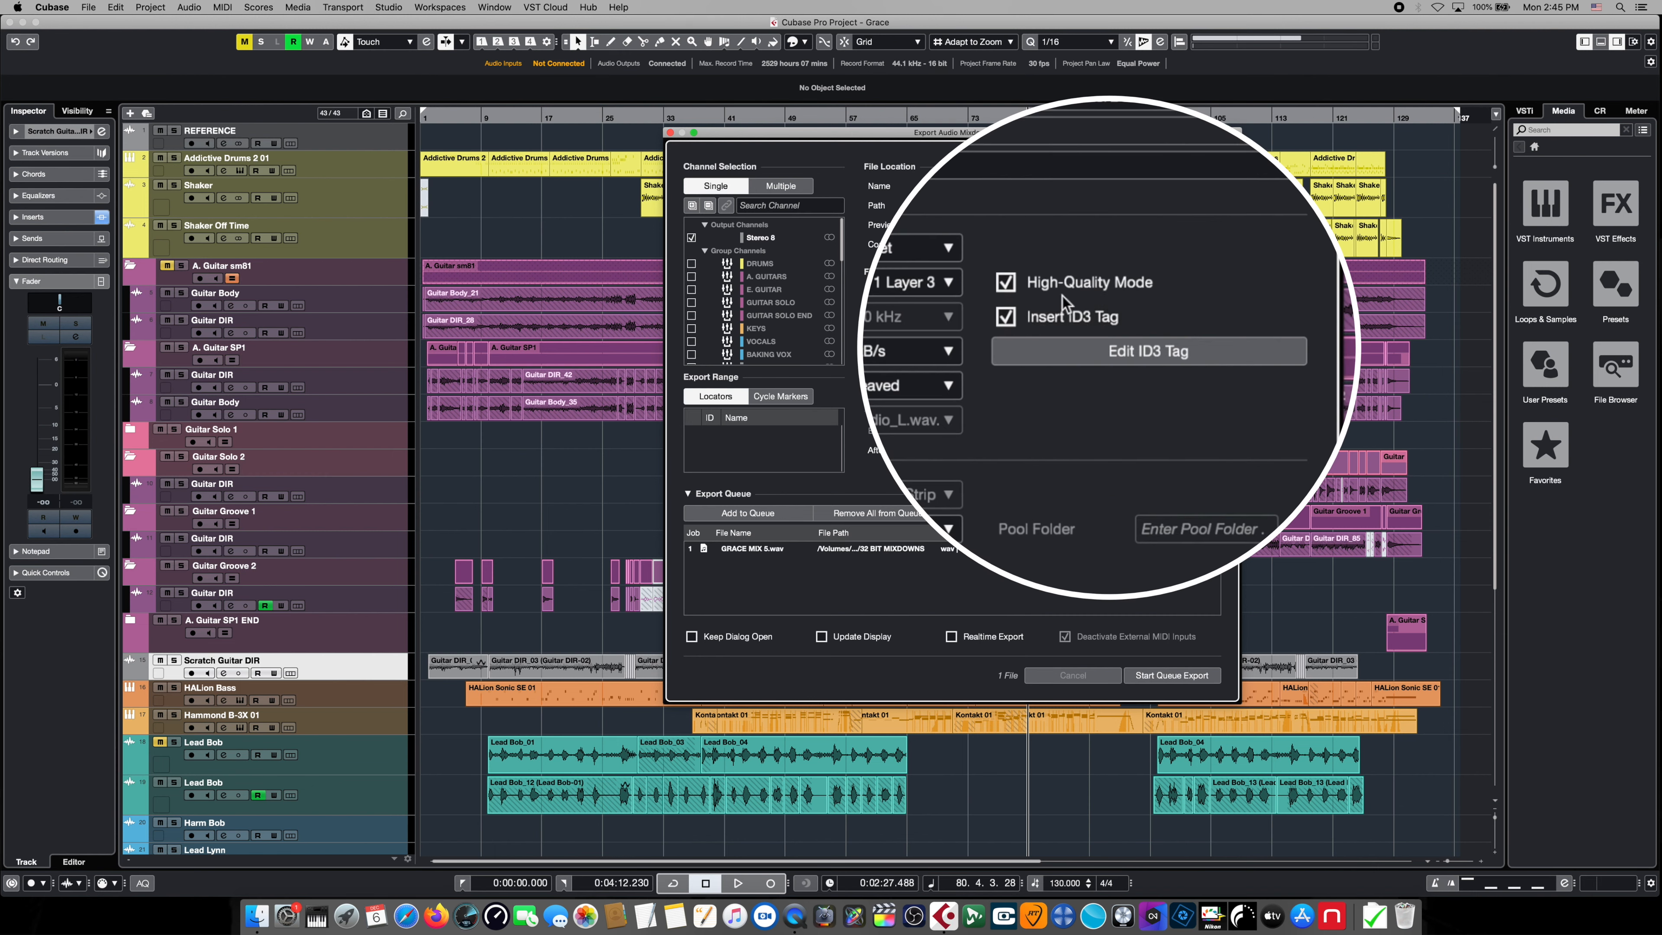
- Fill the ID3 tag with title Grace, artist Bob Heffernan, year 2021, genre Pop and the studio comment
left_click(1148, 350)
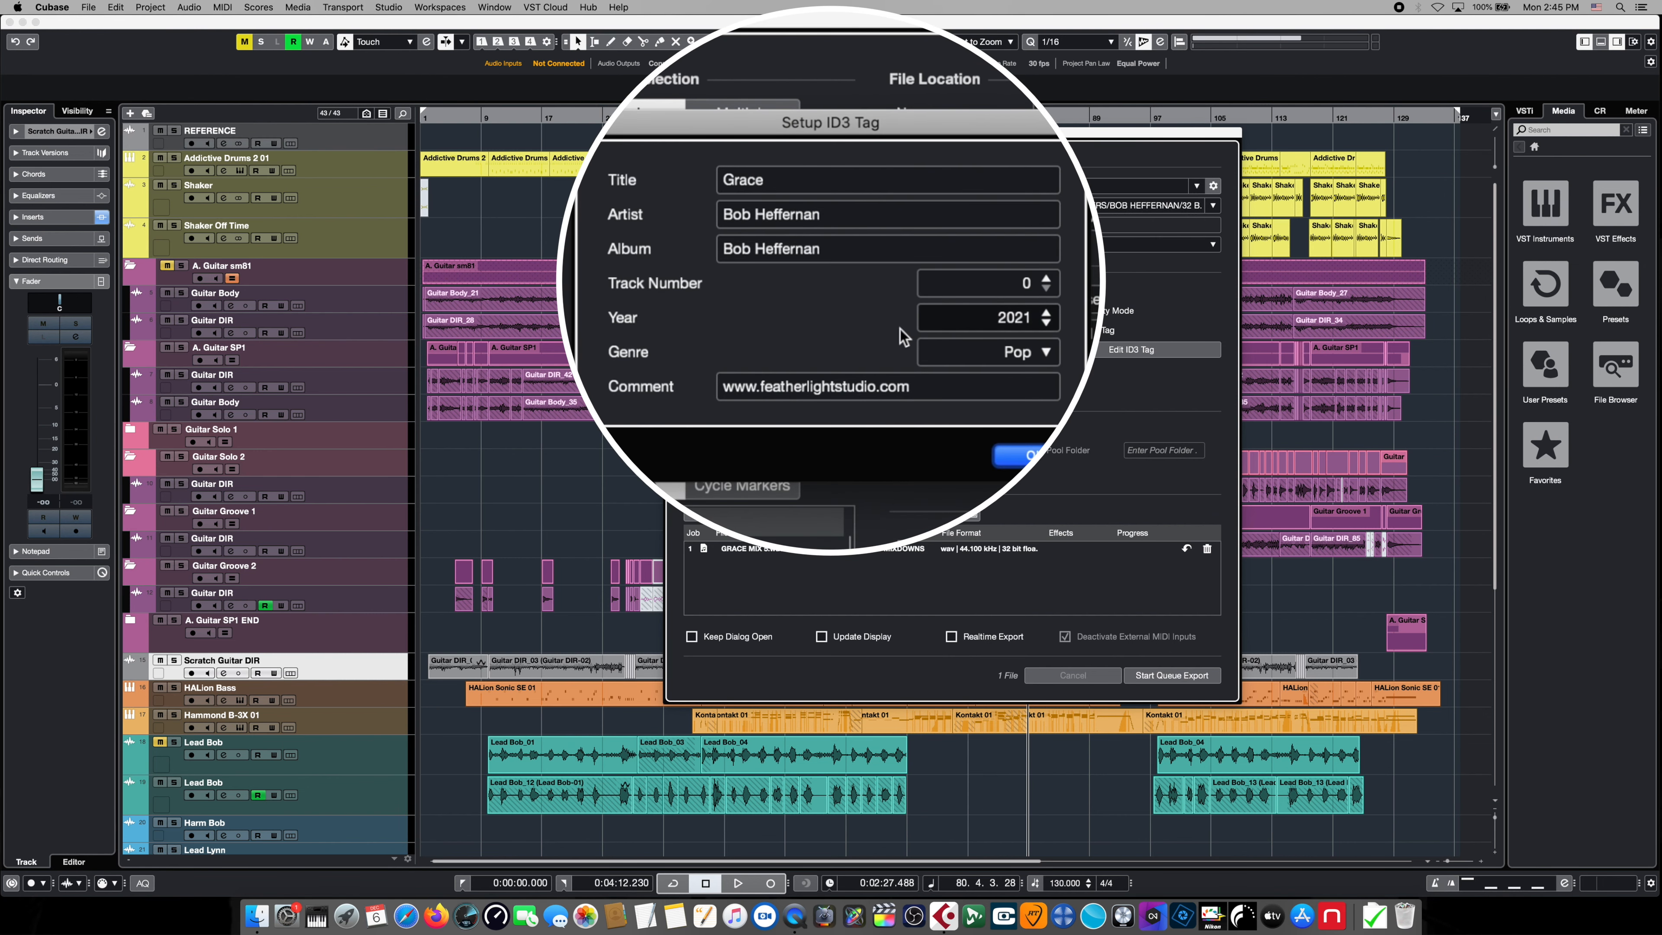
left_click(986, 321)
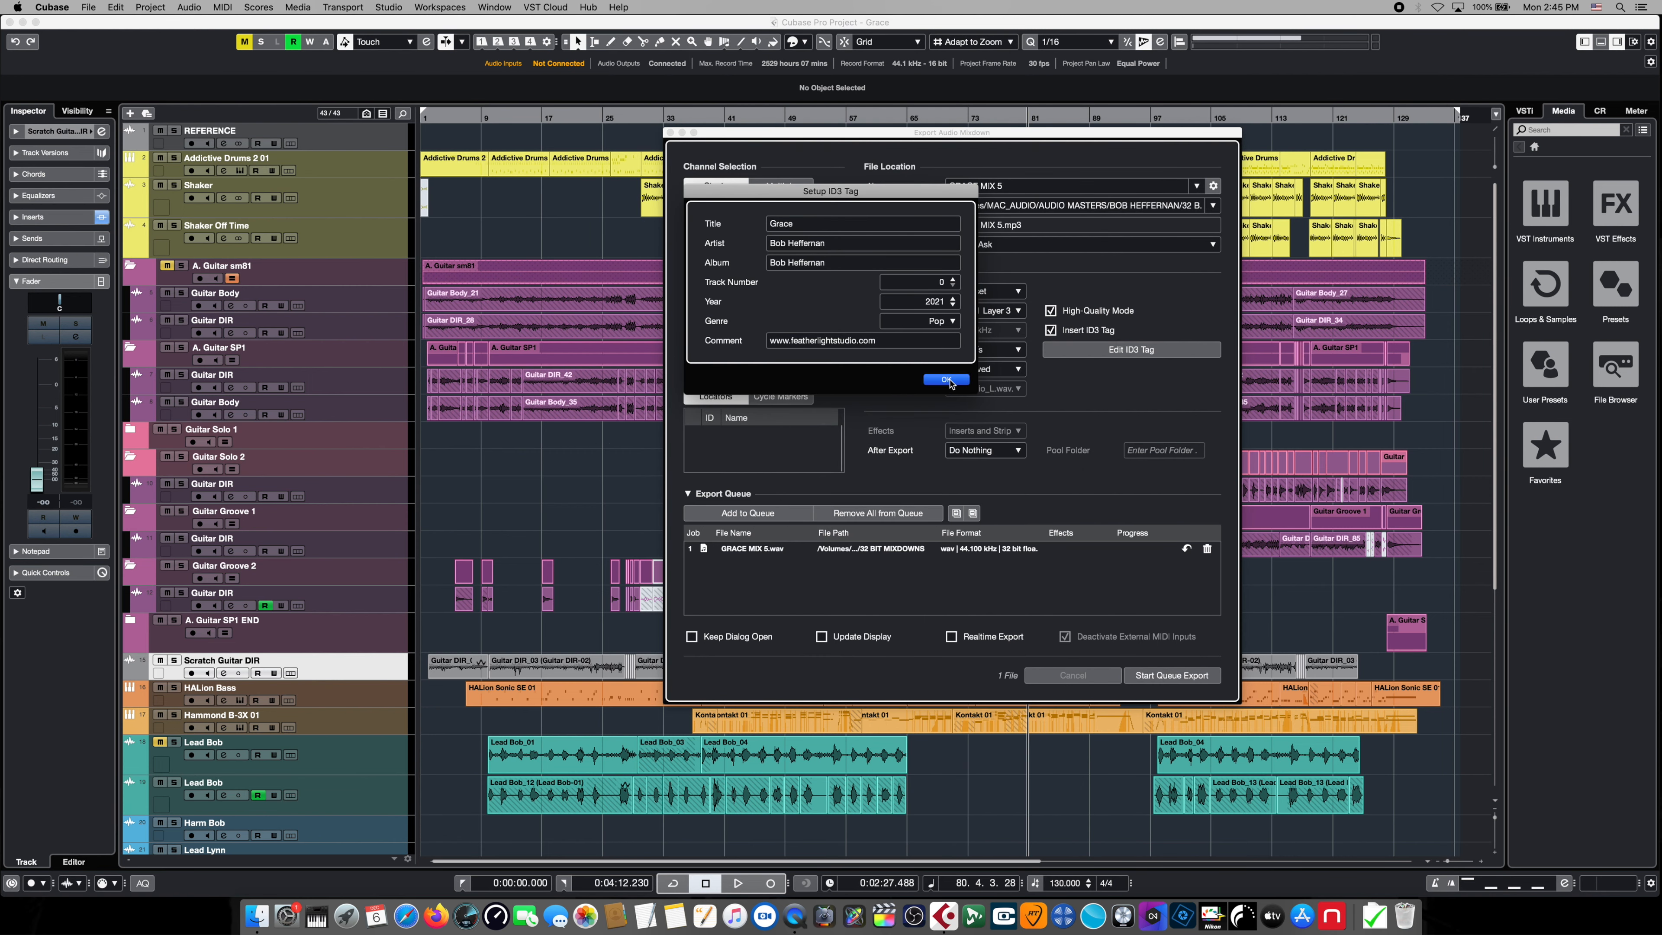
left_click(944, 379)
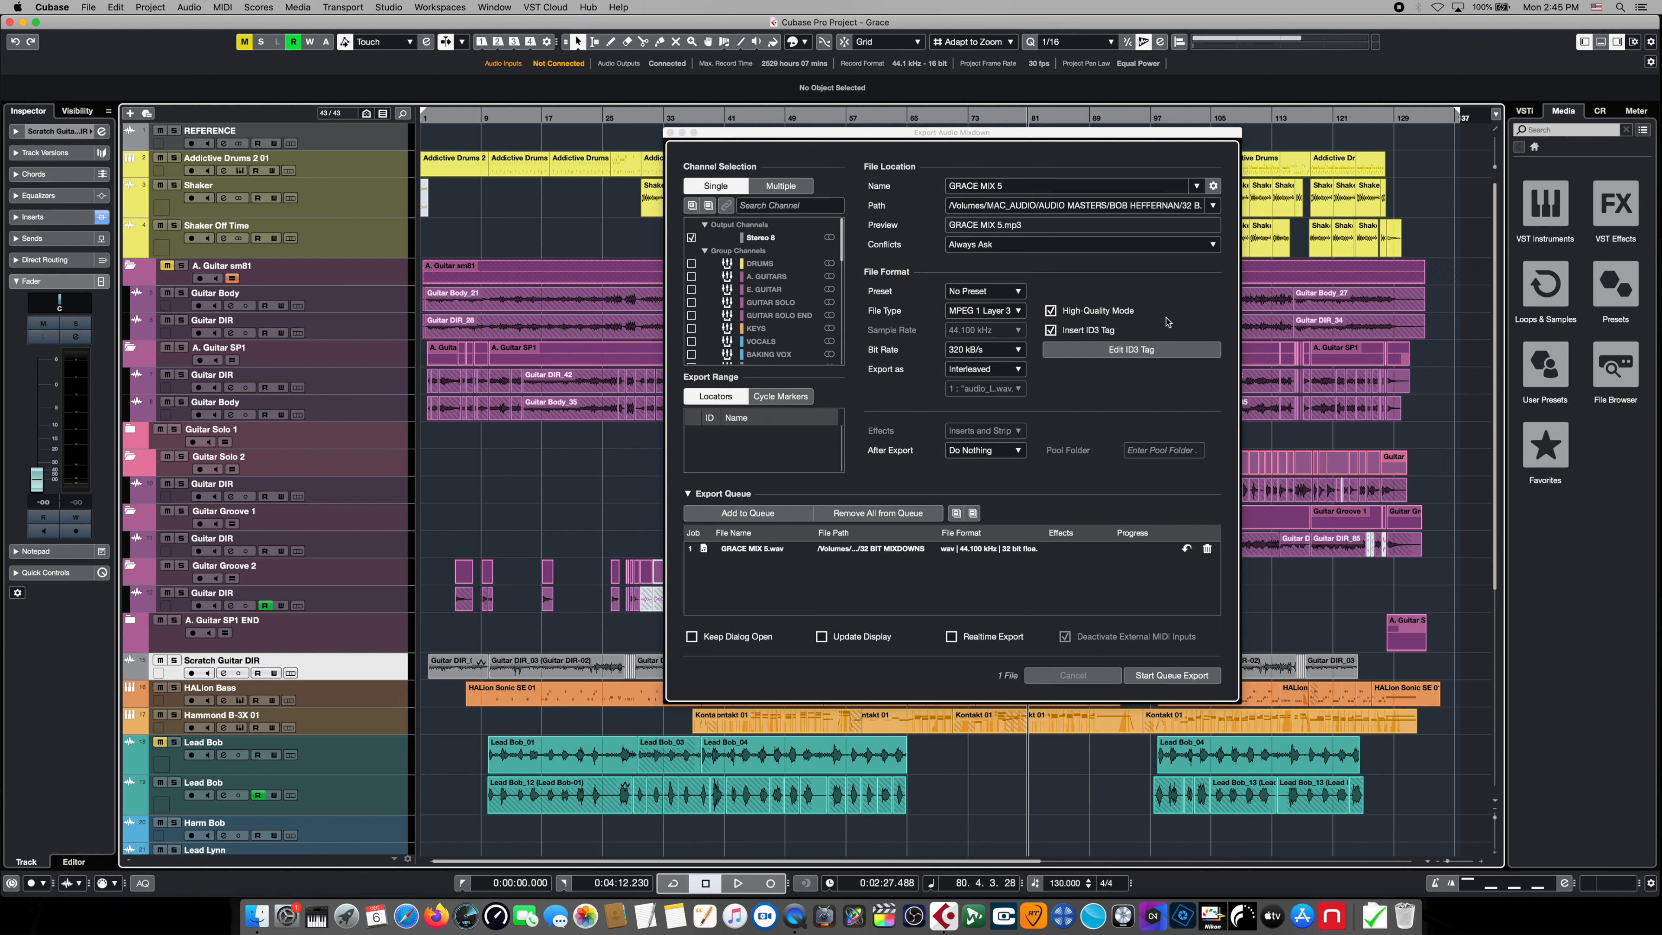
mouse_move(1193, 306)
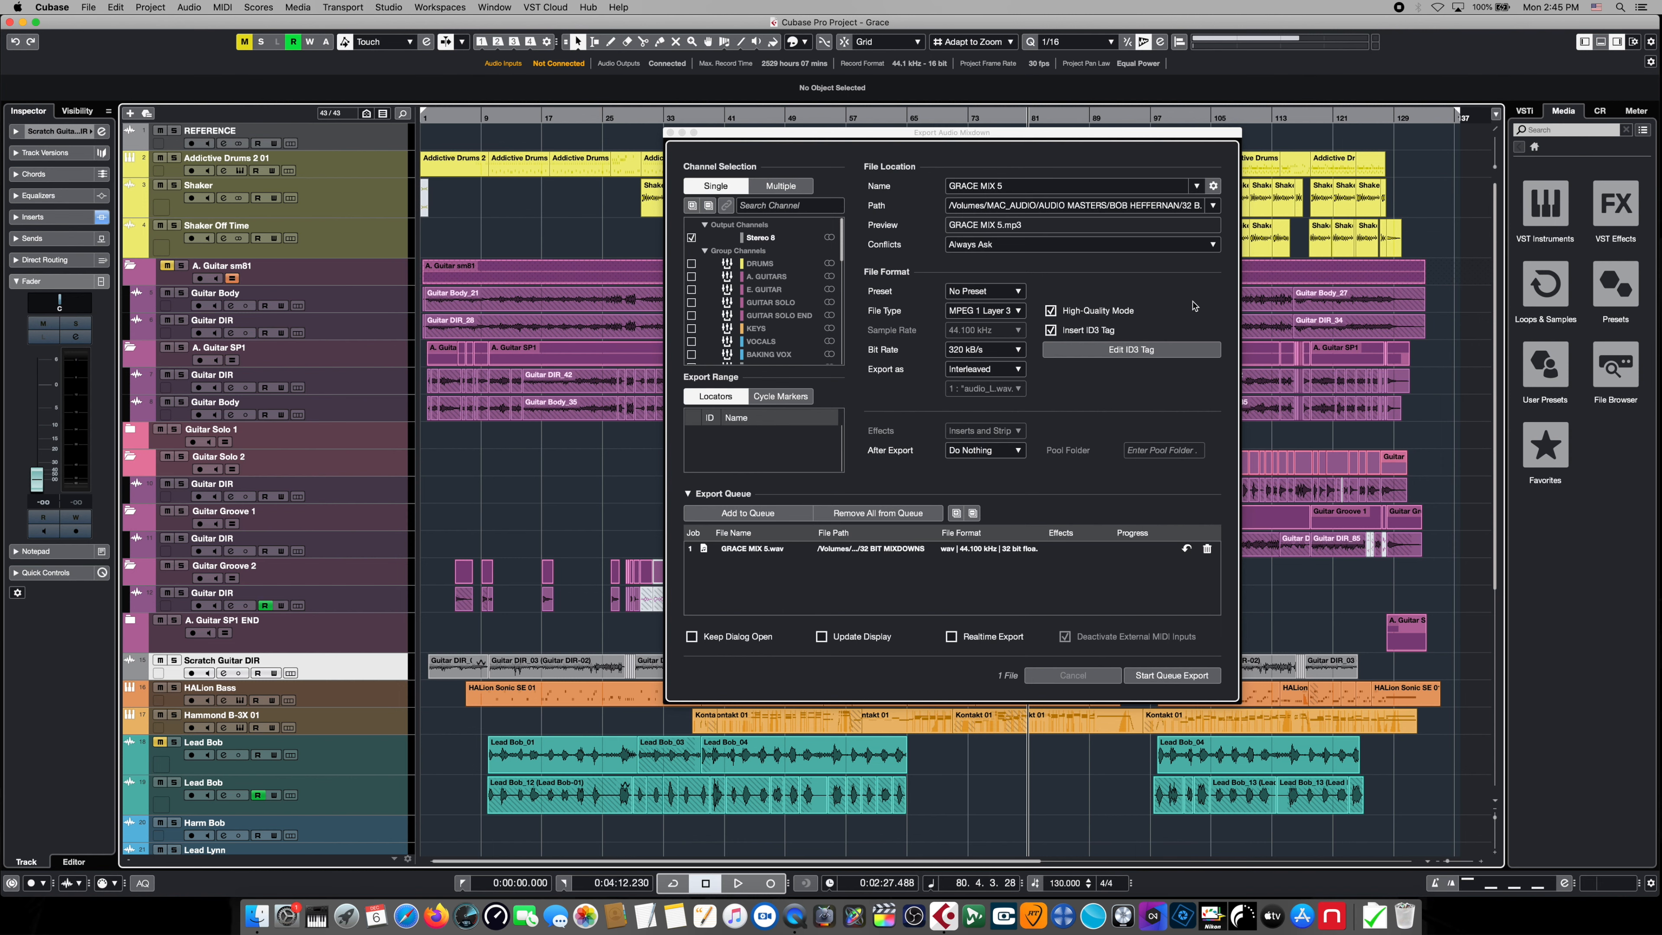
mouse_move(1194, 306)
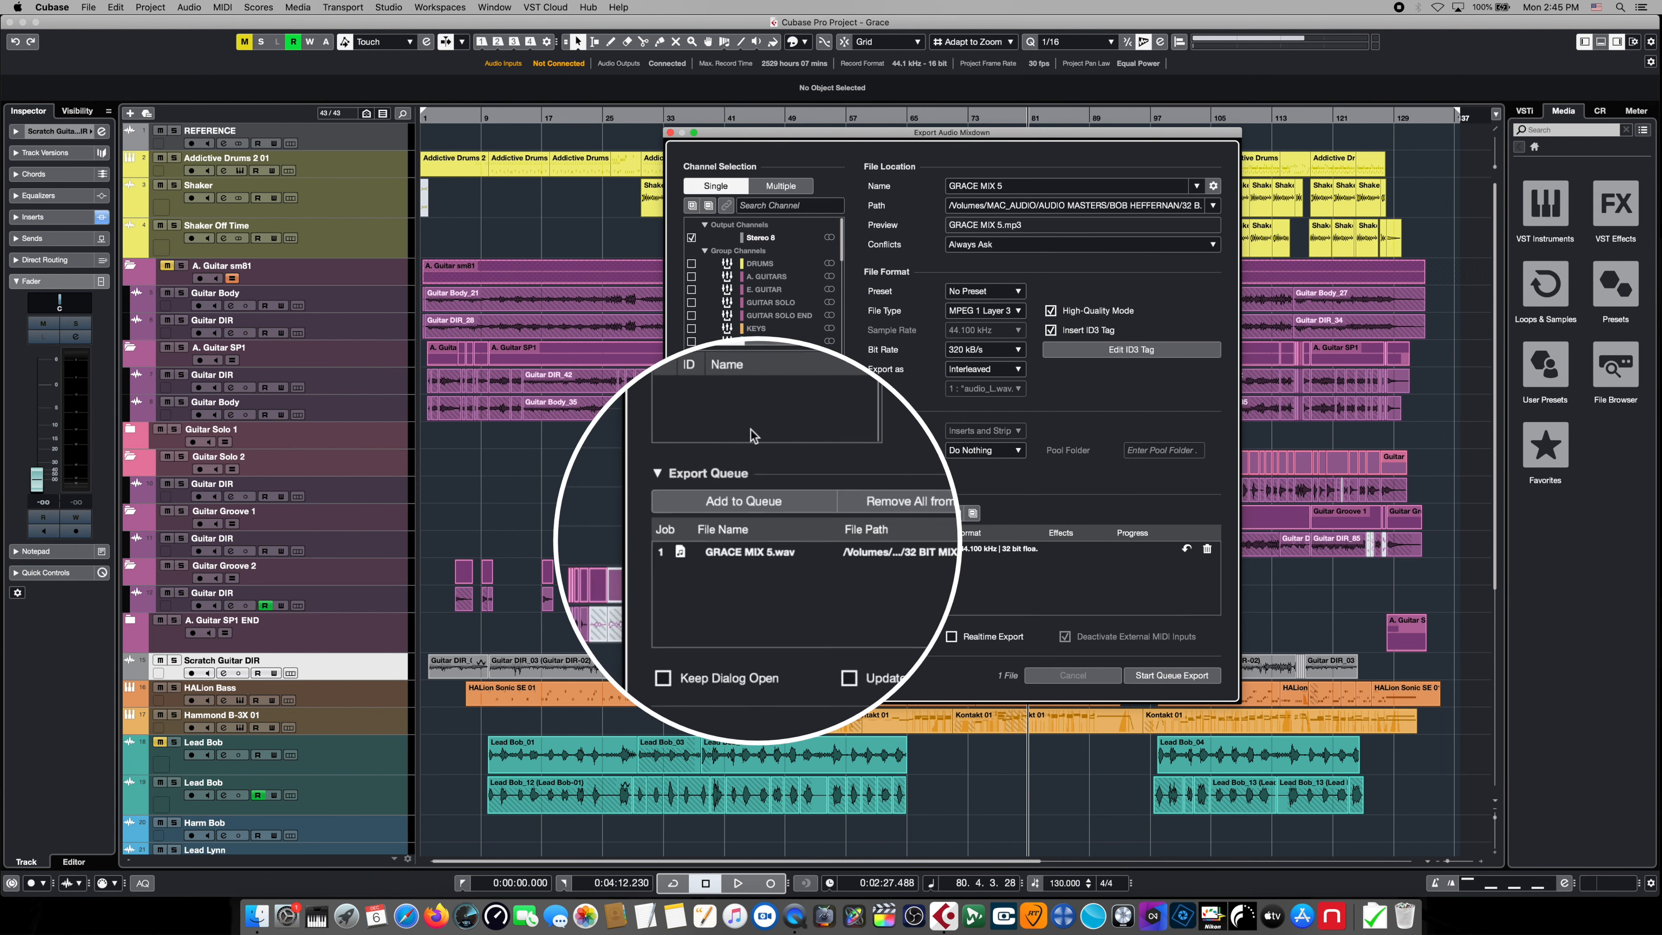
left_click(742, 500)
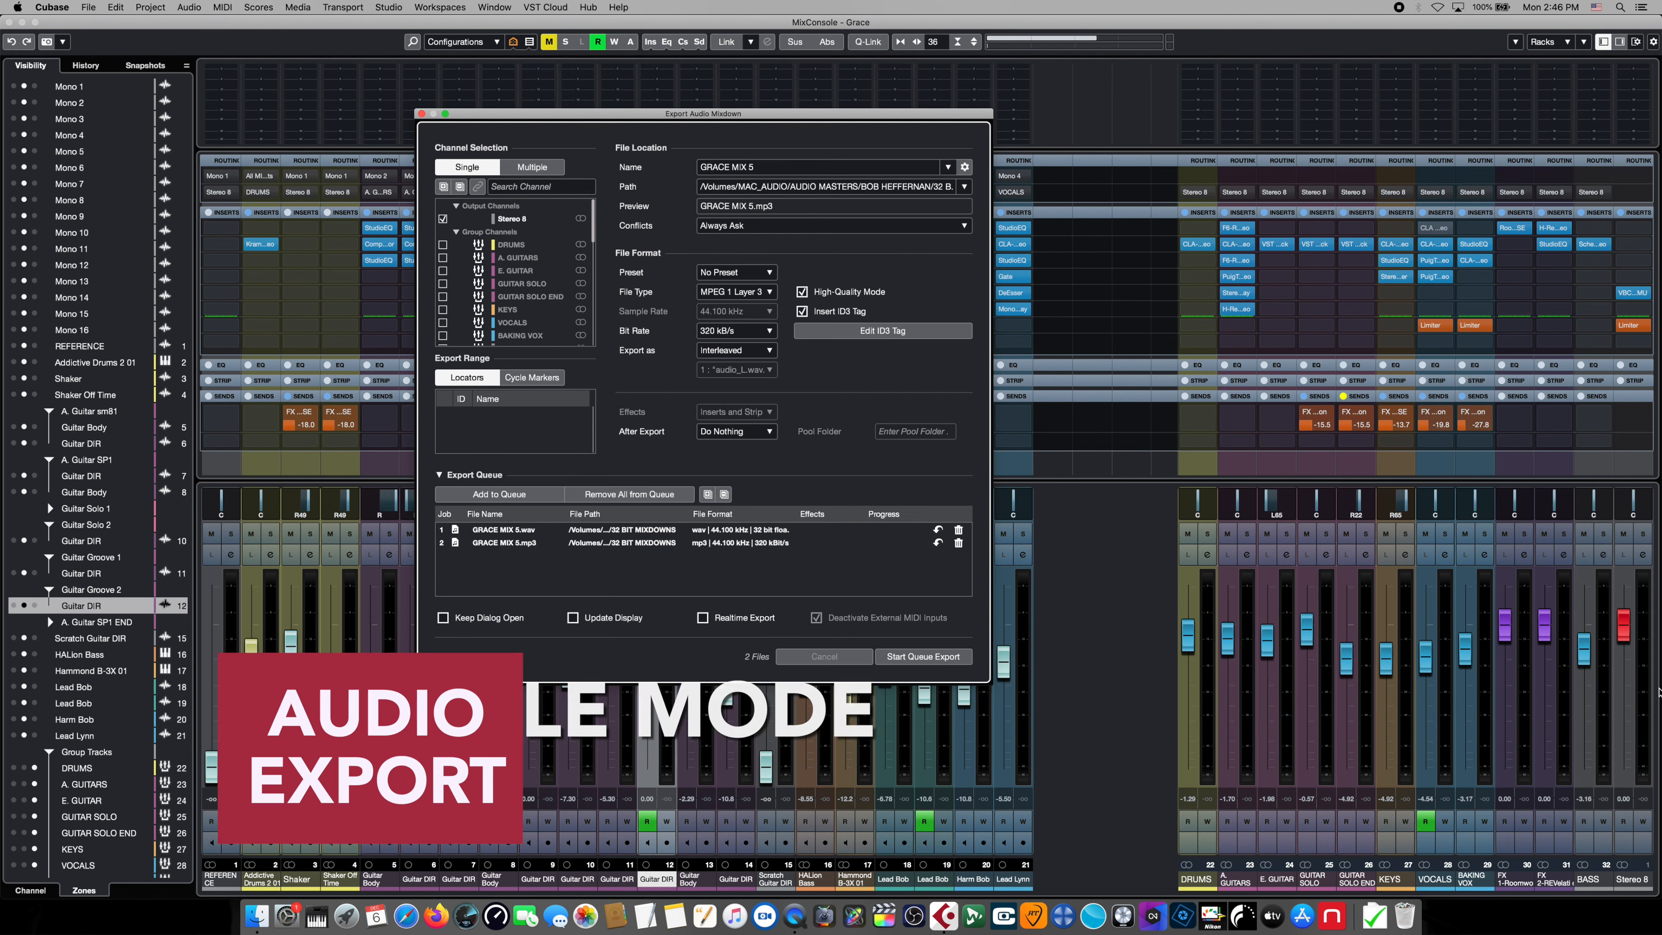
mouse_move(1235, 795)
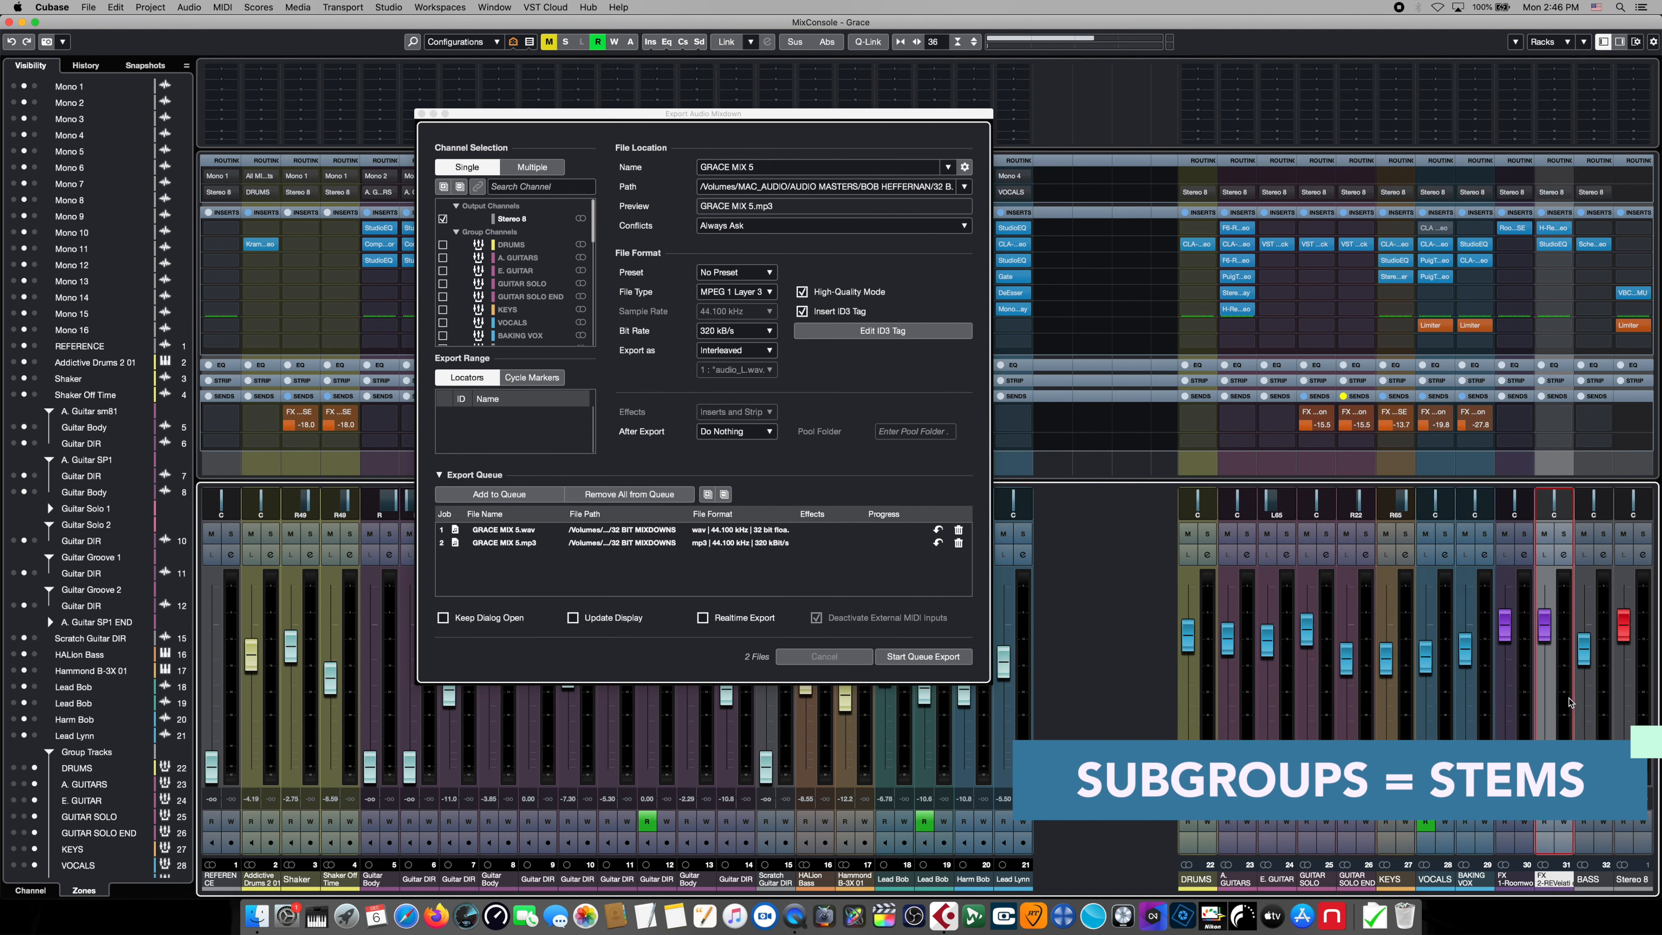
mouse_move(1162, 639)
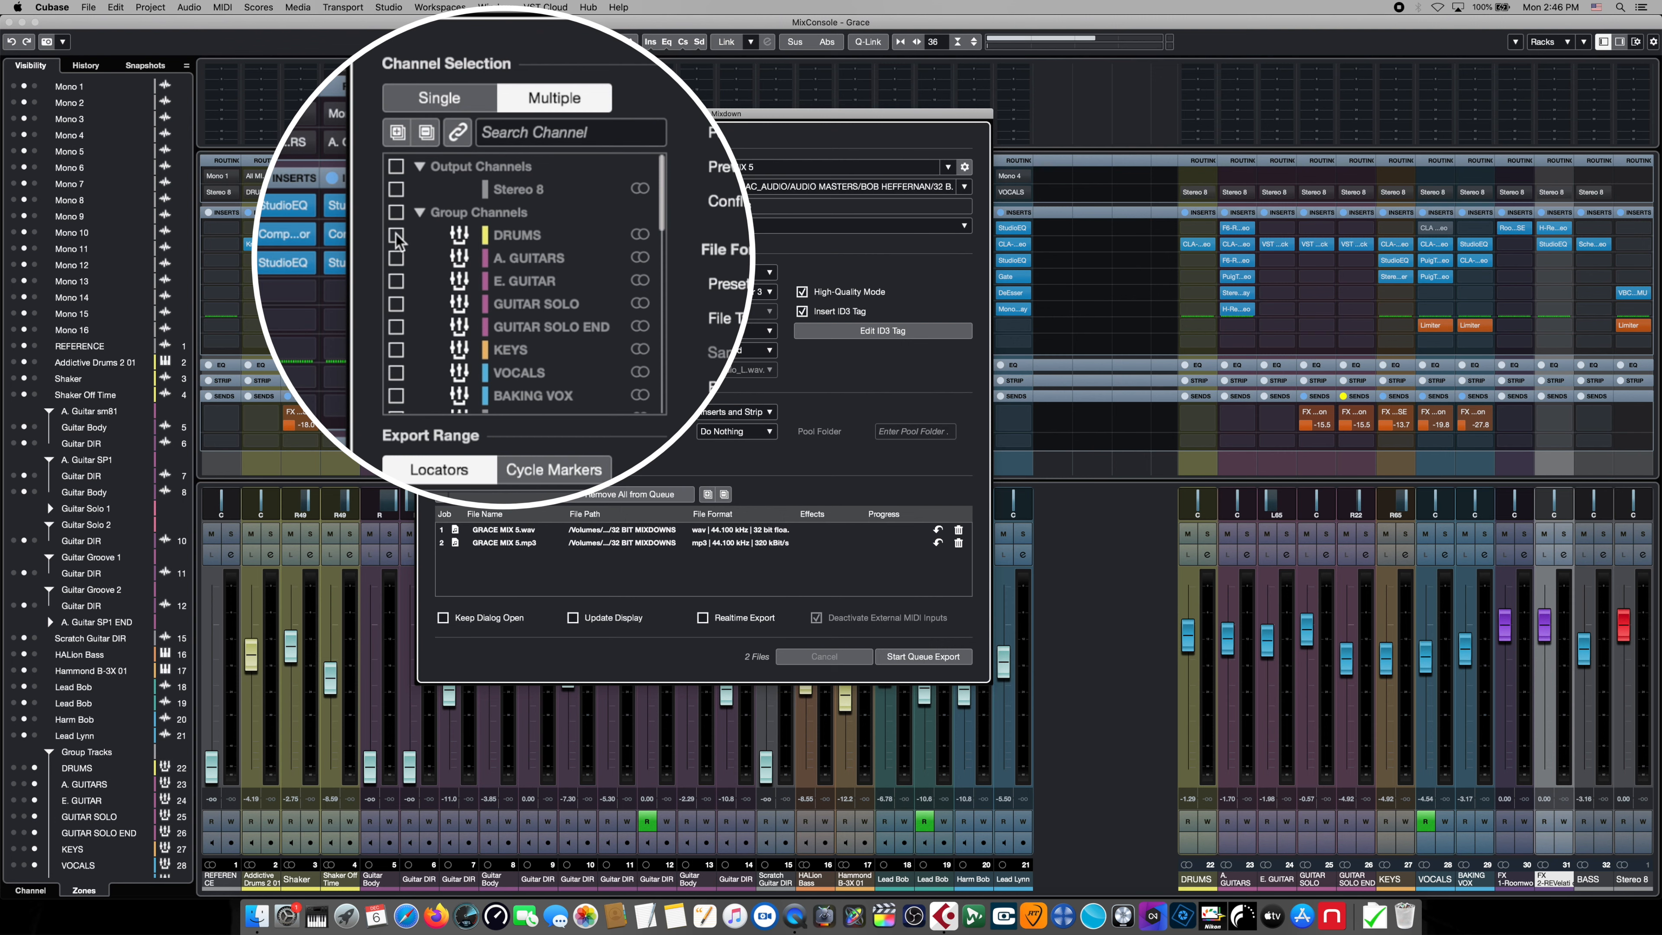
- Tick the DRUMS, A. GUITARS, E. GUITAR, GUITAR SOLO, KEYS and VOCALS groups for stem export
left_click(397, 234)
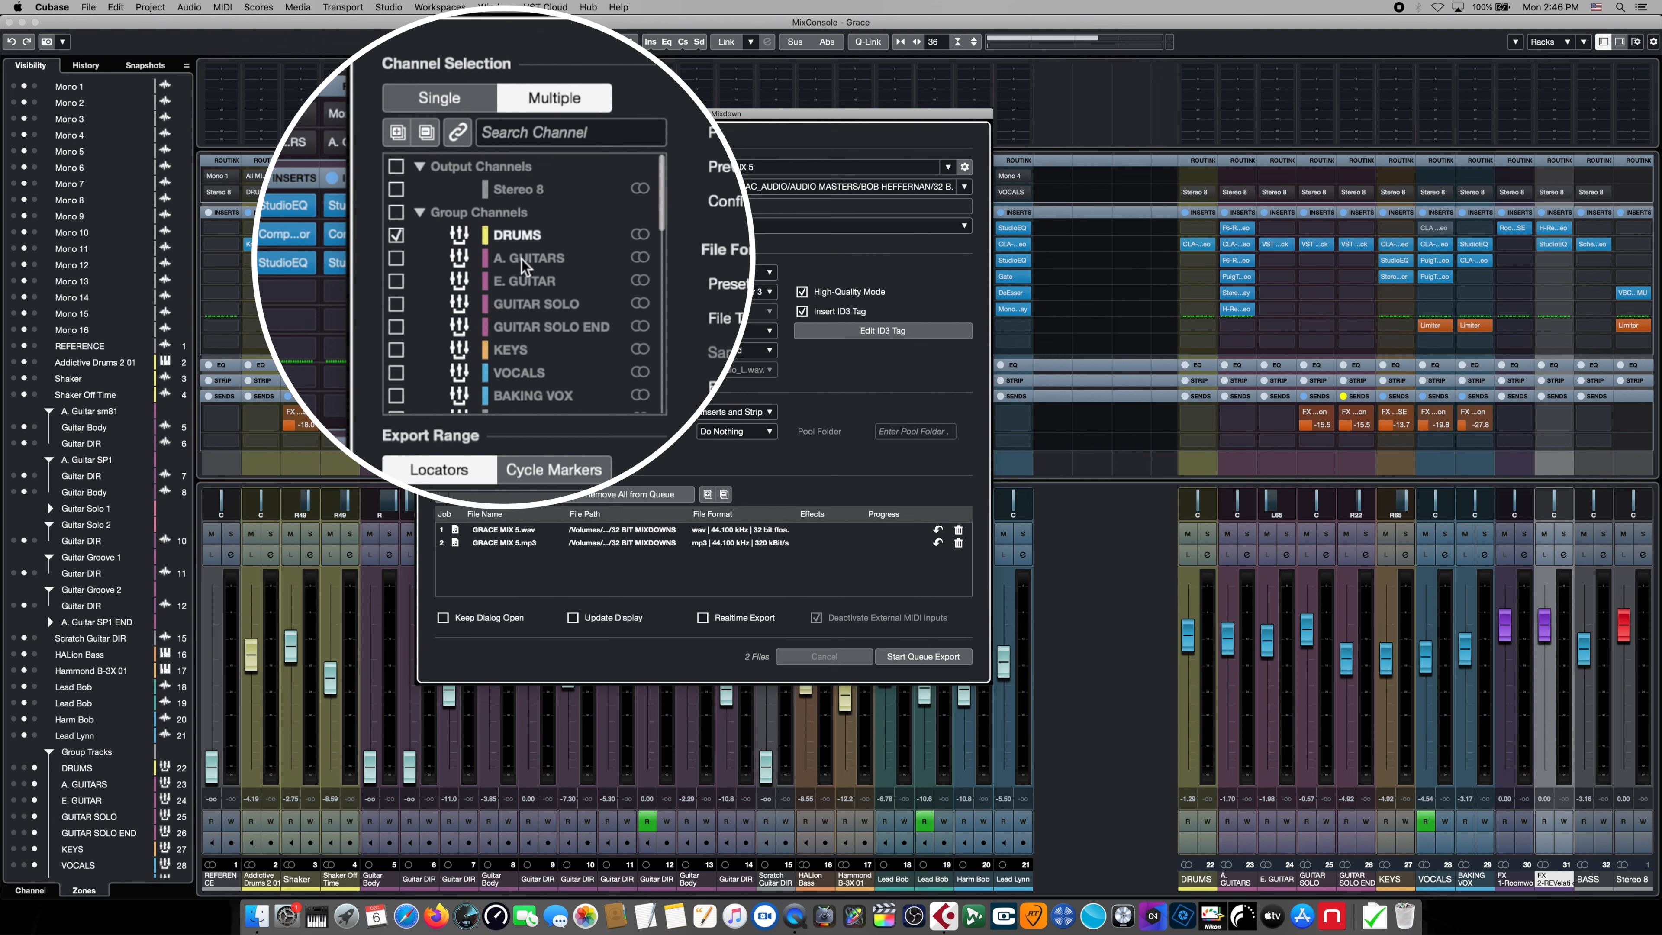
mouse_move(1422, 634)
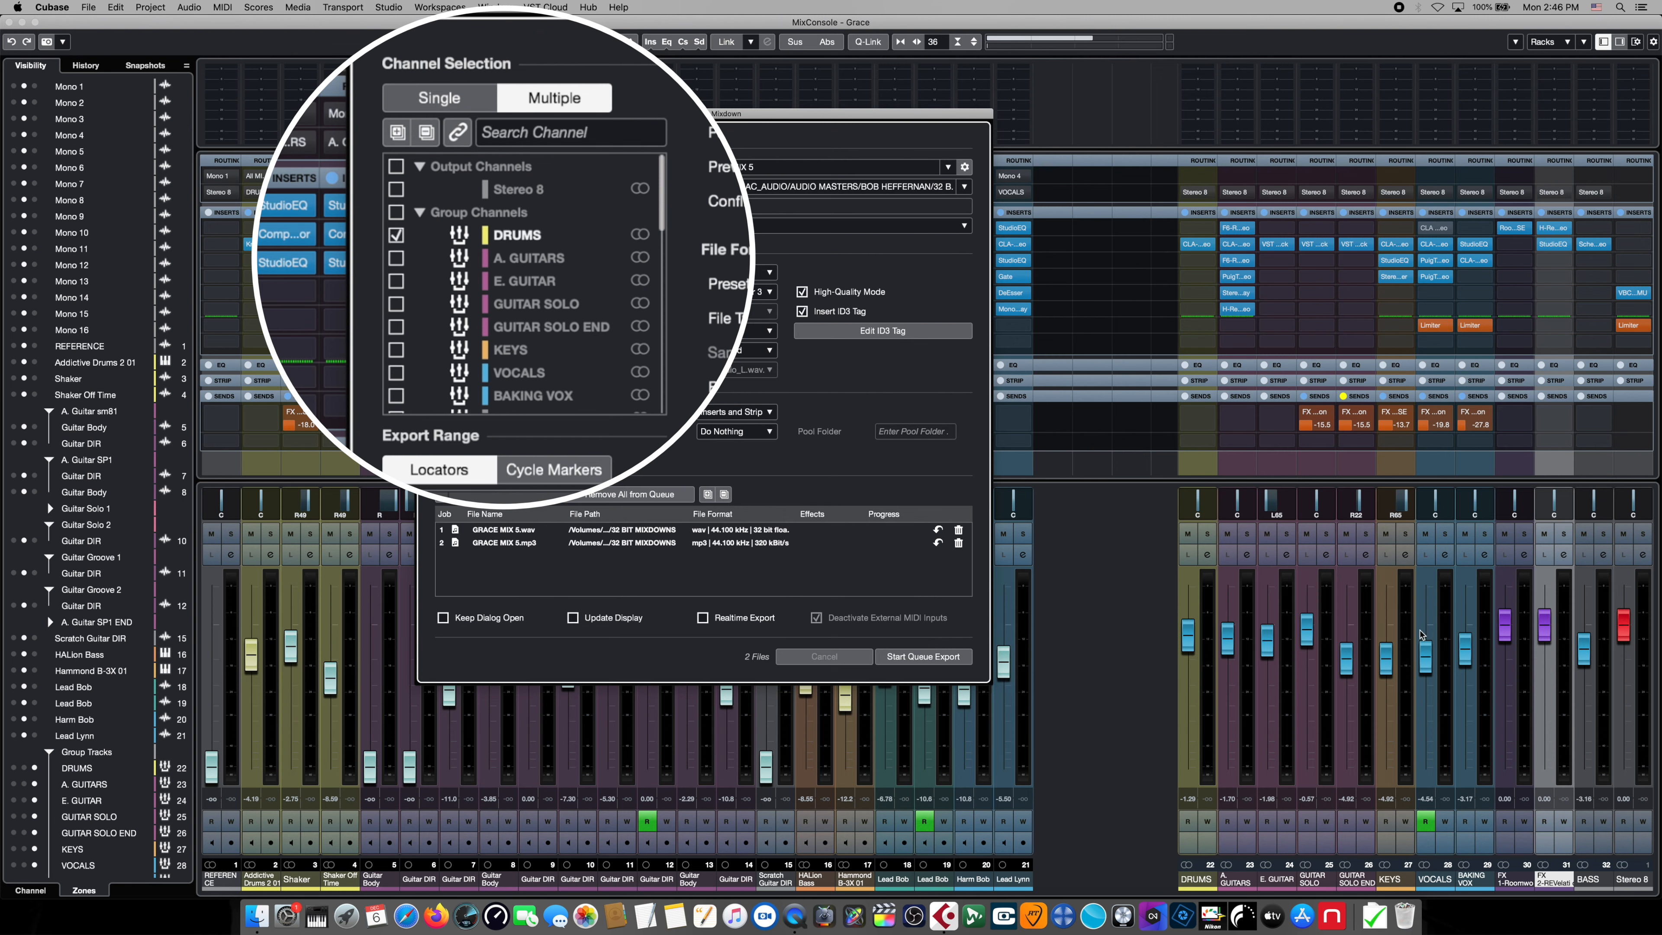
mouse_move(476, 332)
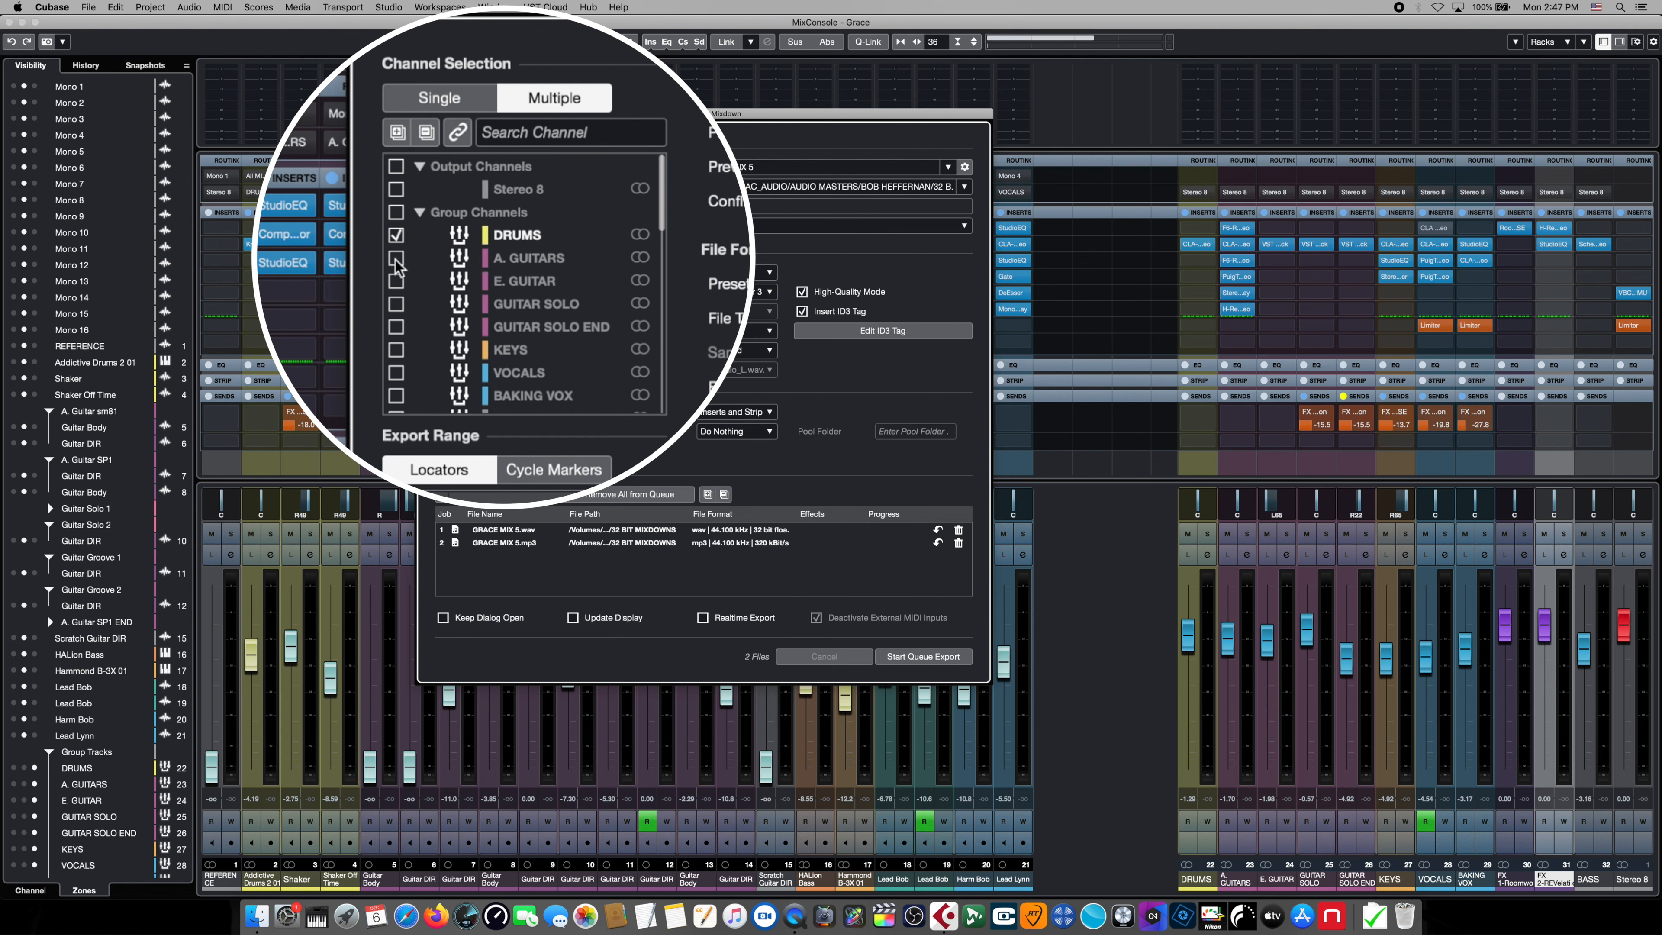
left_click(397, 258)
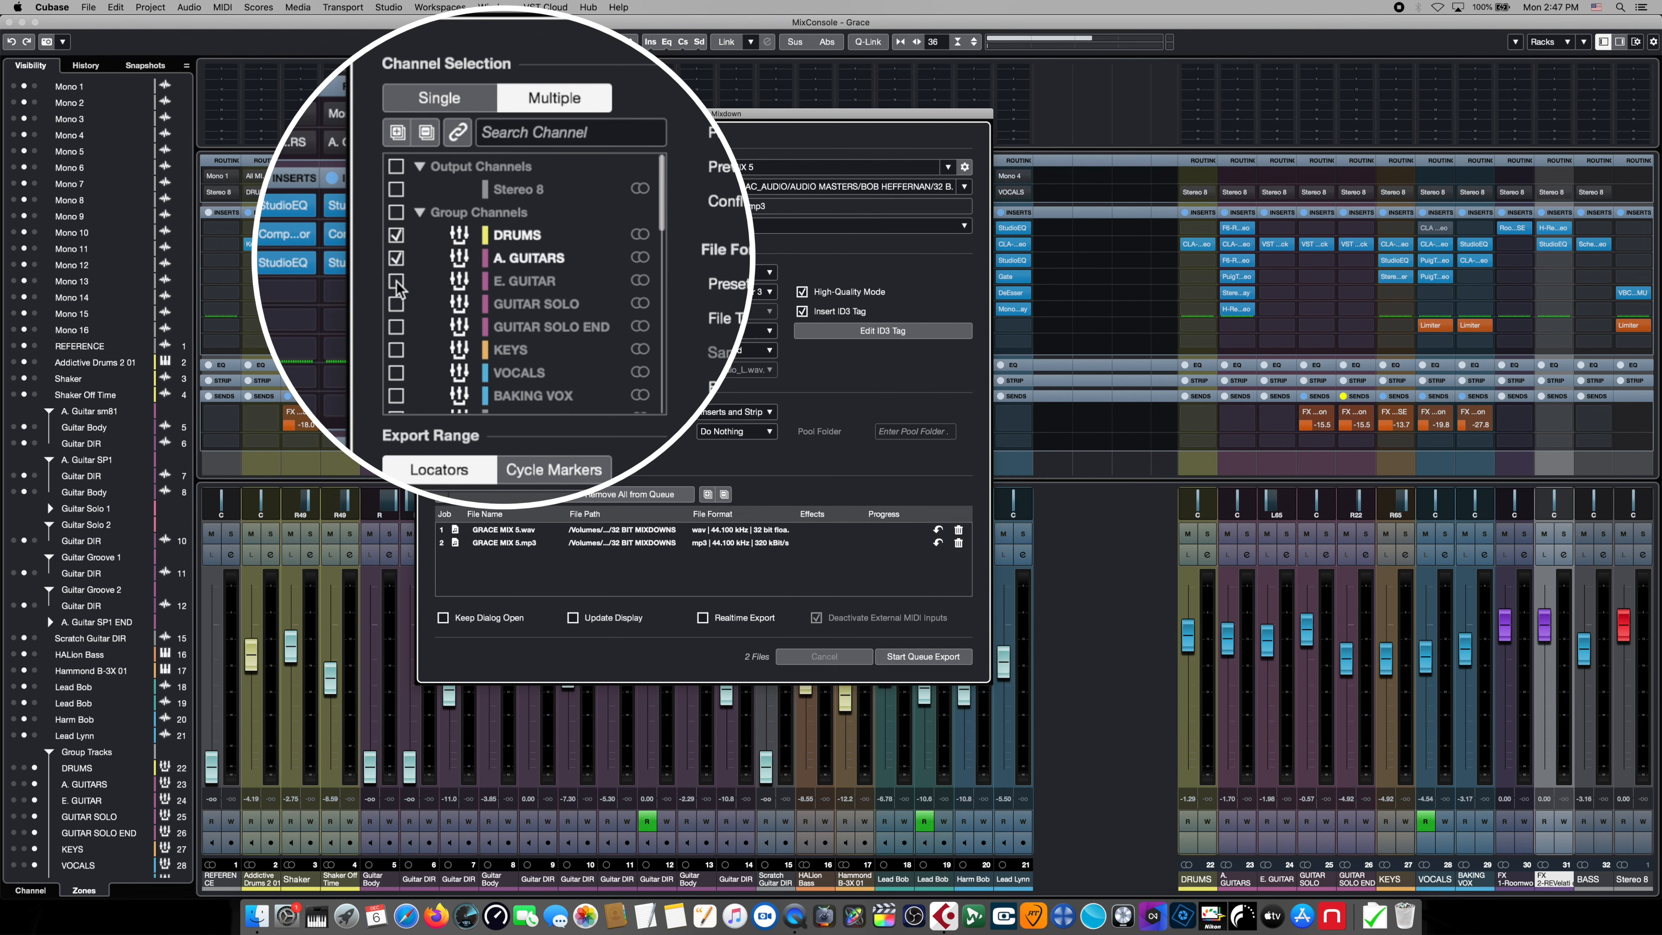
left_click(398, 279)
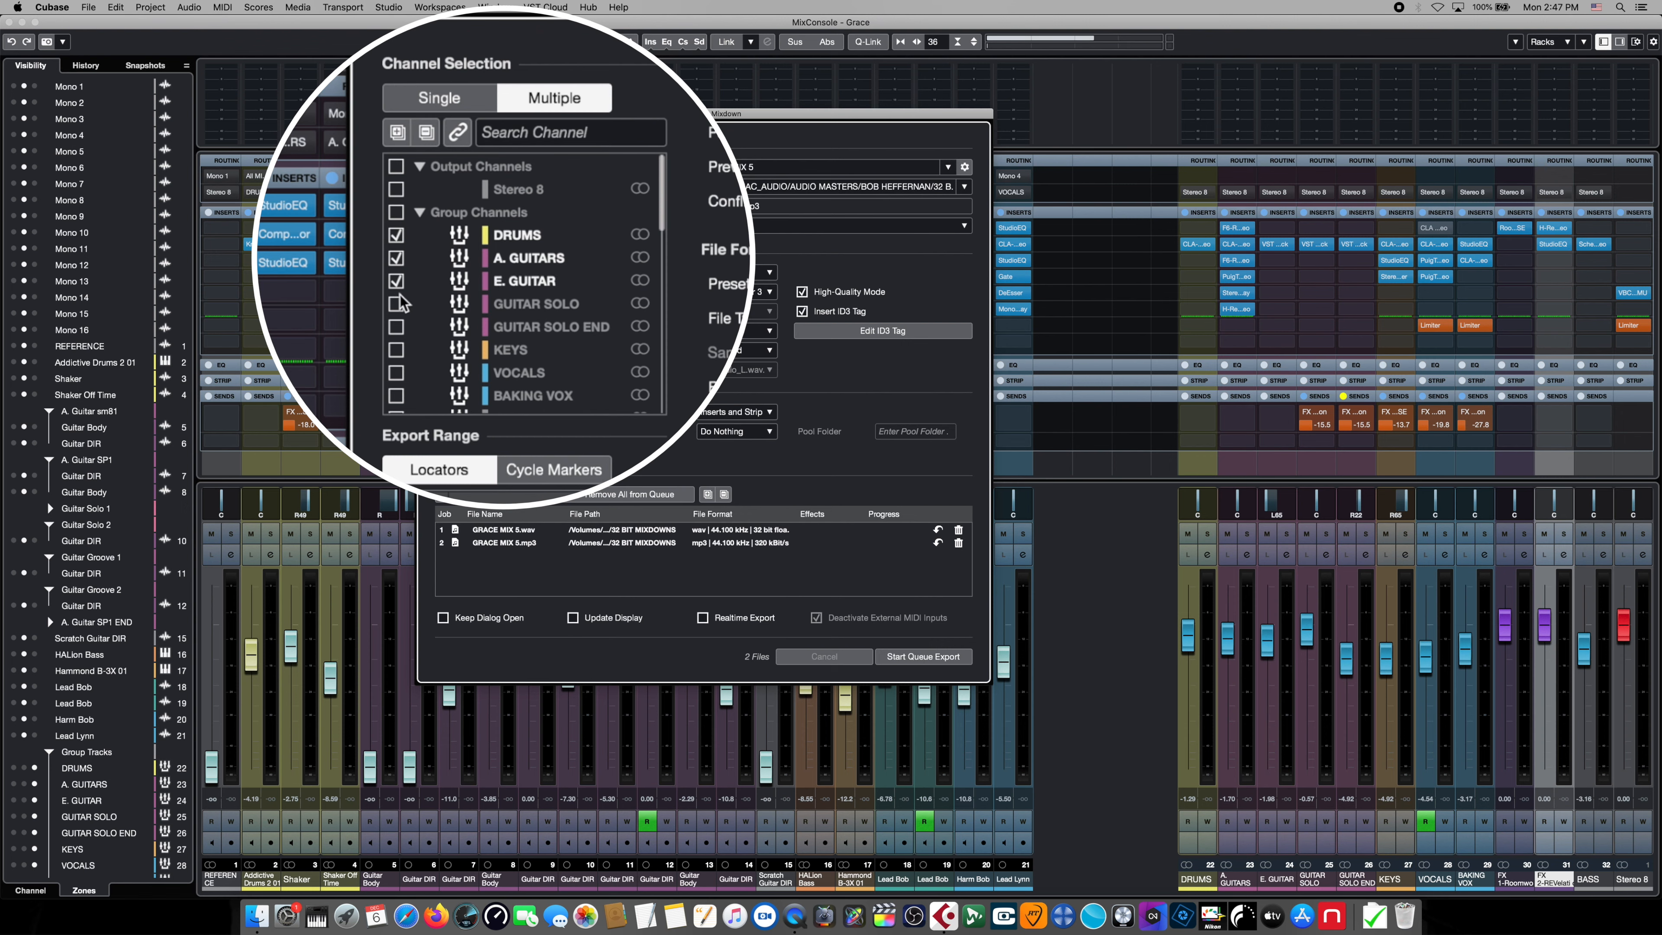
left_click(397, 303)
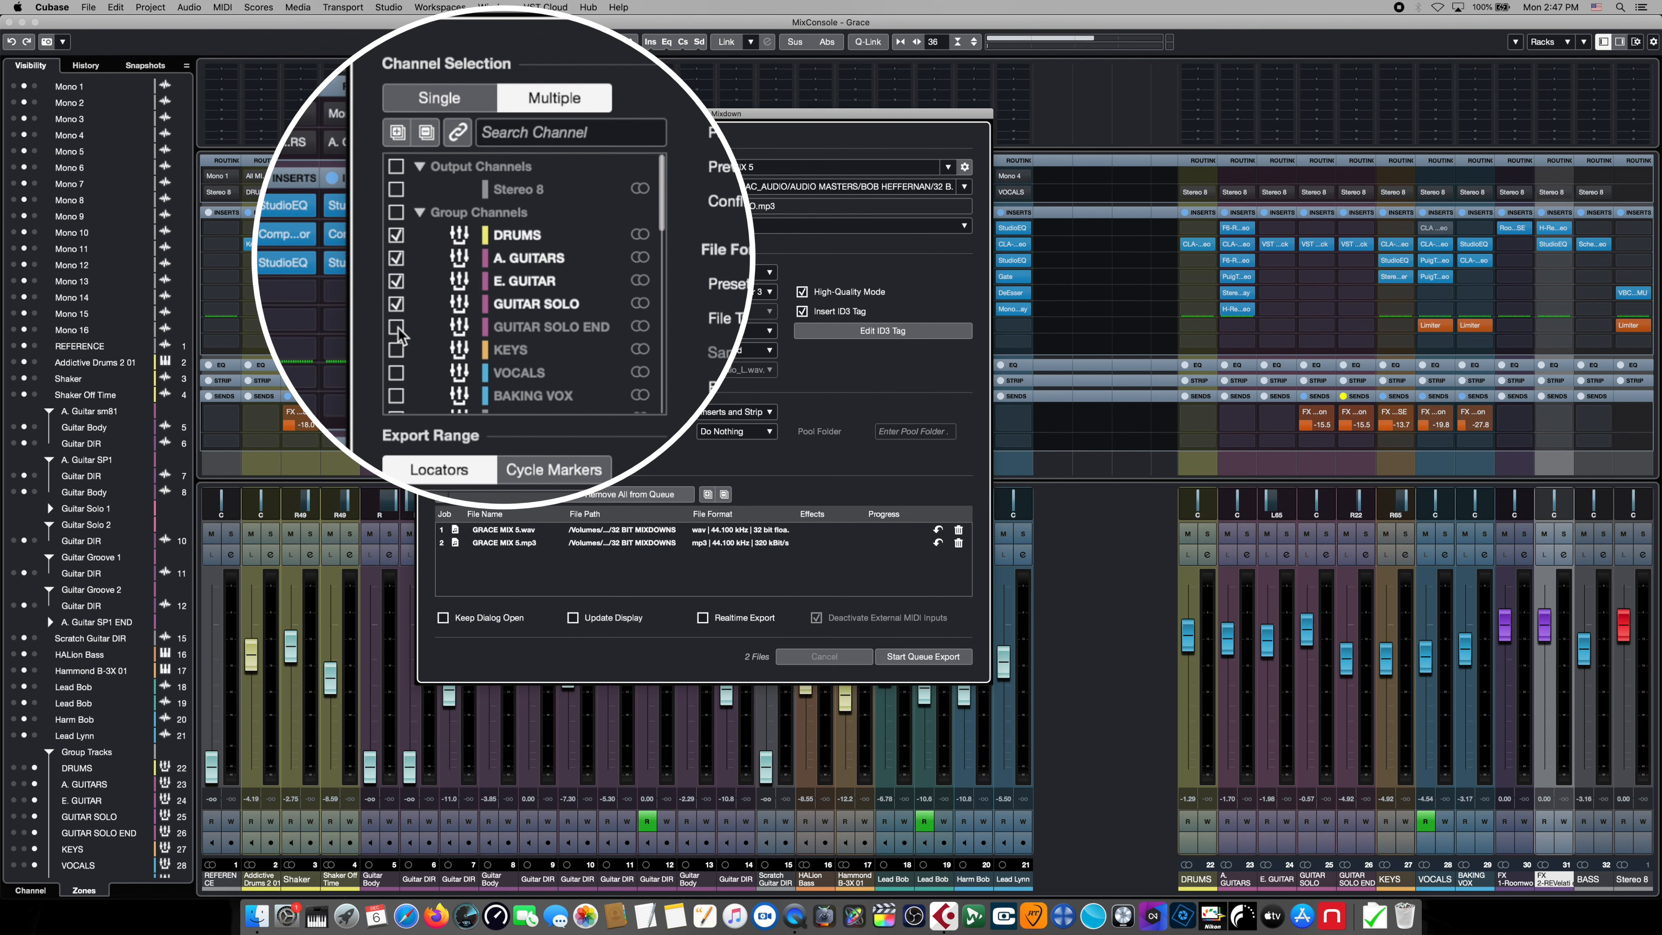
left_click(397, 326)
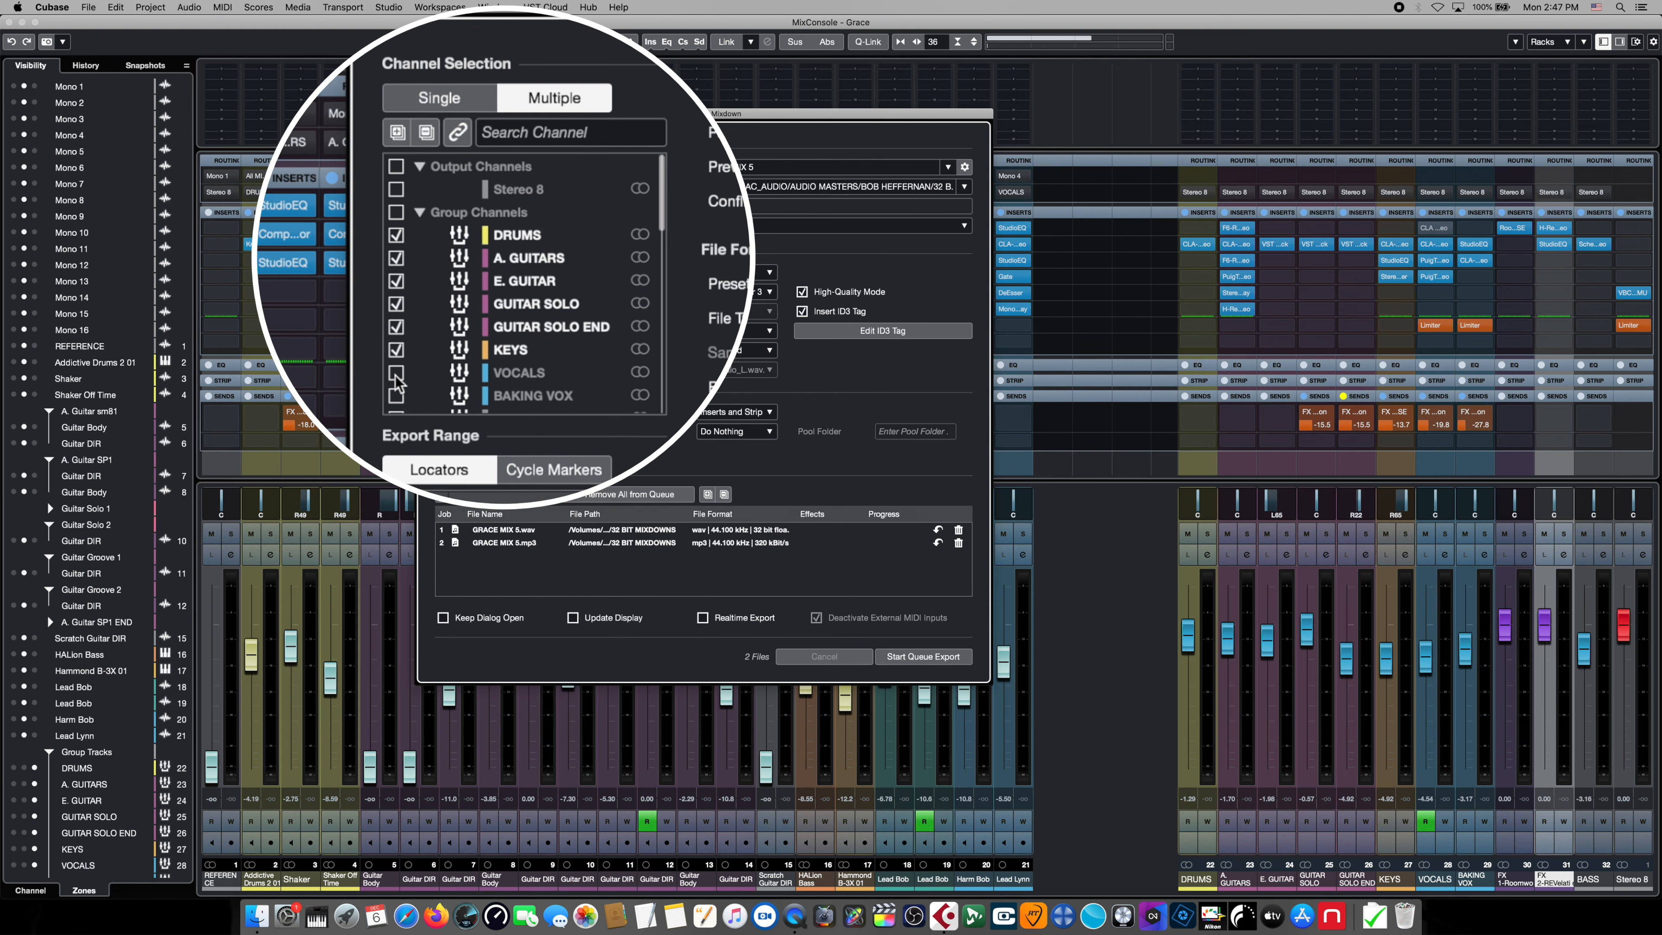
left_click(398, 372)
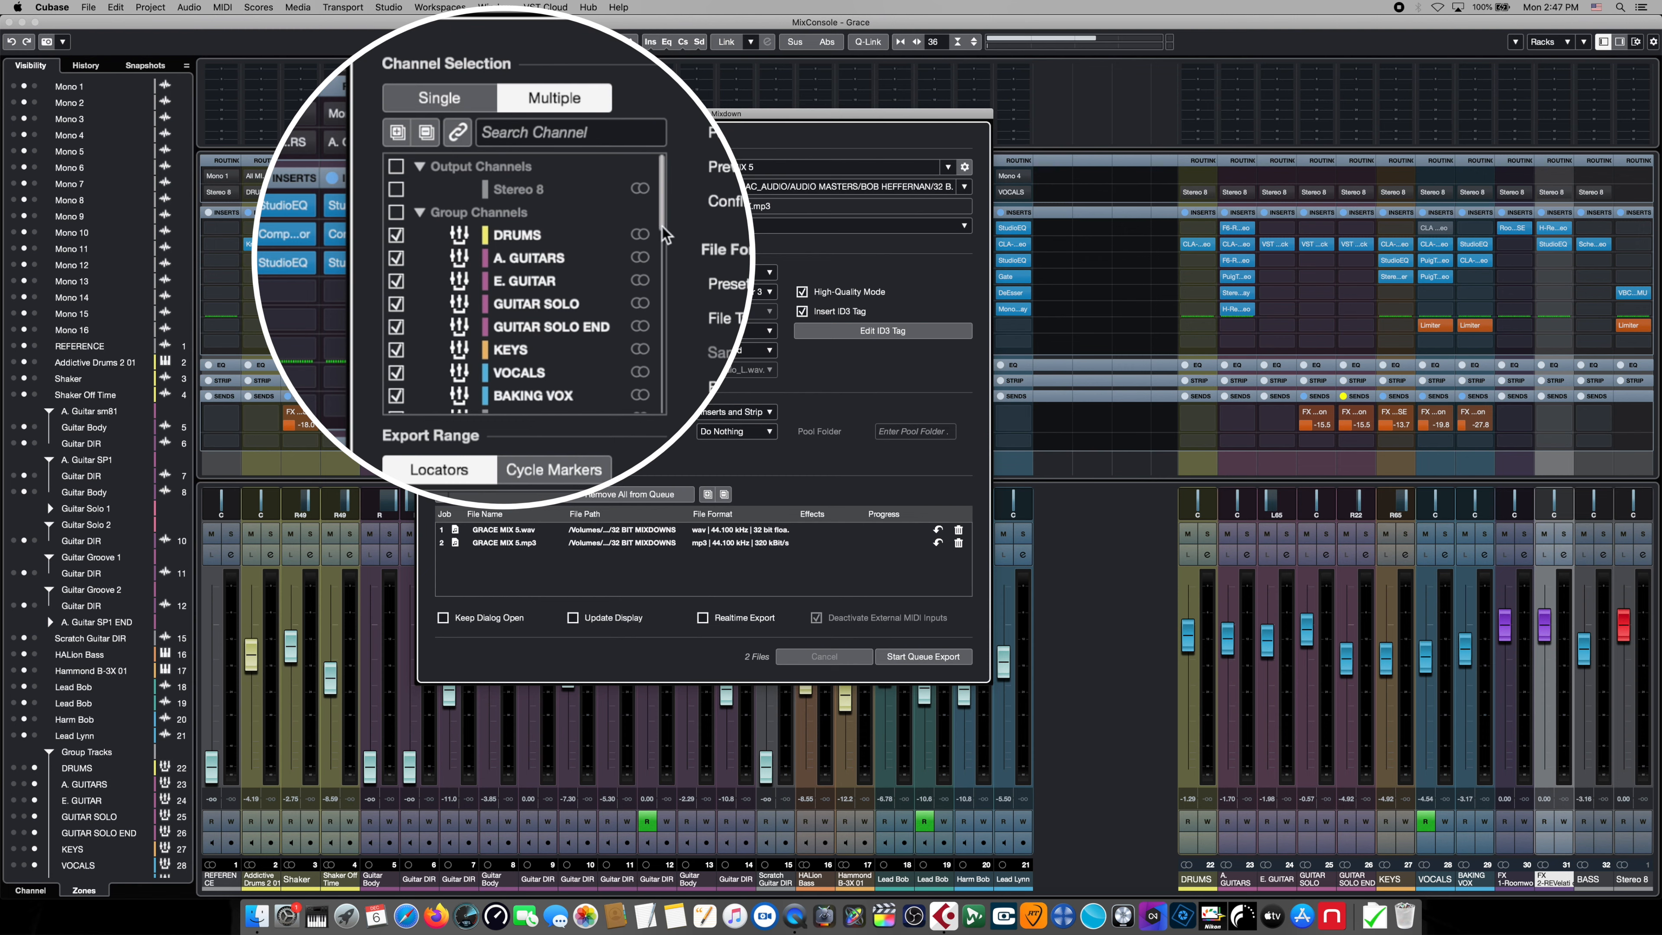
scroll("down", 3)
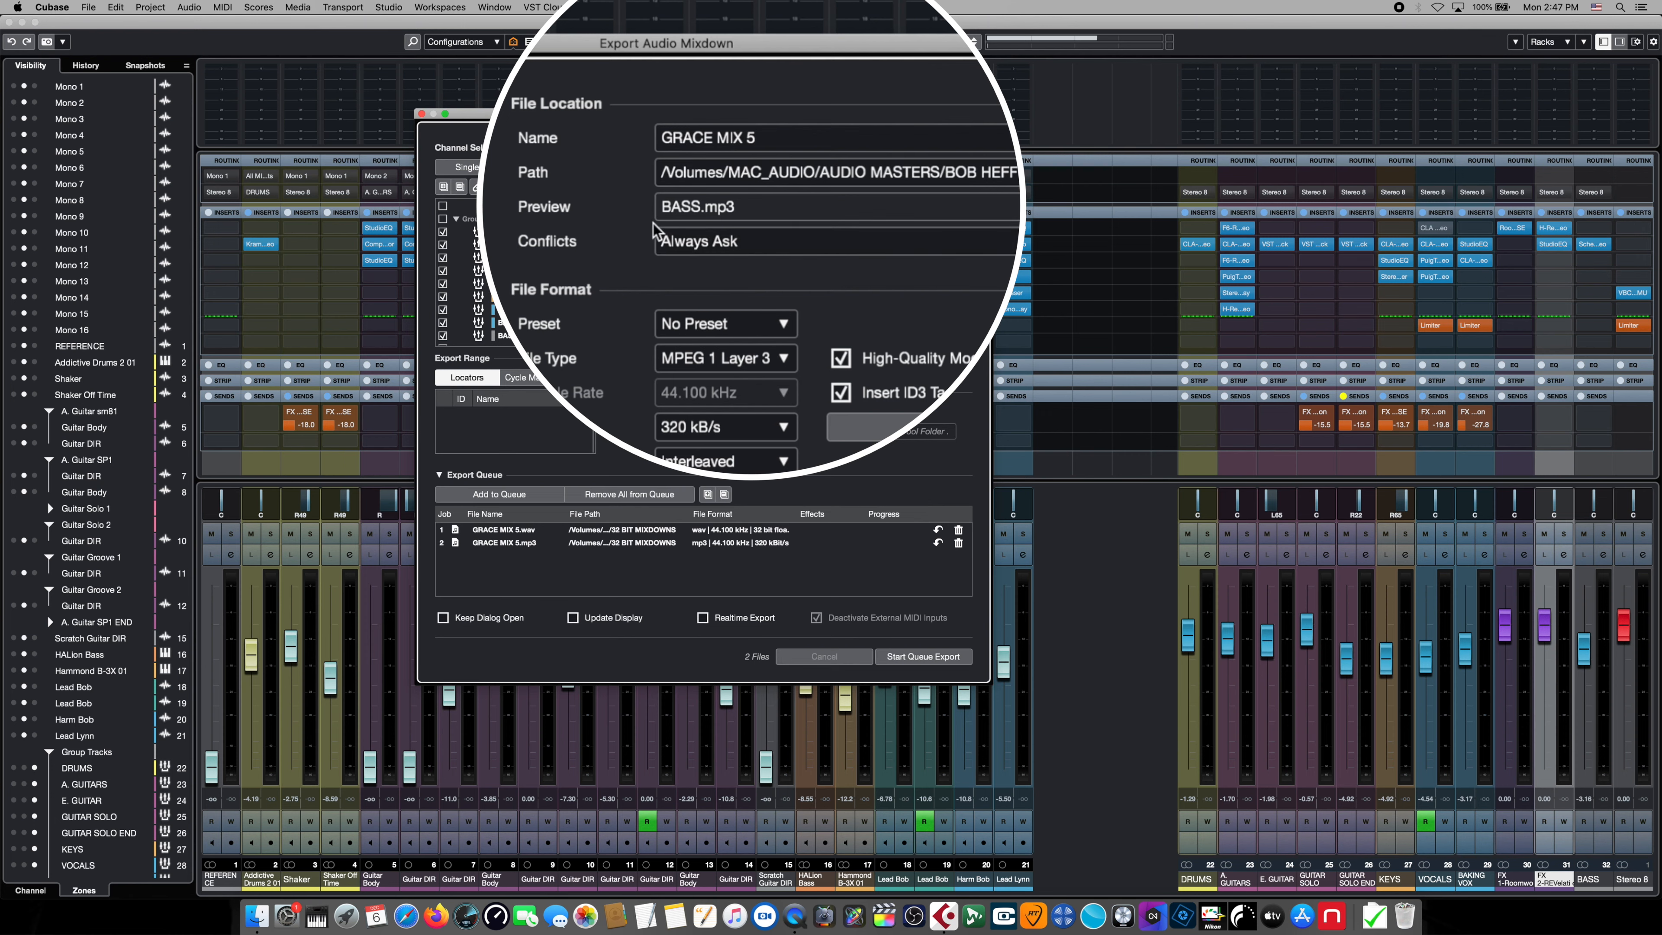
mouse_move(654, 231)
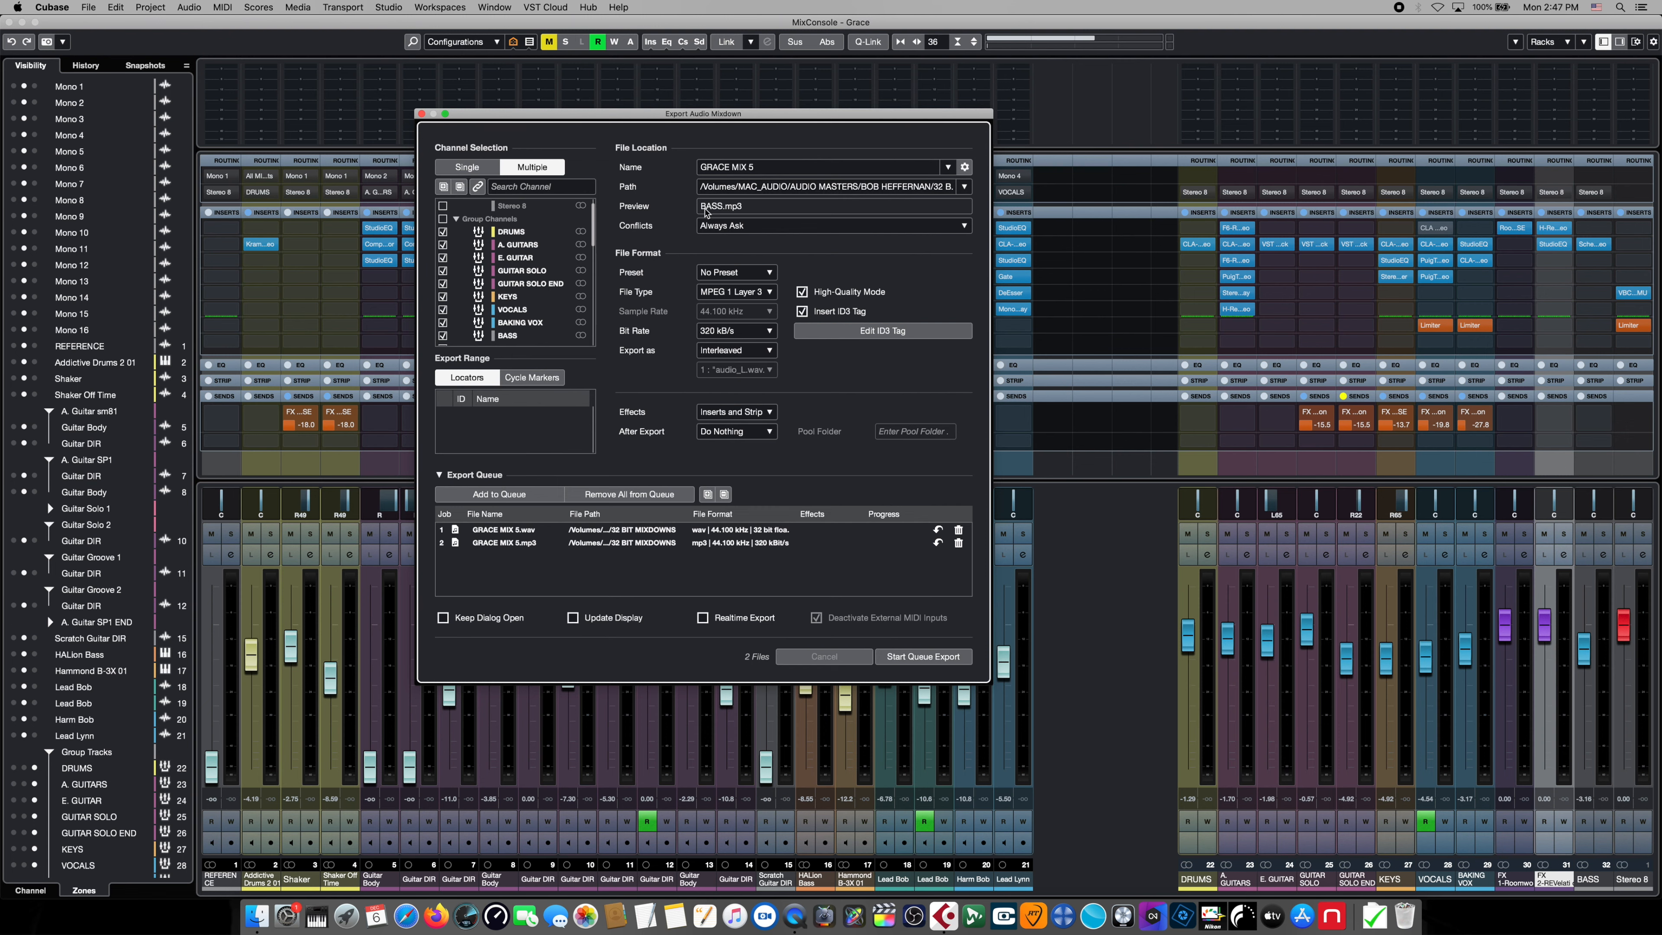
mouse_move(840, 203)
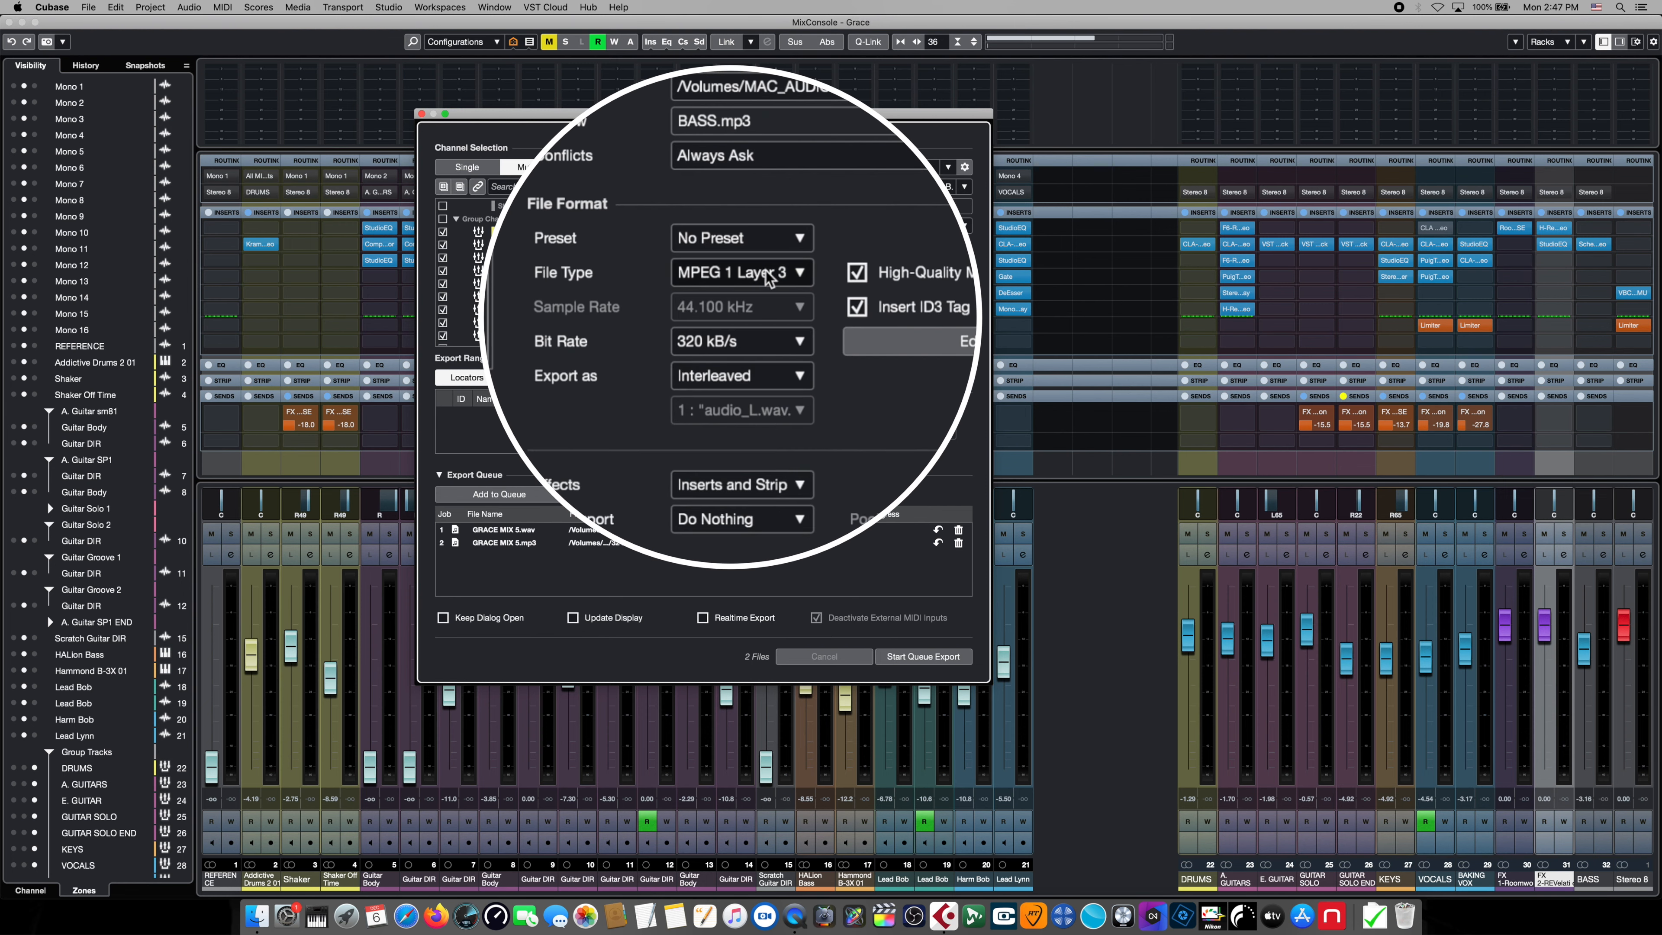
- Switch the stem export file type from MP3 back to Wave
left_click(742, 272)
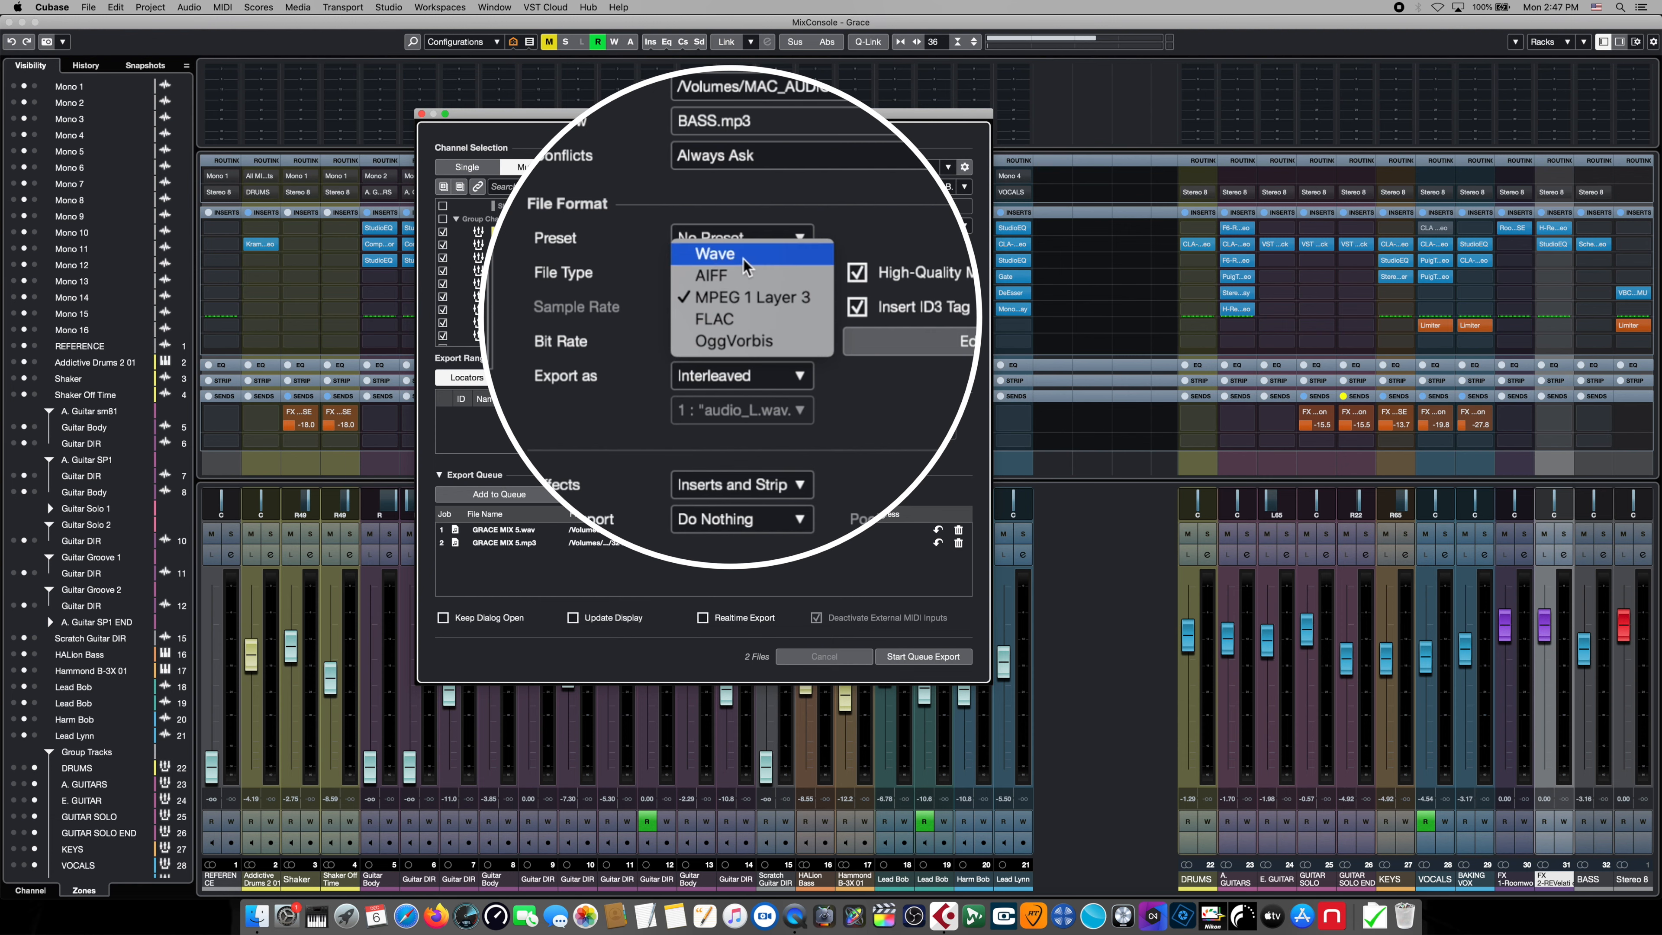
left_click(715, 254)
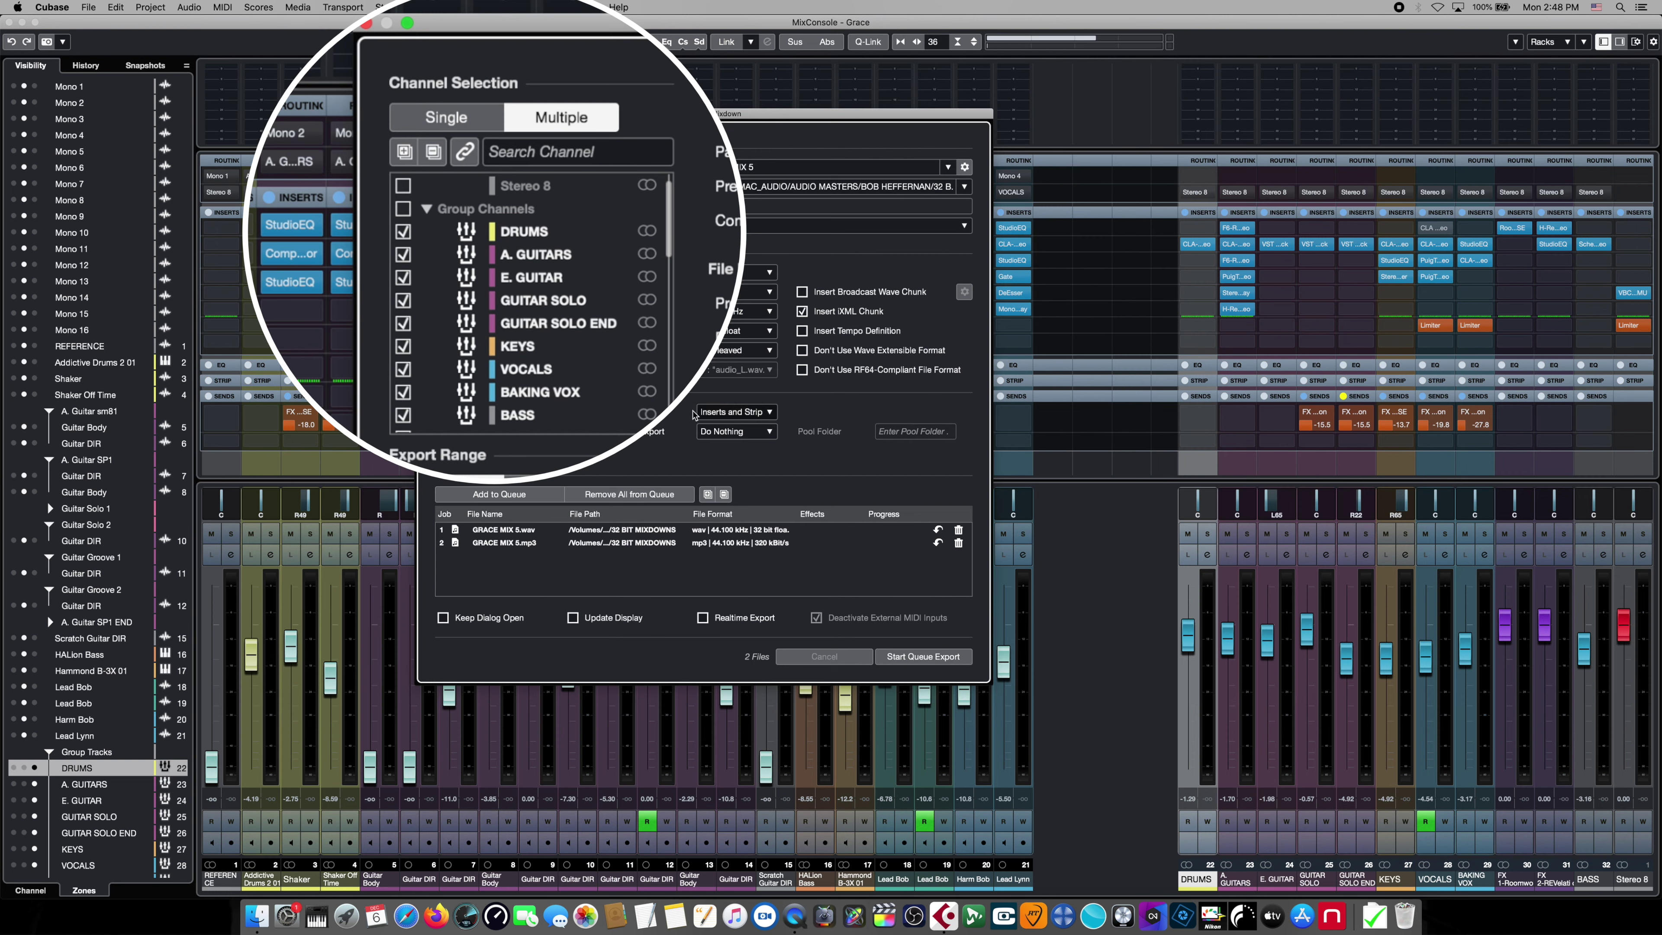
left_click(766, 412)
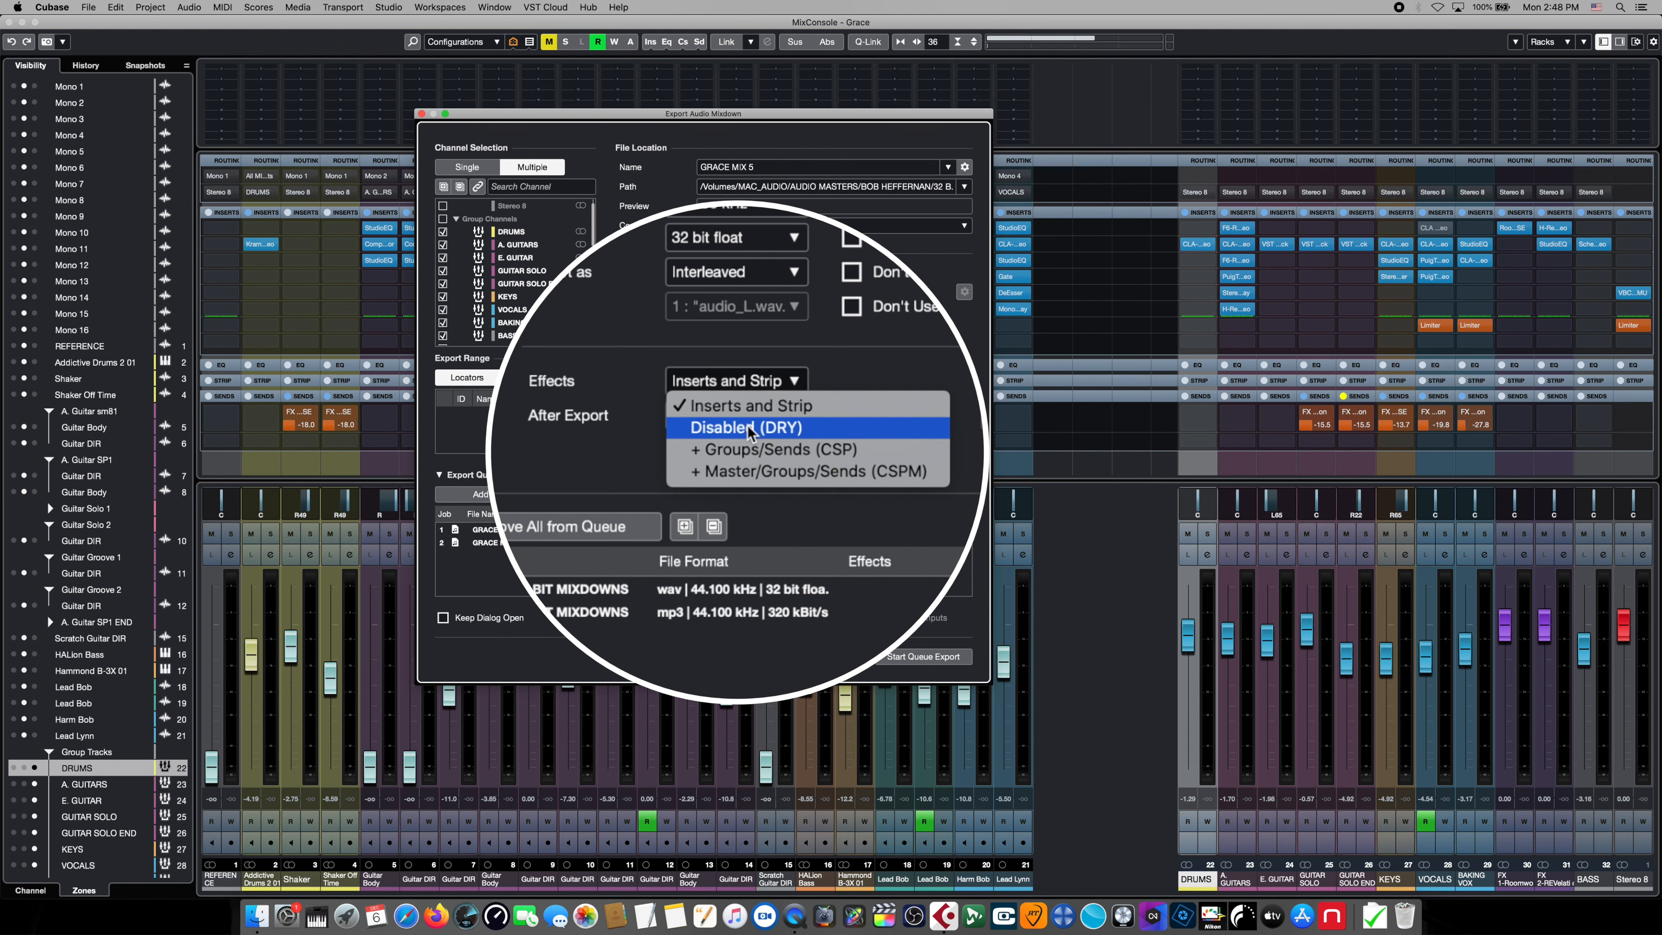
mouse_move(761, 449)
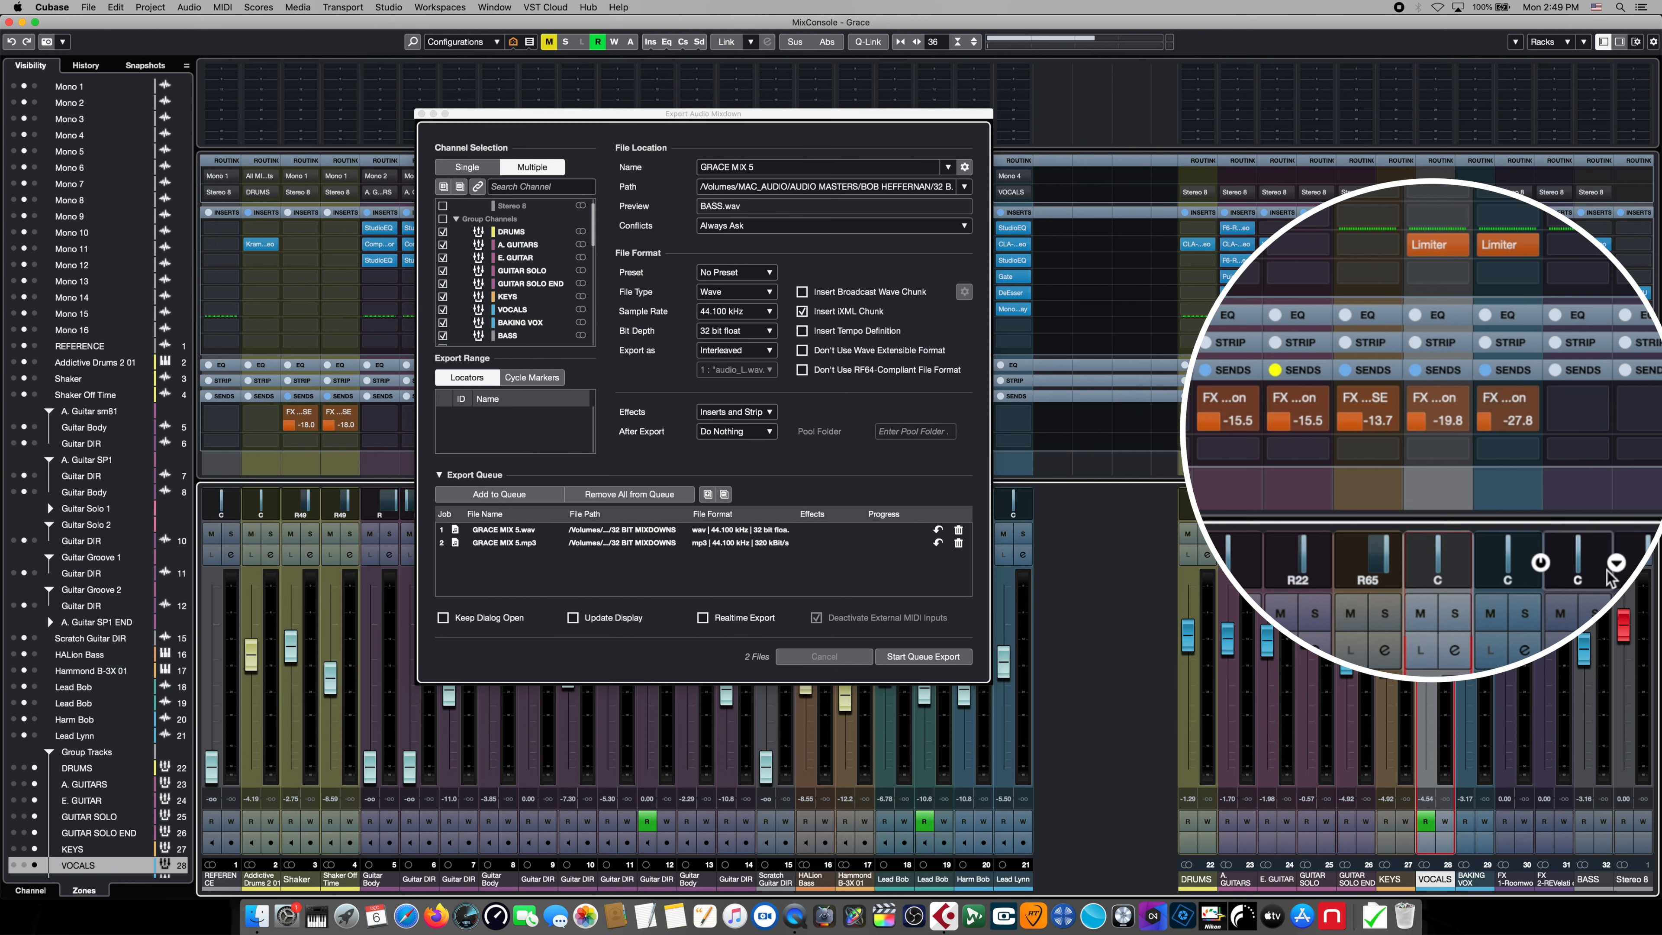
left_click(736, 411)
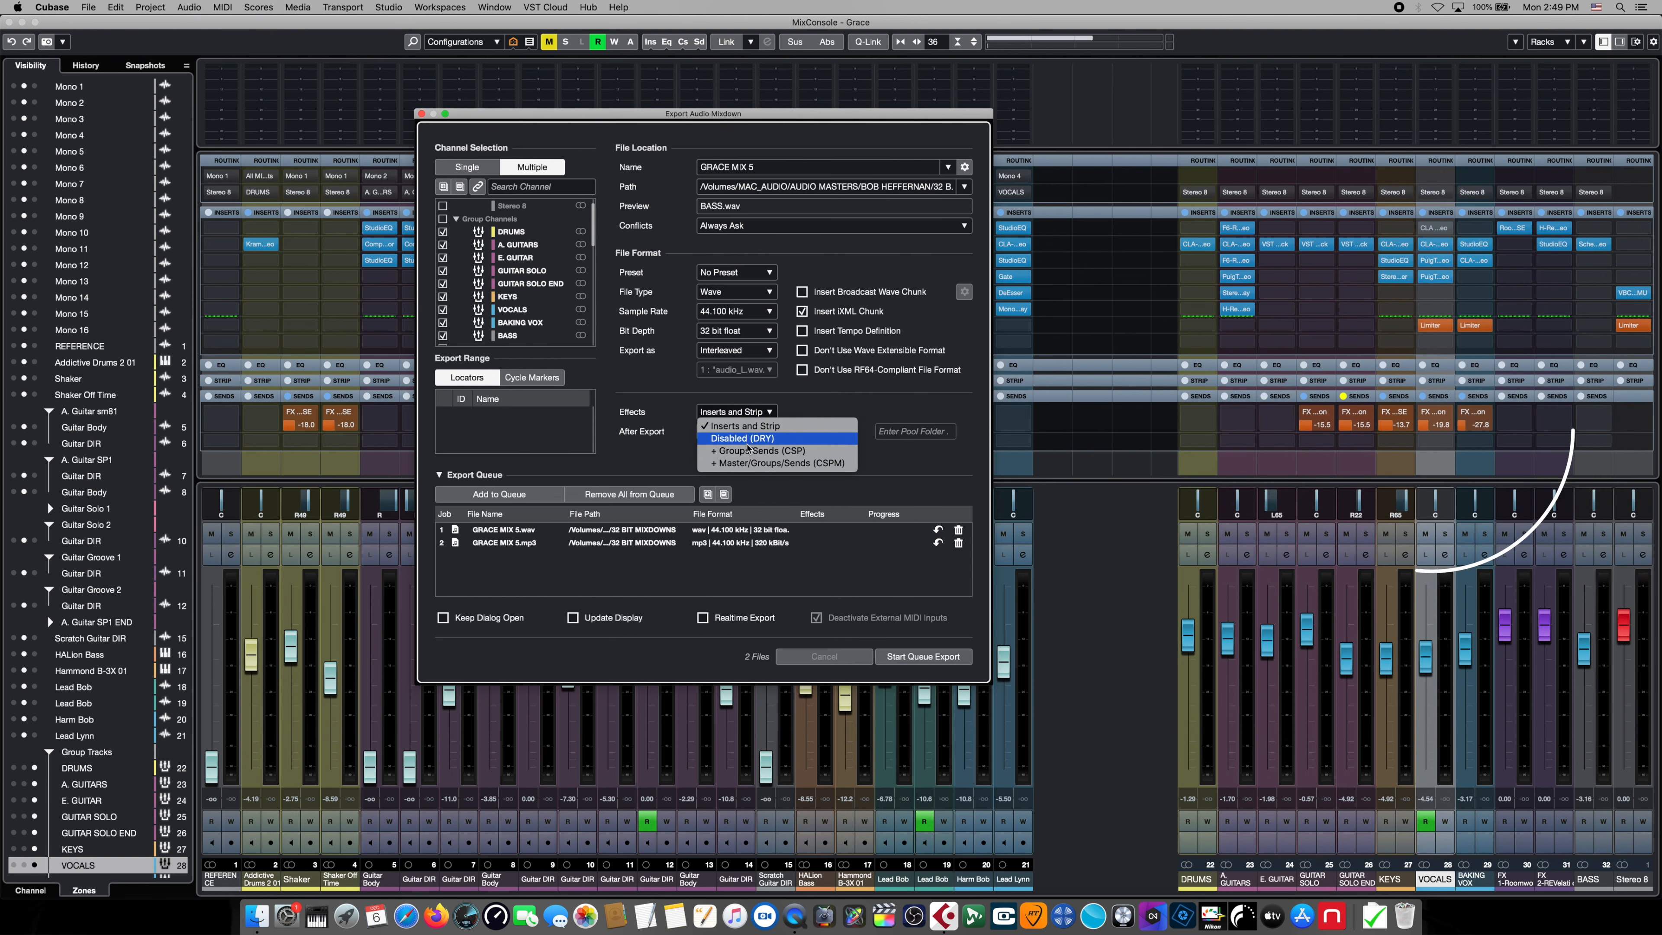
mouse_move(752, 463)
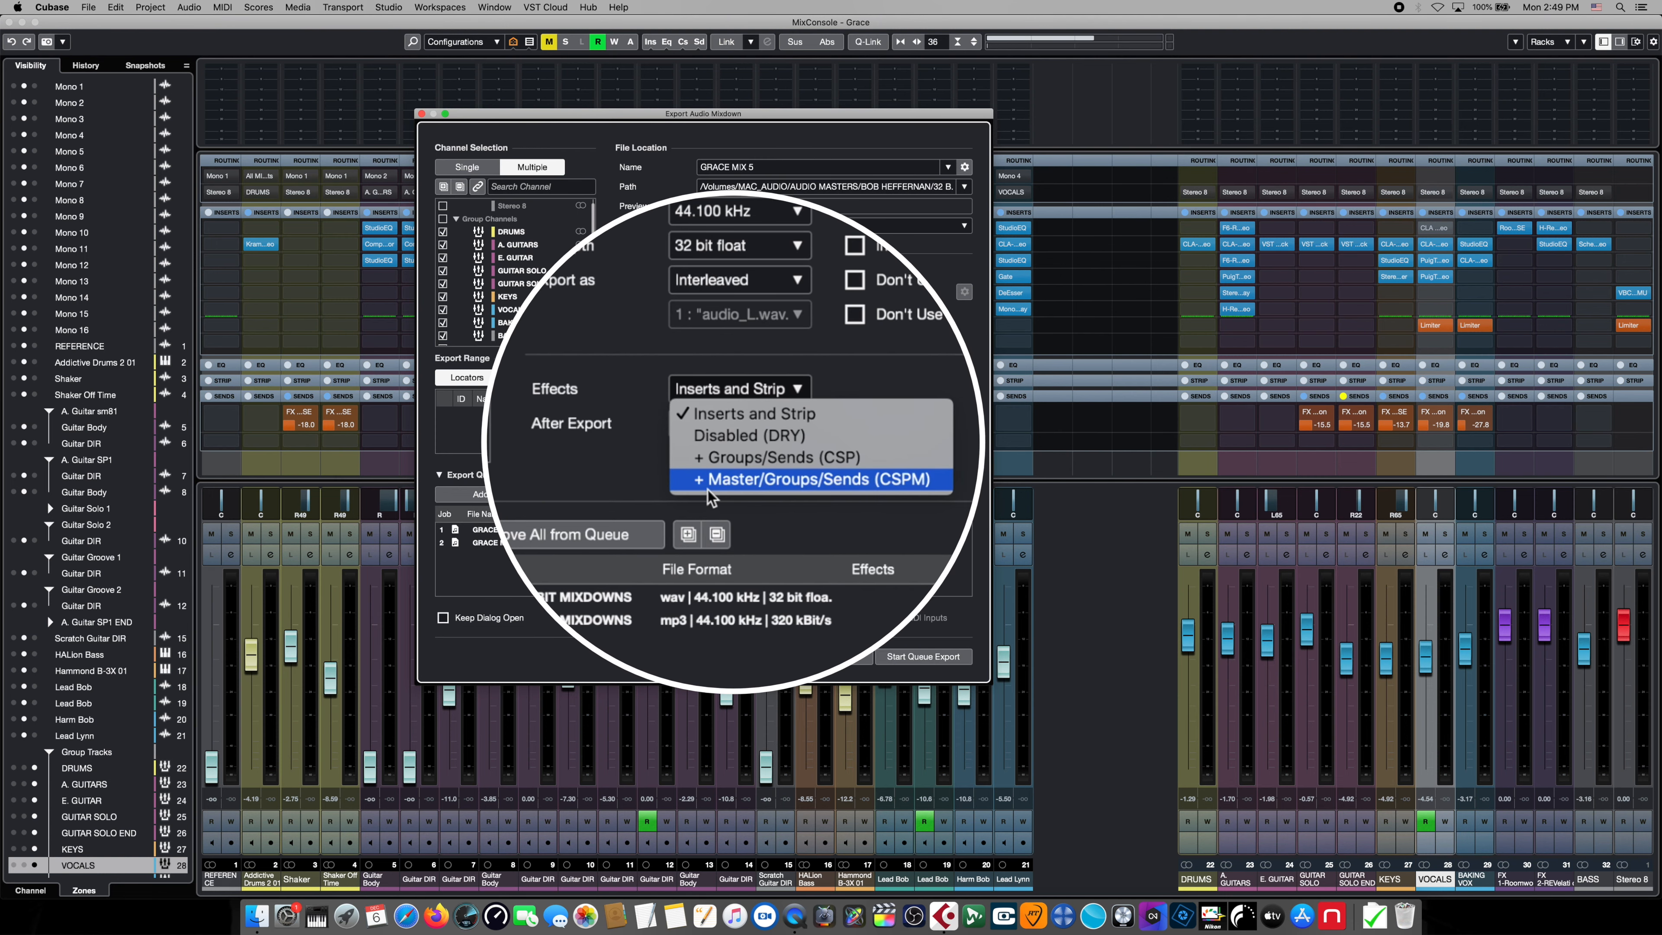
mouse_move(901, 481)
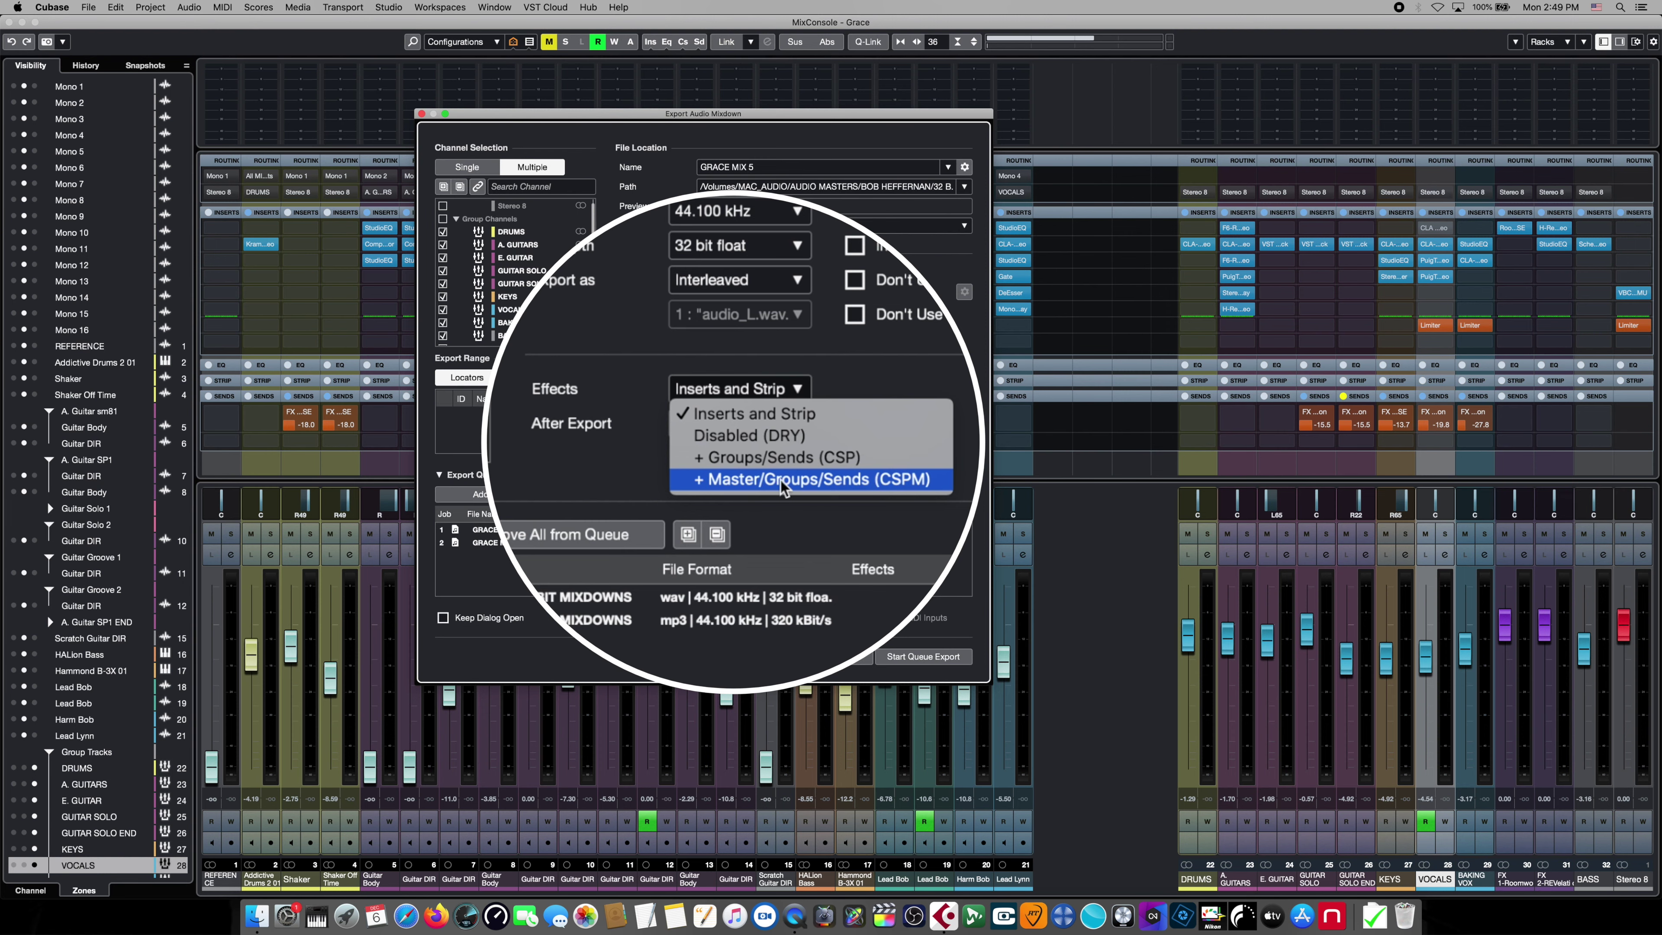
mouse_move(873, 384)
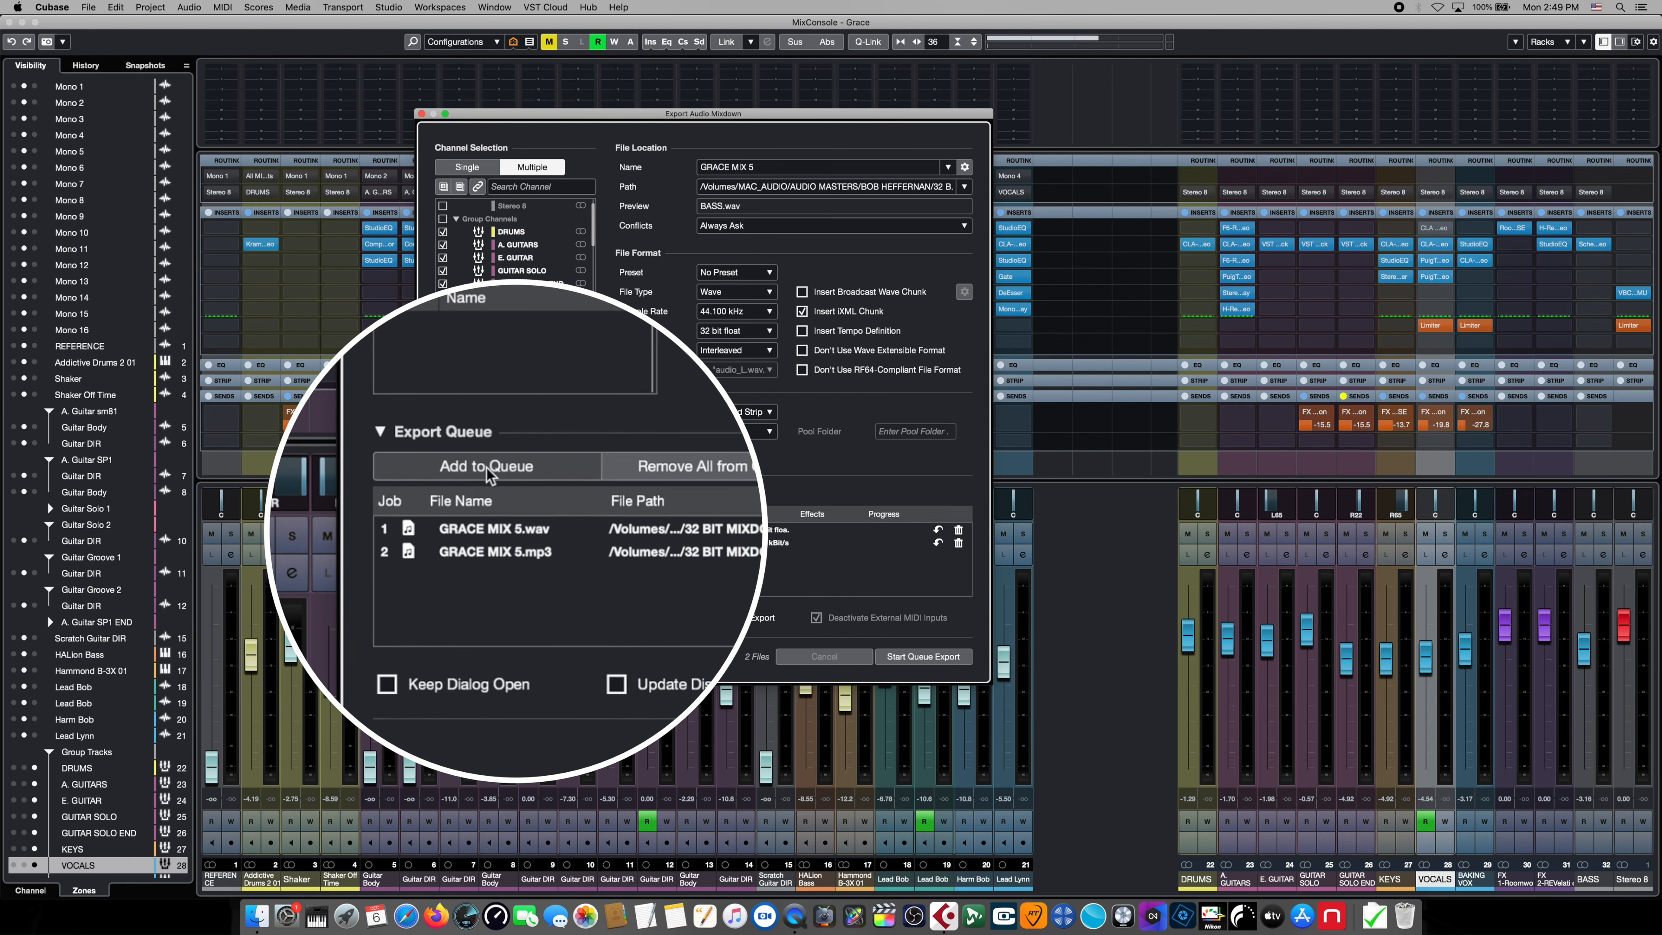
- Queue the group-channel WAV stems as the third job and check the Channel B.9 Files entry
left_click(485, 467)
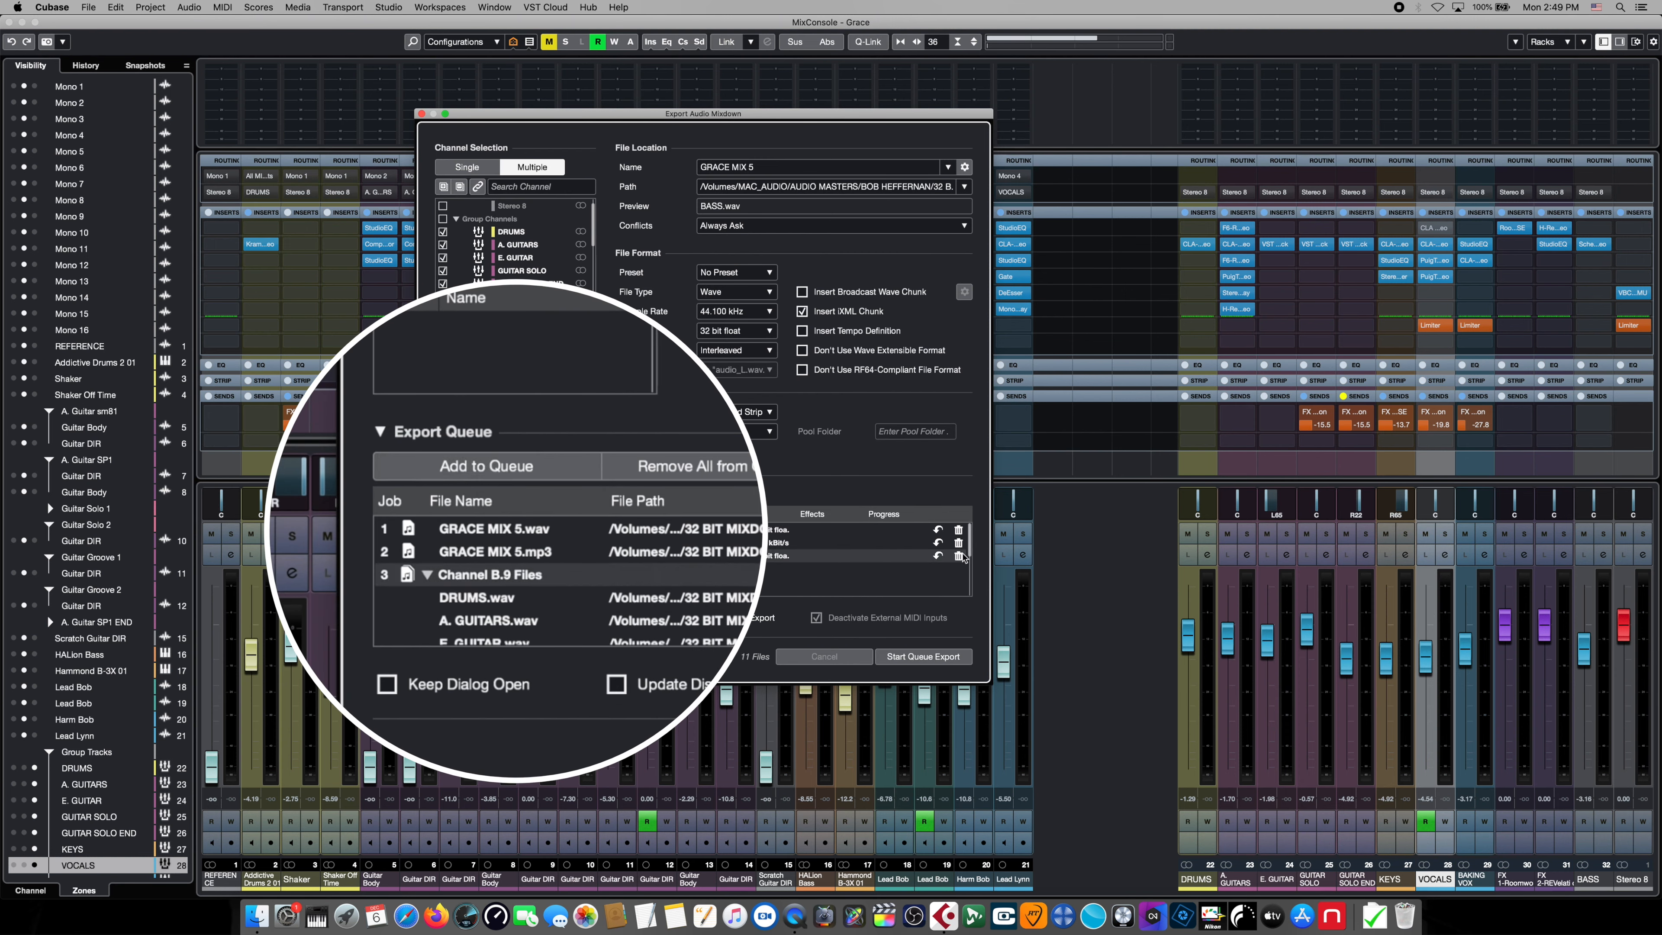
scroll("down", 3)
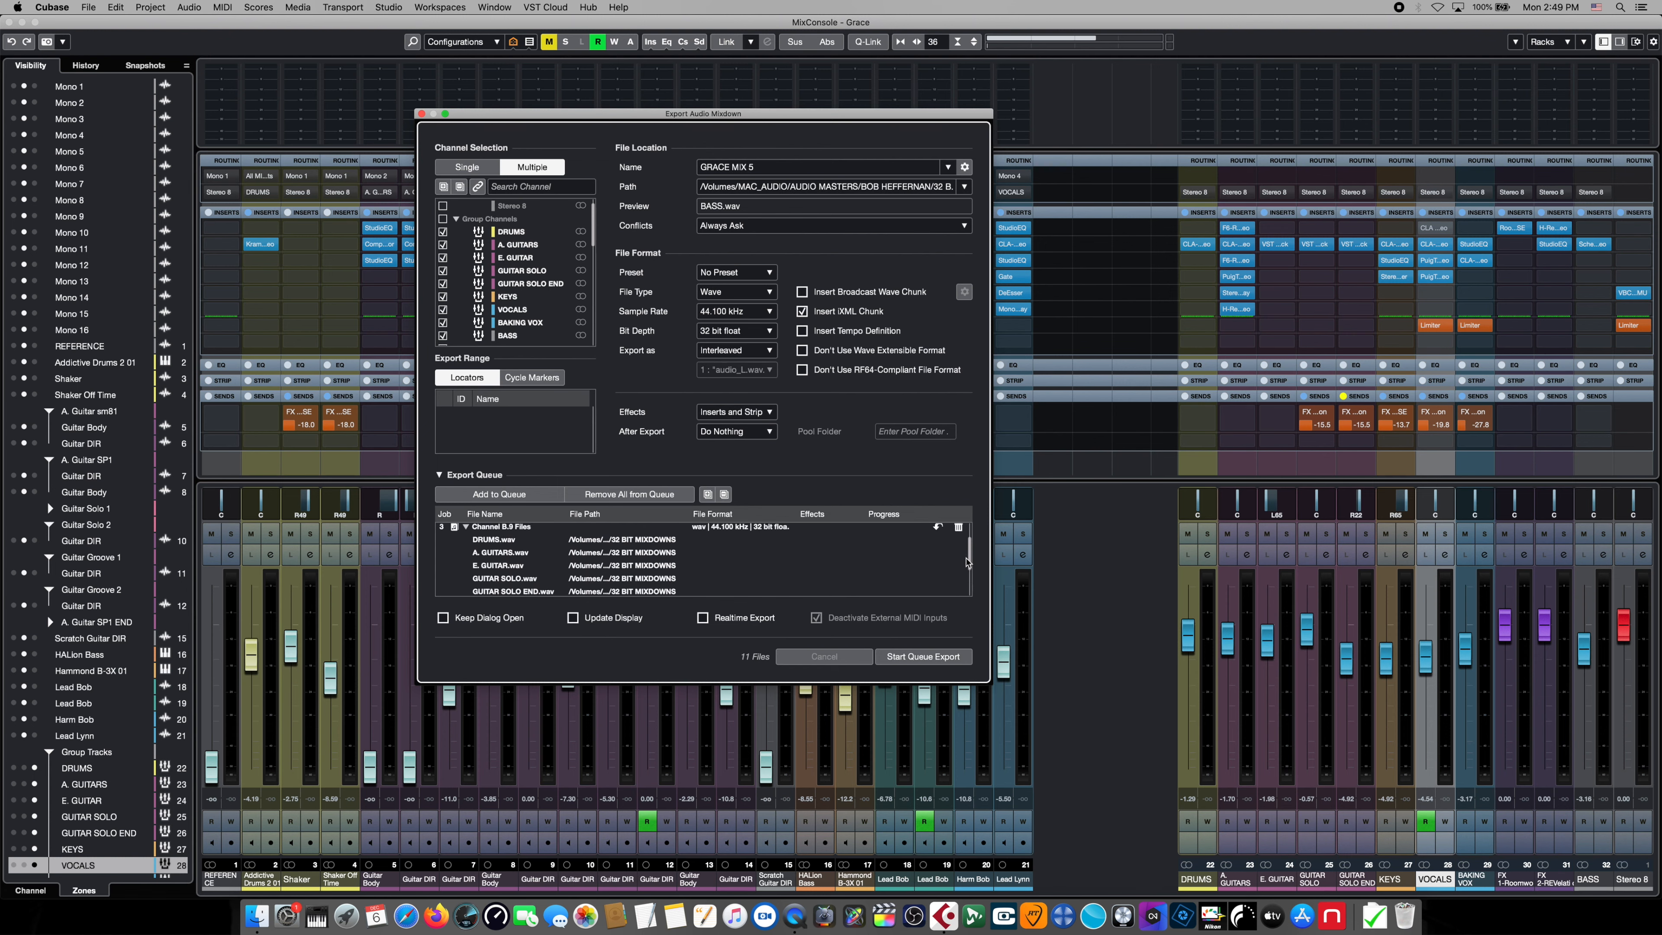
scroll("down", 3)
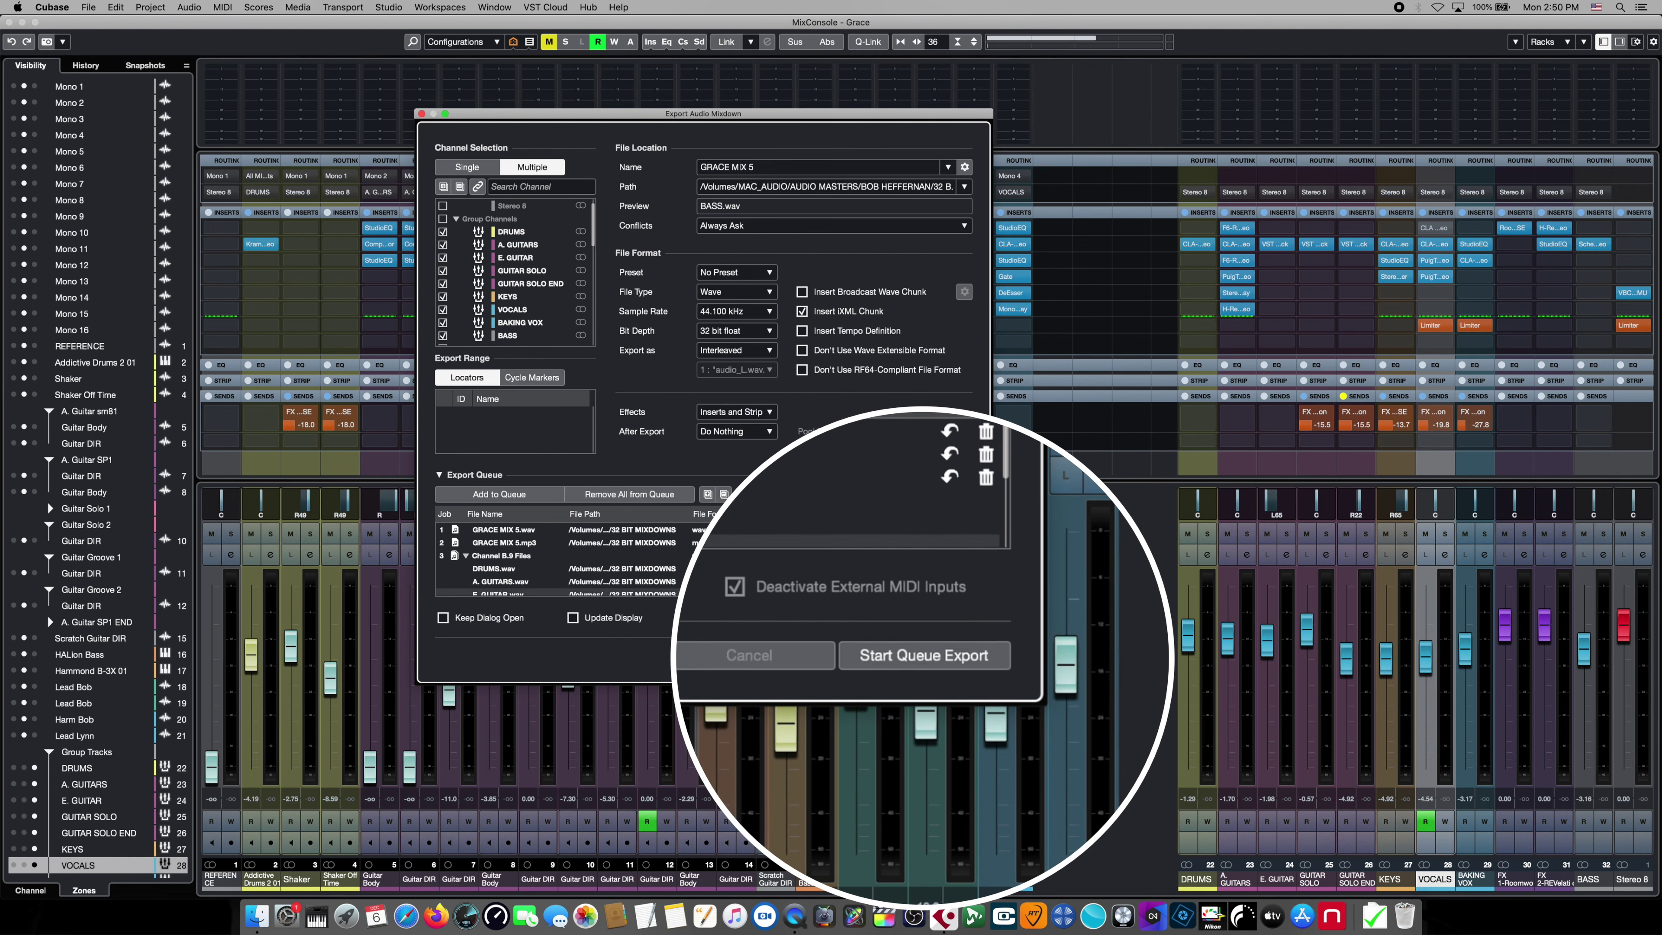
left_click(501, 556)
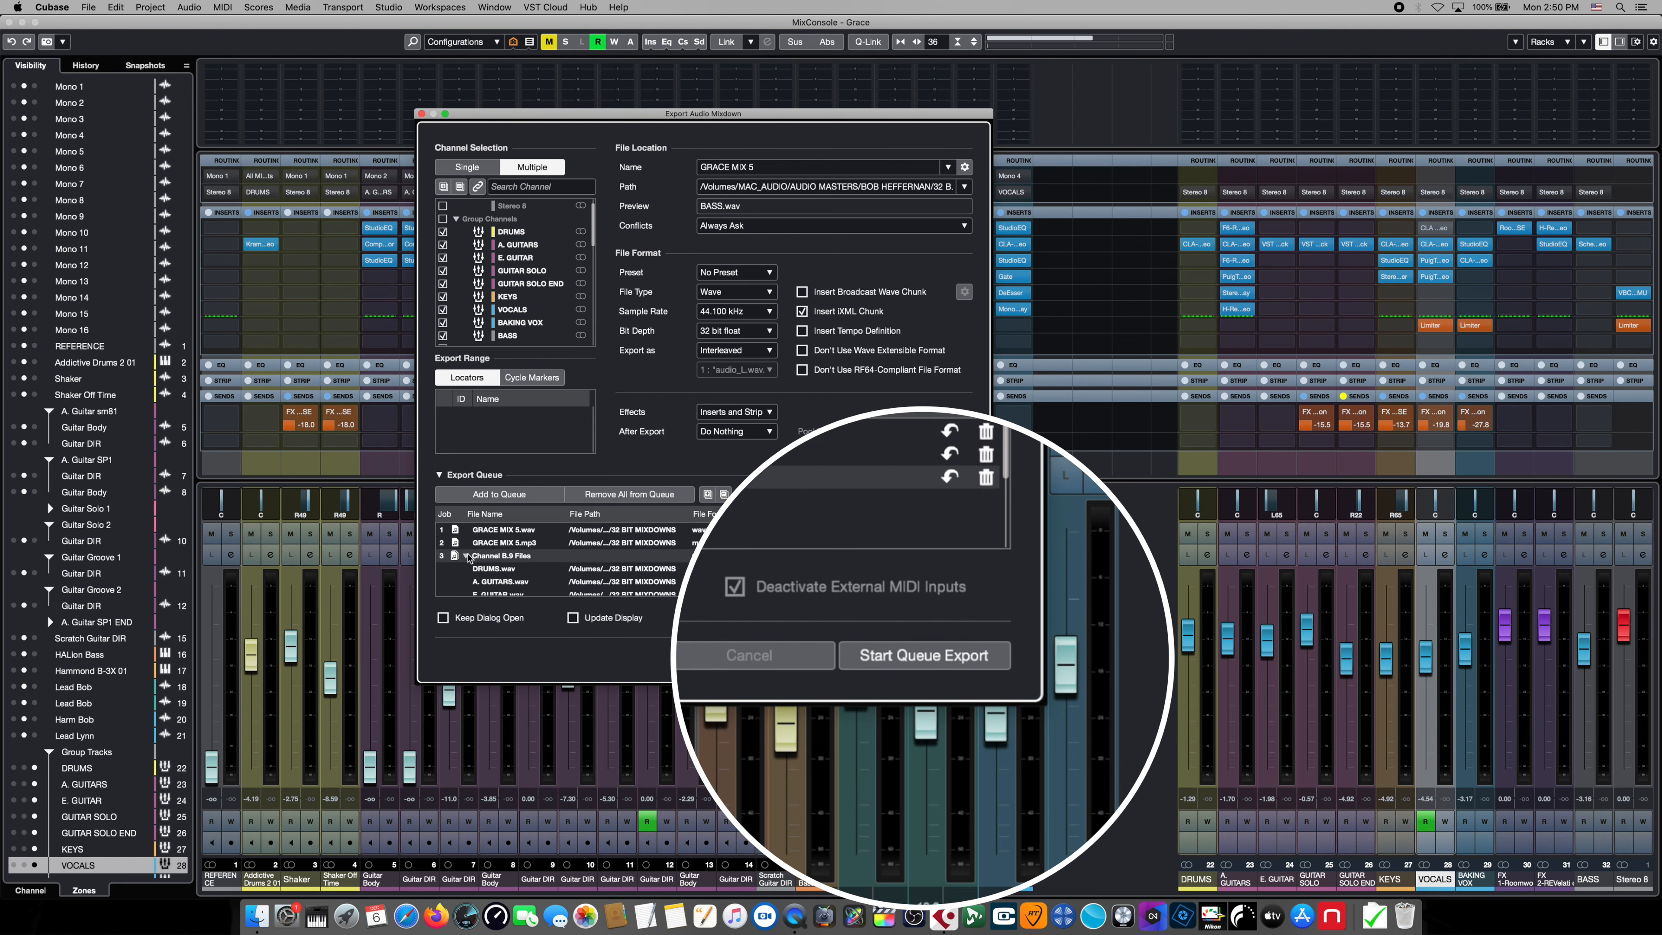